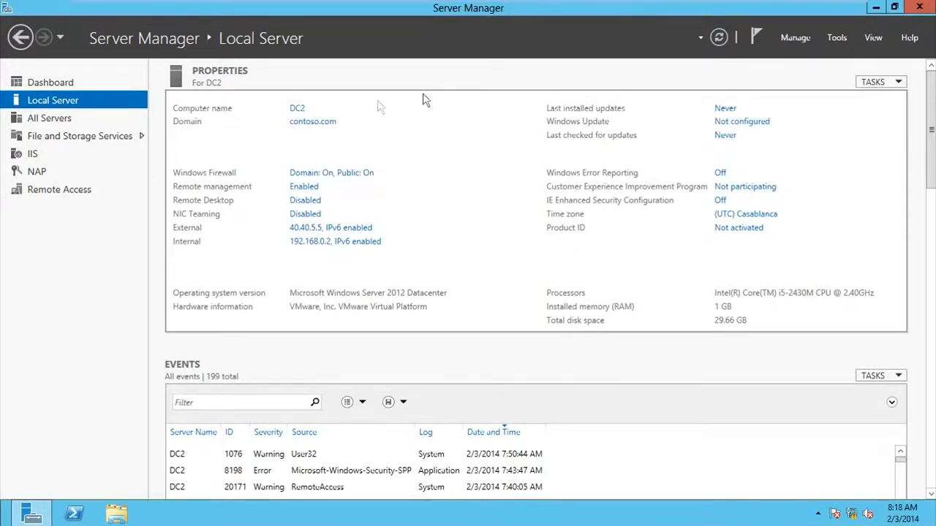
pyautogui.moveTo(544, 152)
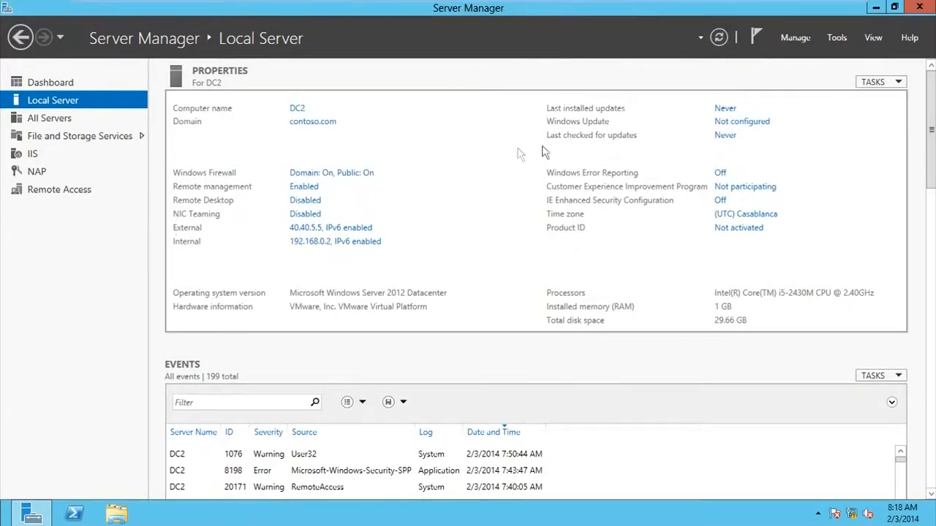
pyautogui.moveTo(679, 82)
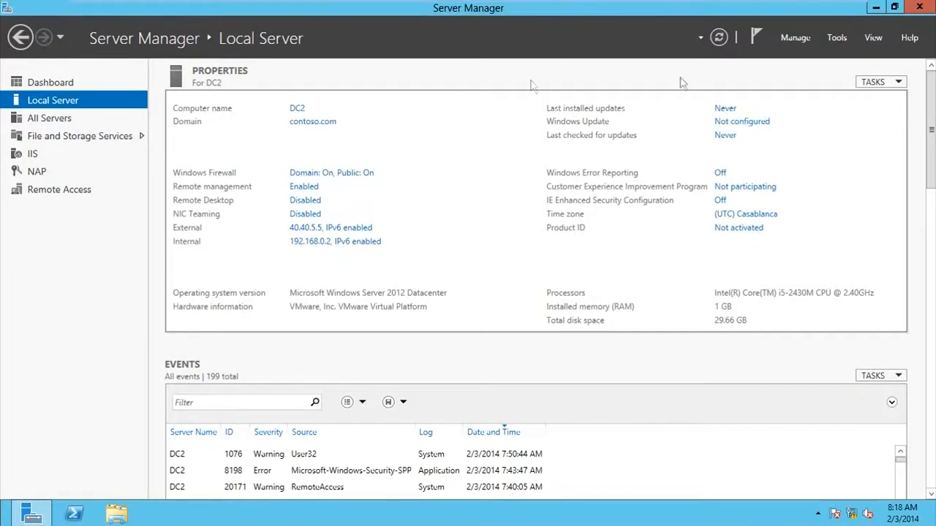
pyautogui.moveTo(231, 160)
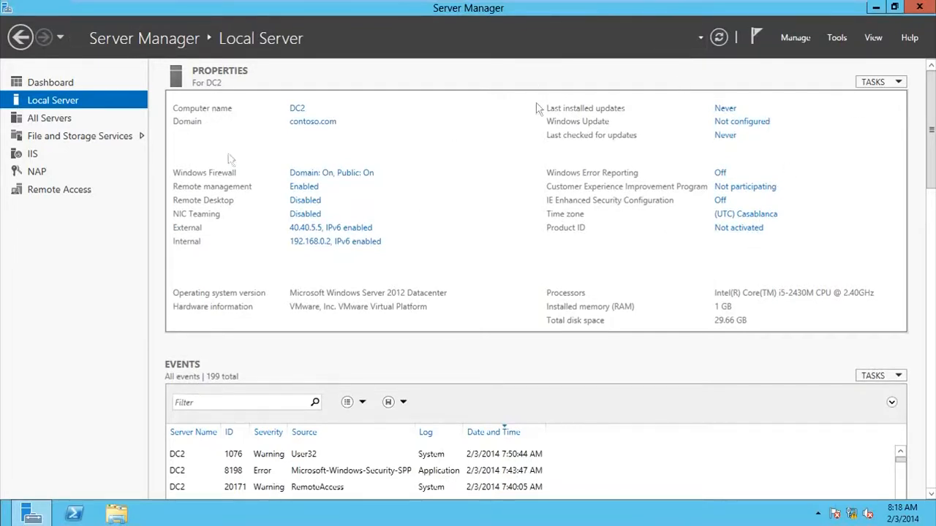
pyautogui.moveTo(468, 201)
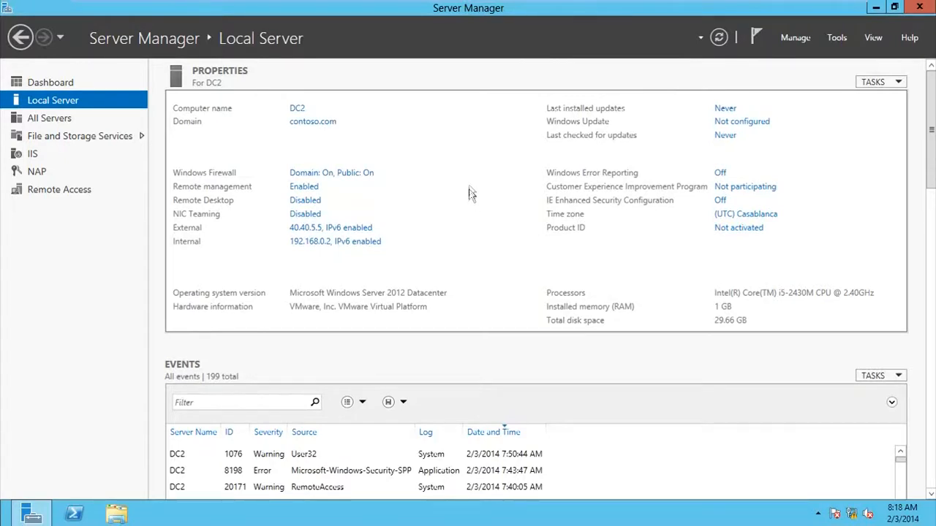
pyautogui.moveTo(467, 174)
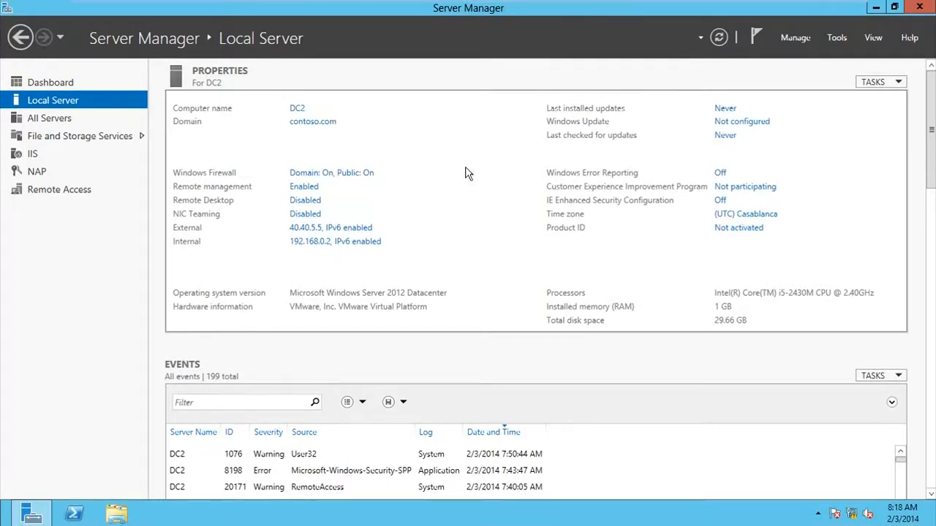
pyautogui.moveTo(416, 217)
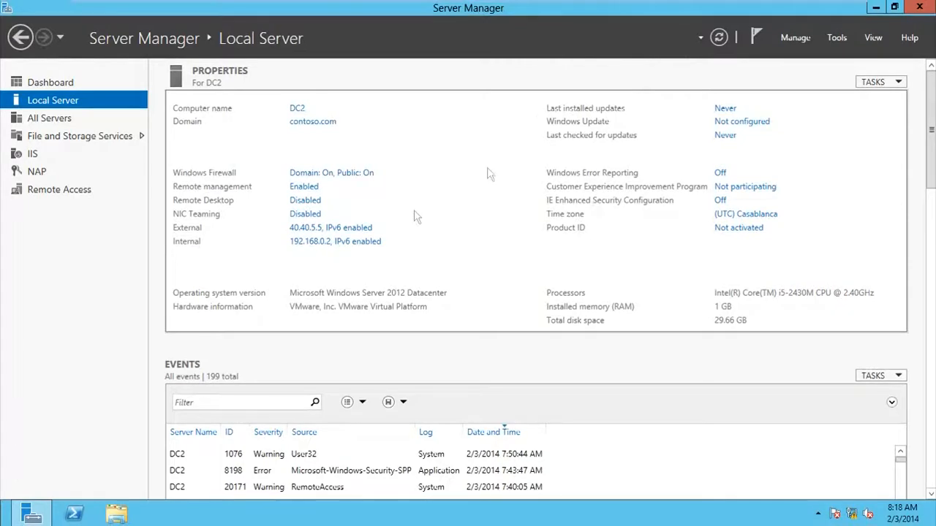
pyautogui.moveTo(621, 197)
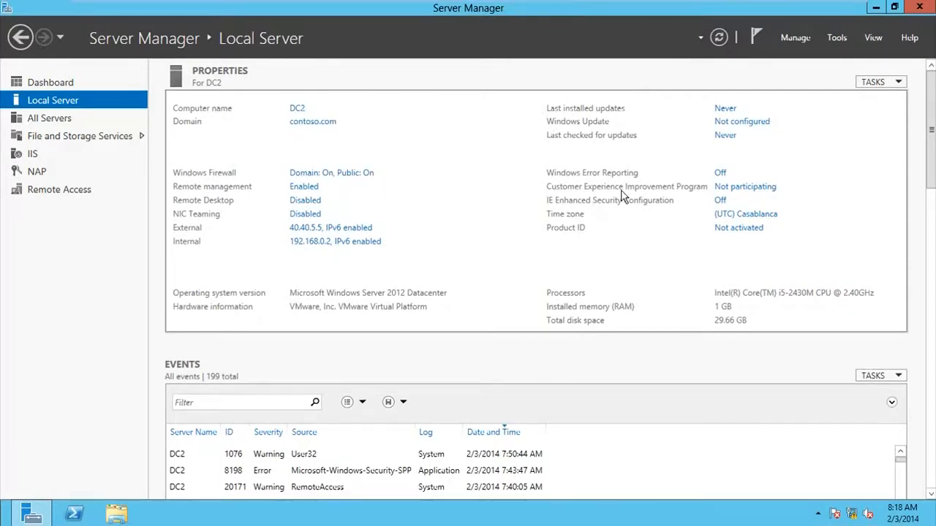
pyautogui.moveTo(565, 203)
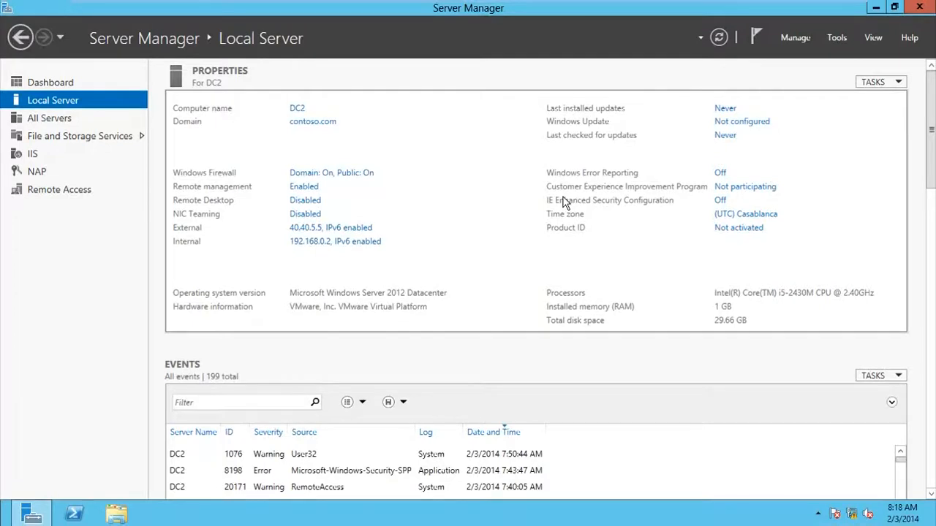
pyautogui.moveTo(50, 82)
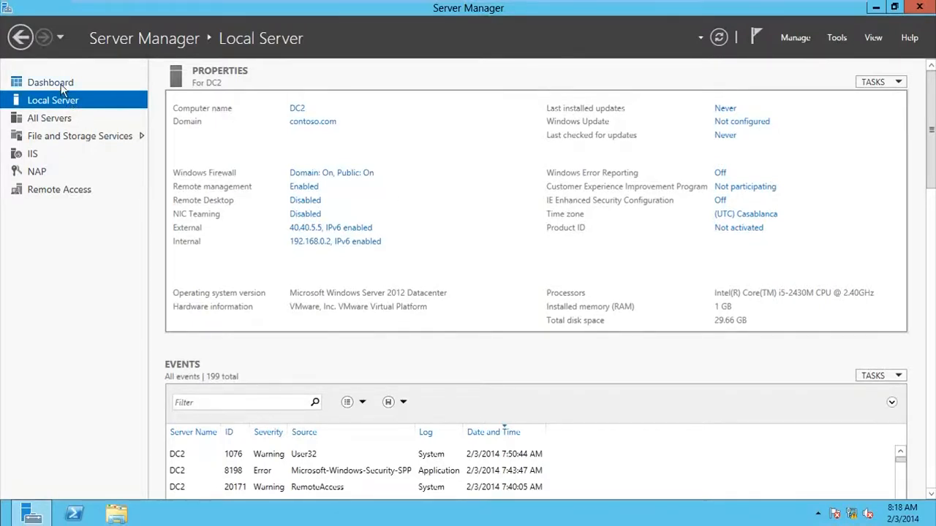
# Step: Select AD Certificate Services with Certification Authority and CA Web Enrollment, up to confirmation
pyautogui.click(49, 81)
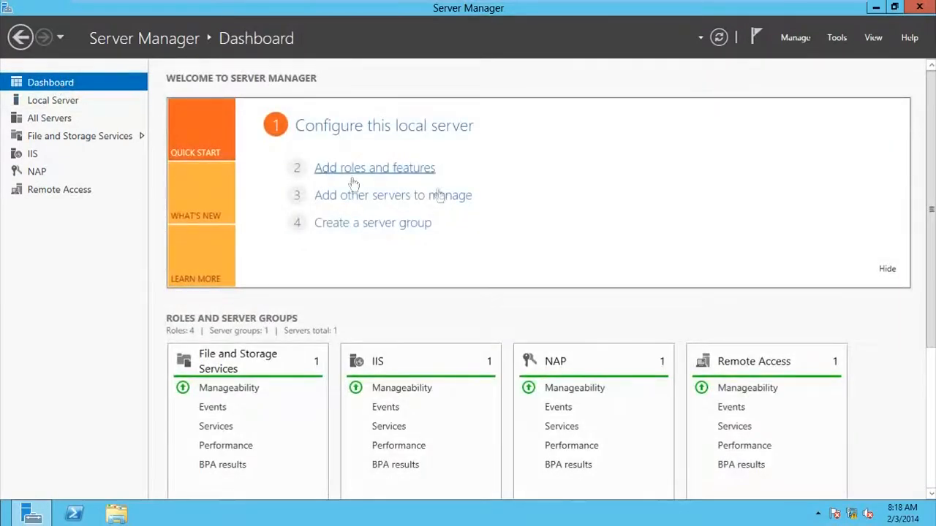
pyautogui.click(374, 168)
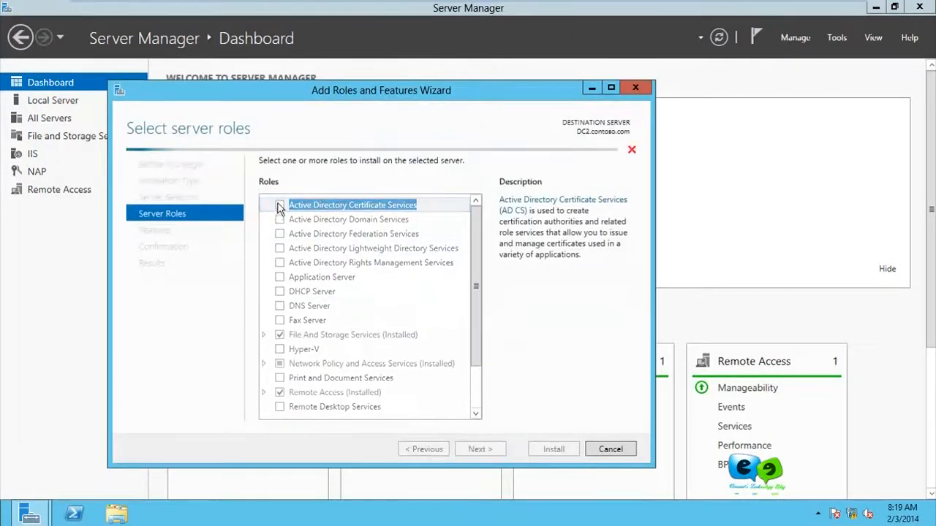
pyautogui.moveTo(434, 402)
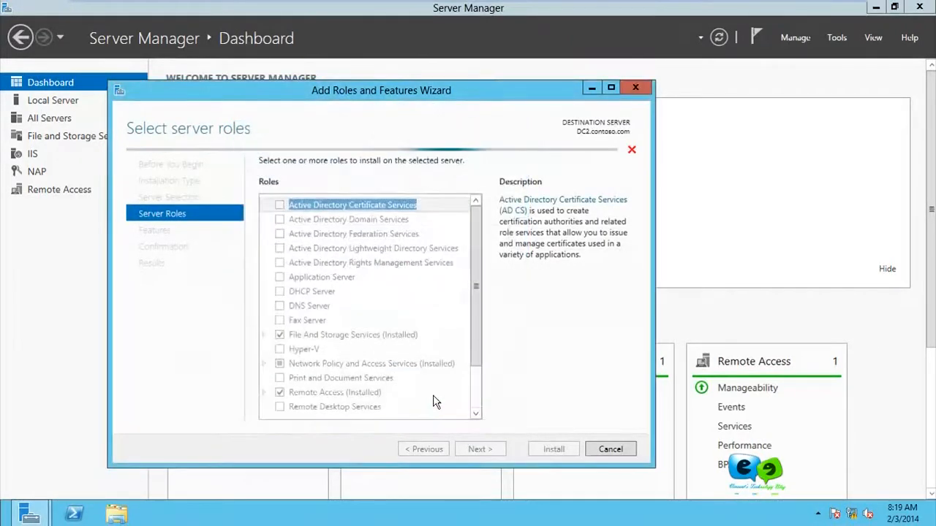
pyautogui.click(279, 205)
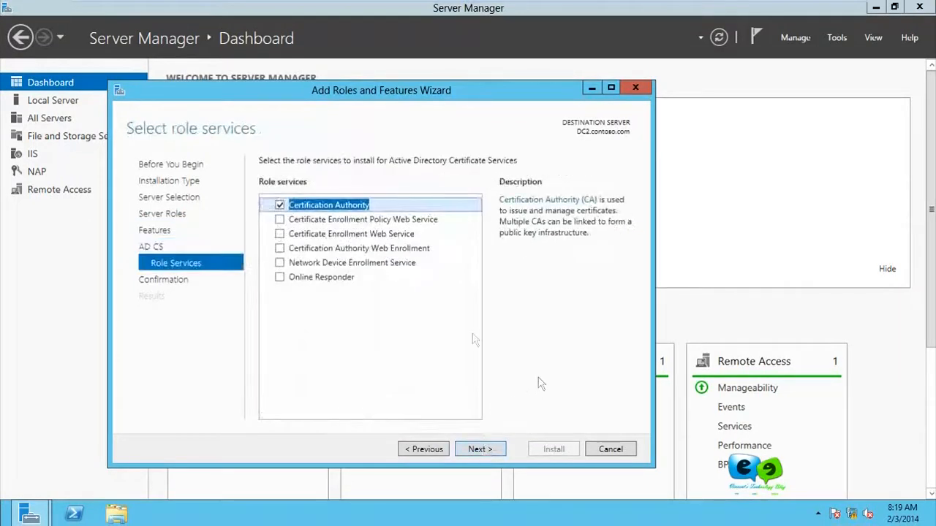
pyautogui.moveTo(380, 205)
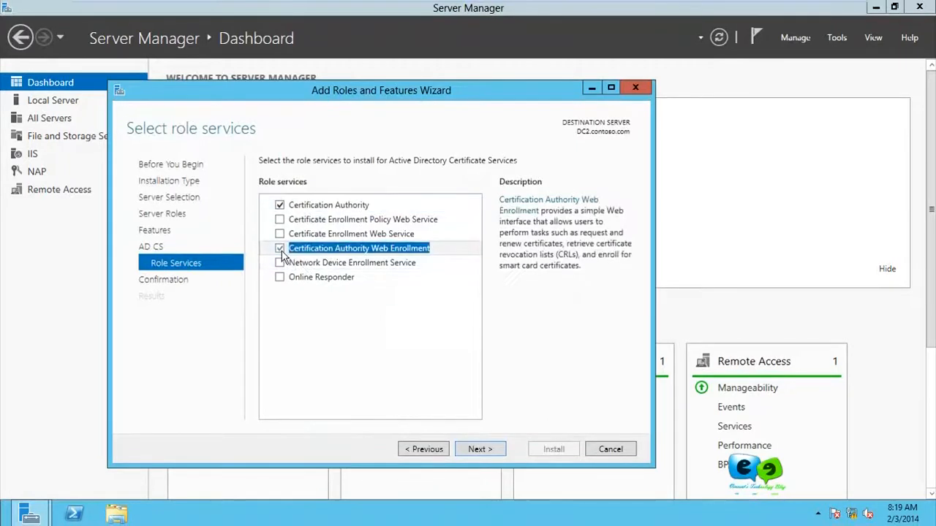
pyautogui.click(279, 248)
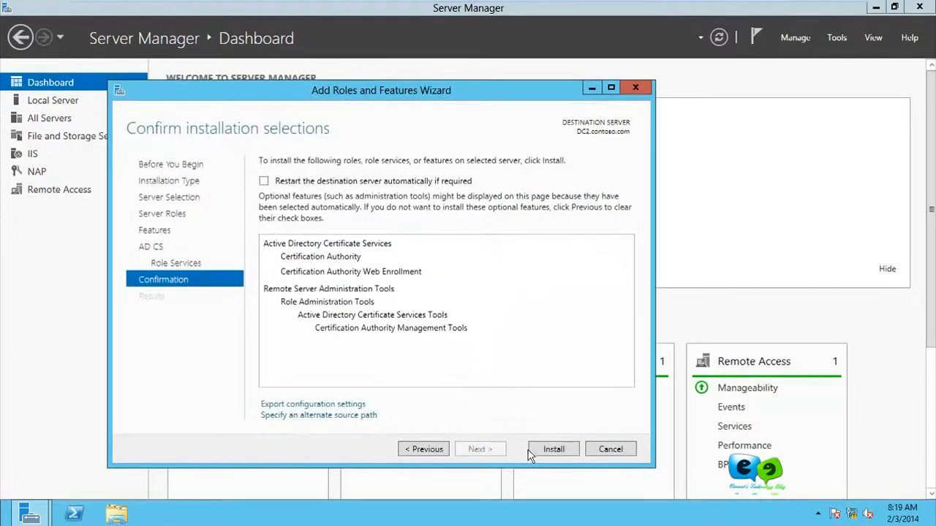
# Step: Install the selected AD Certificate Services role
pyautogui.click(554, 449)
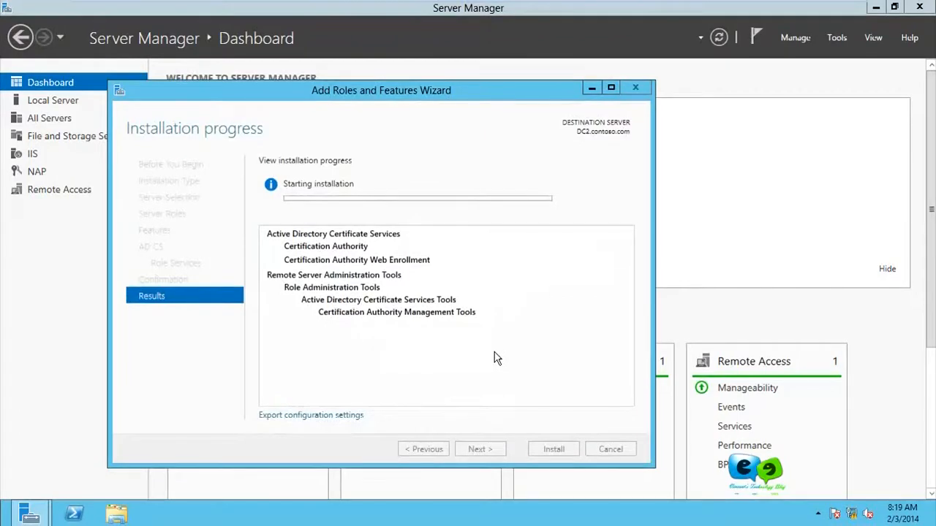
pyautogui.moveTo(533, 324)
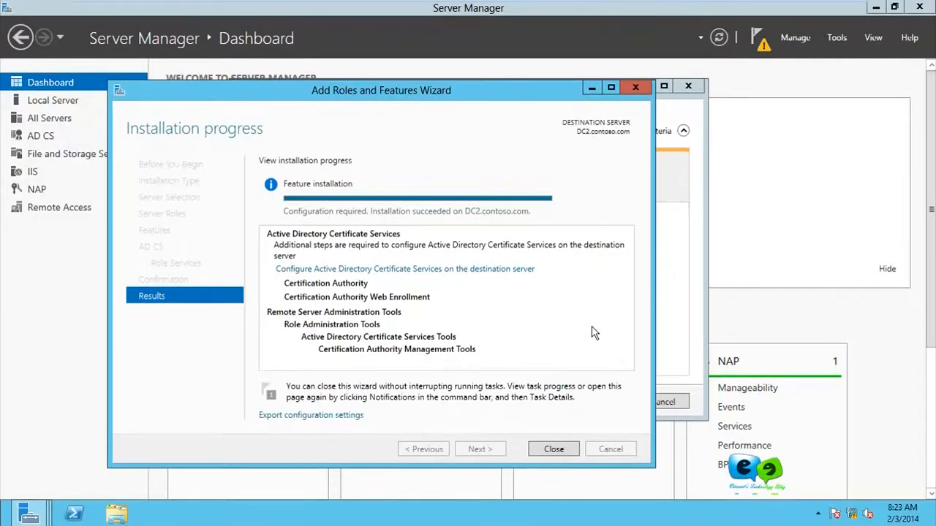
pyautogui.moveTo(382, 324)
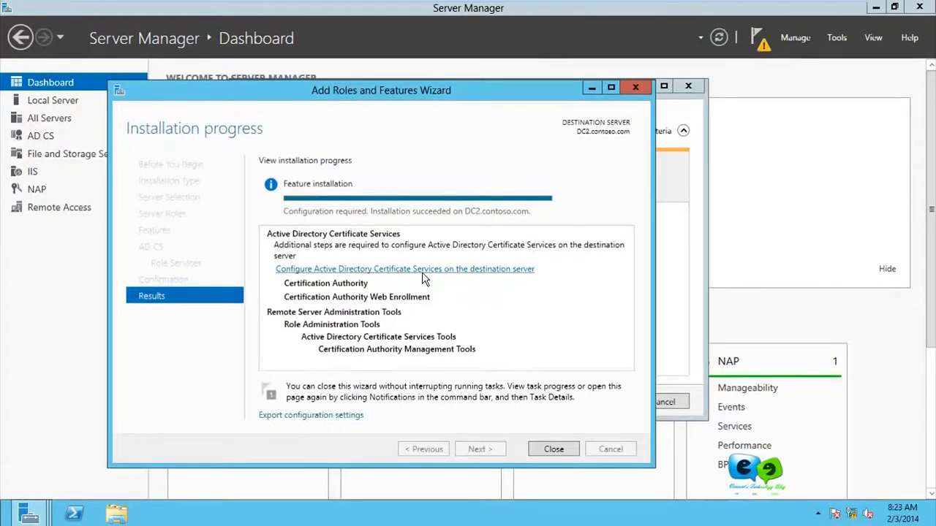
pyautogui.moveTo(536, 341)
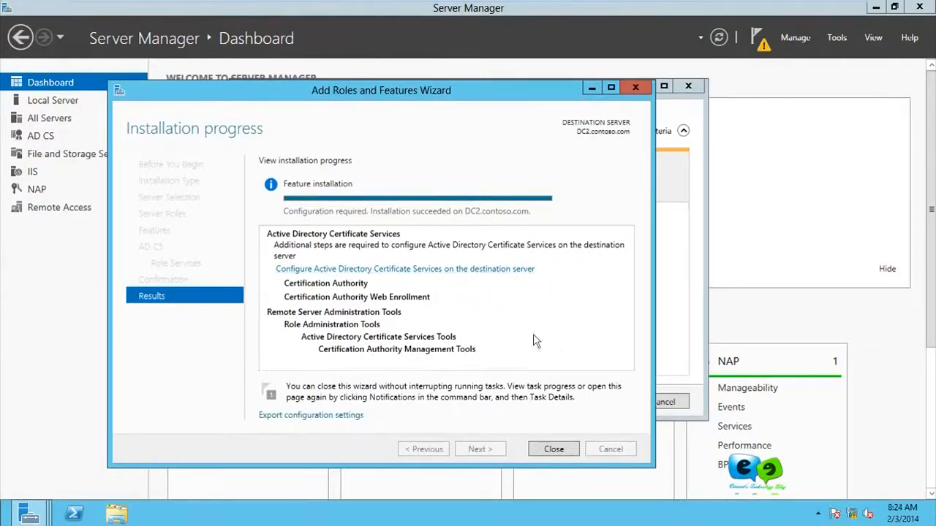
pyautogui.moveTo(482, 276)
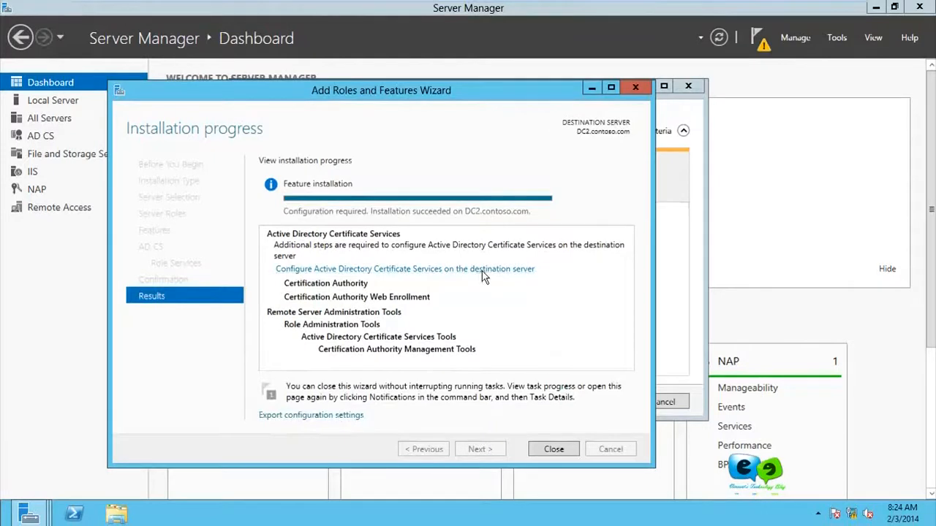
# Step: Configure both certificate services with administrator credentials, choosing Enterprise CA setup type
pyautogui.click(404, 268)
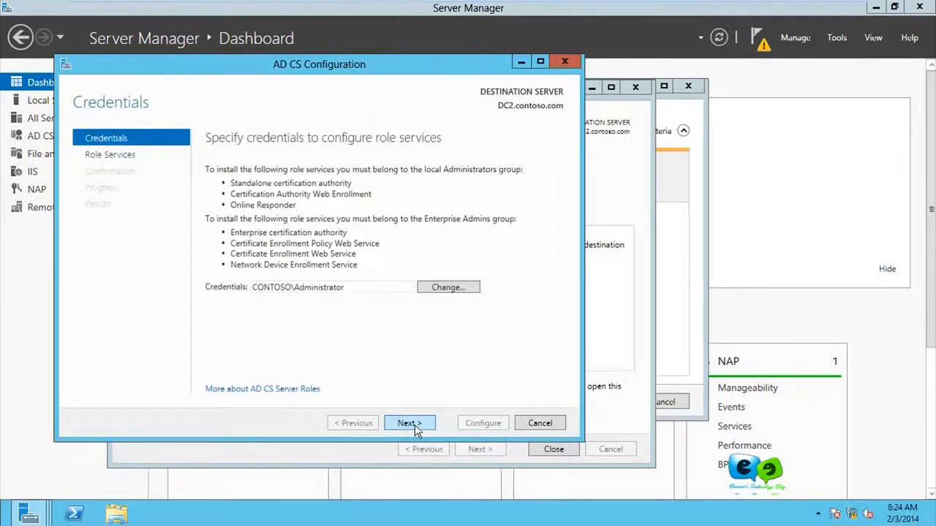
pyautogui.click(409, 422)
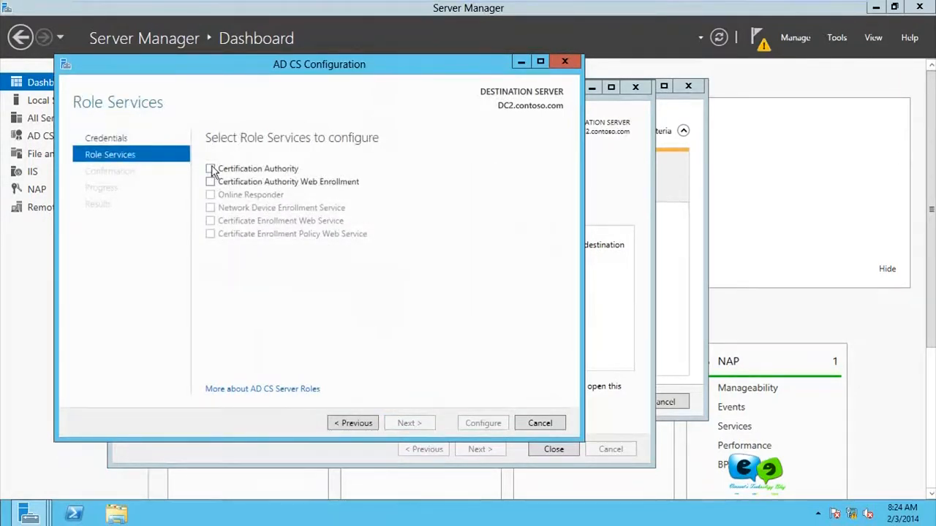
pyautogui.click(211, 168)
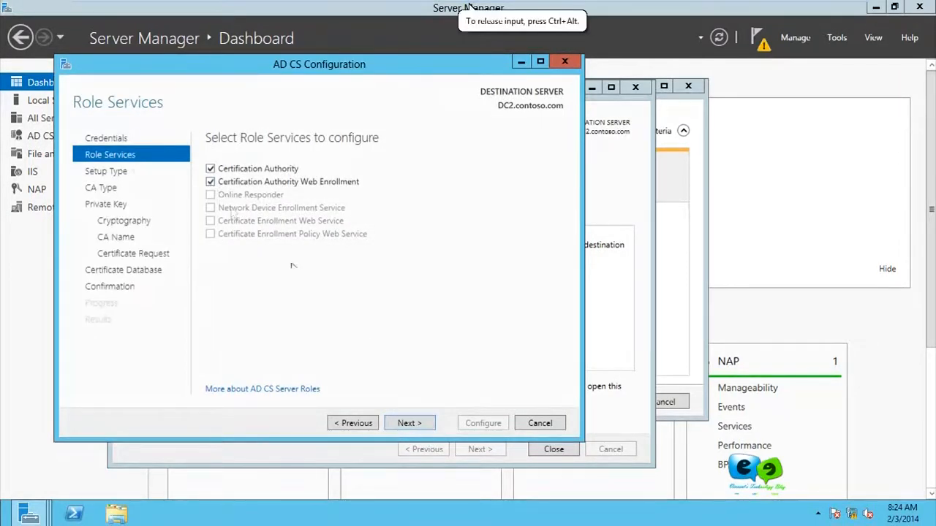
pyautogui.moveTo(406, 422)
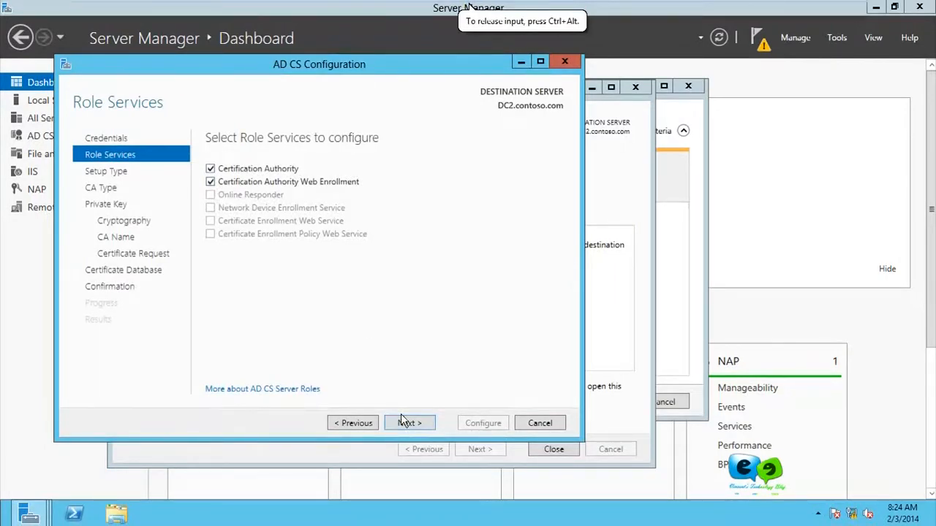
pyautogui.click(409, 422)
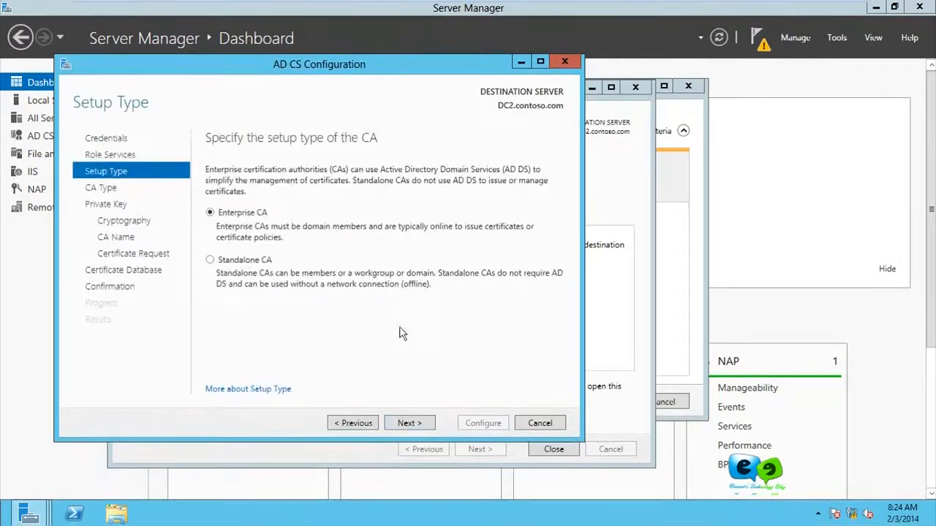
pyautogui.moveTo(255, 241)
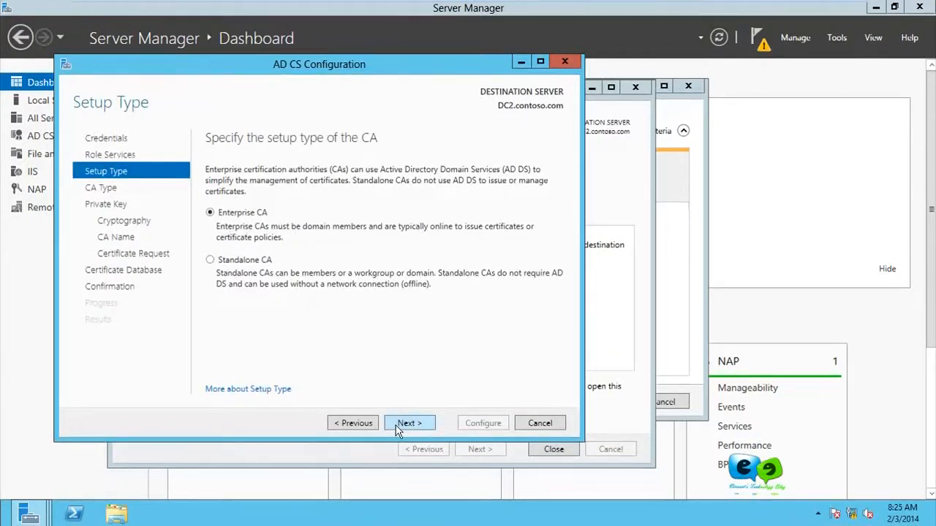
pyautogui.moveTo(428, 257)
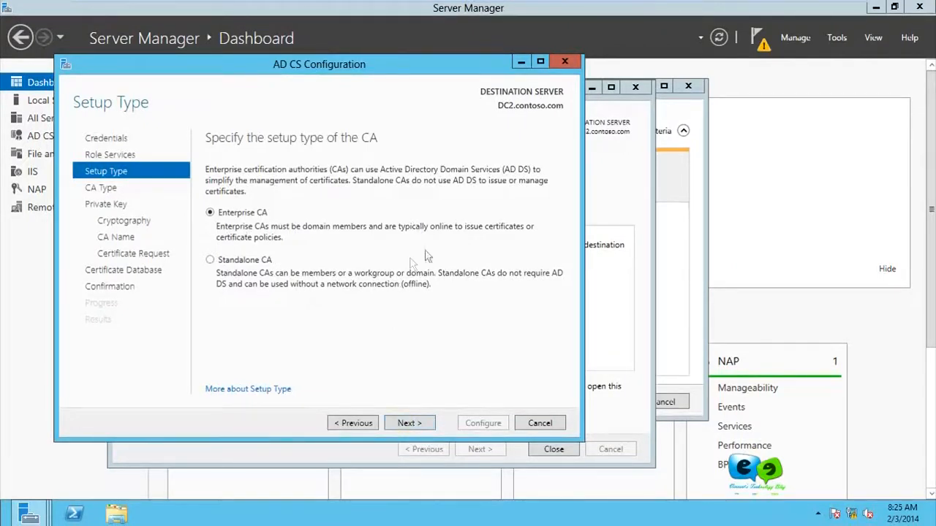
pyautogui.moveTo(573, 256)
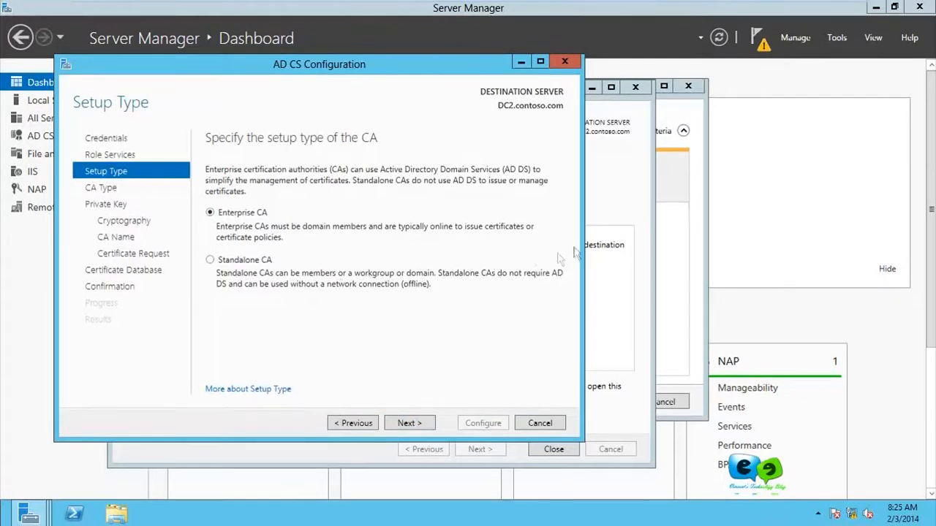
pyautogui.moveTo(252, 225)
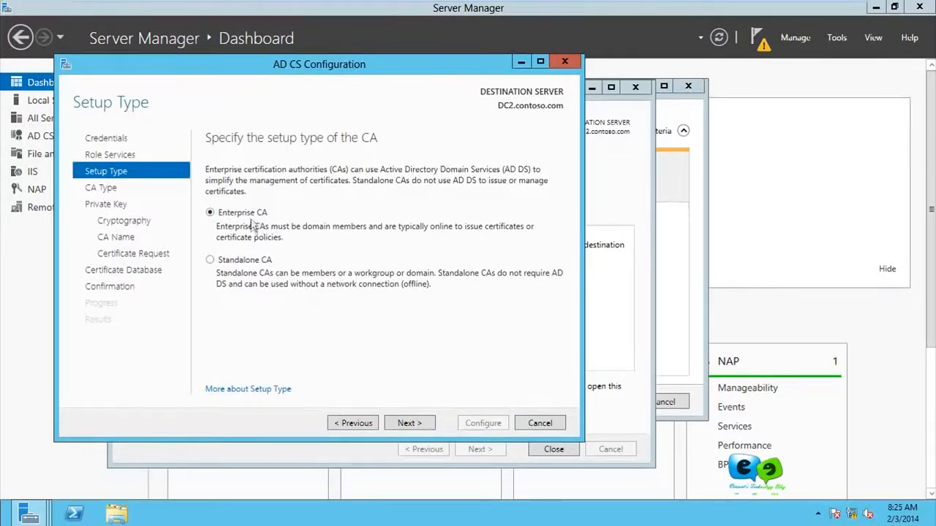
pyautogui.moveTo(448, 245)
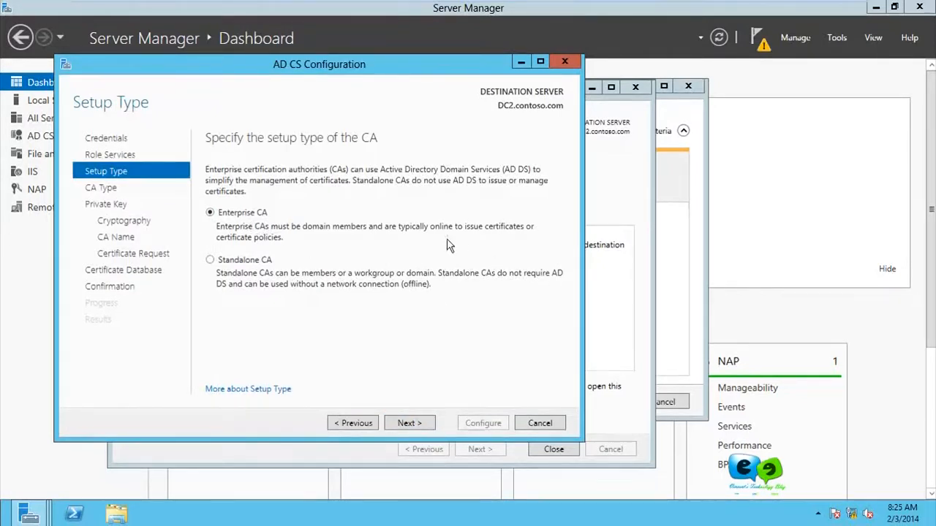
pyautogui.moveTo(366, 241)
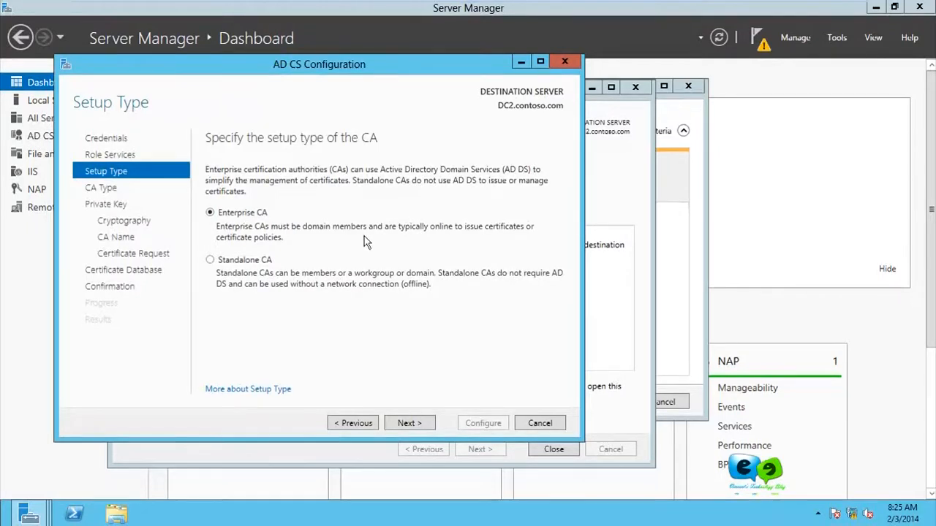
pyautogui.moveTo(409, 423)
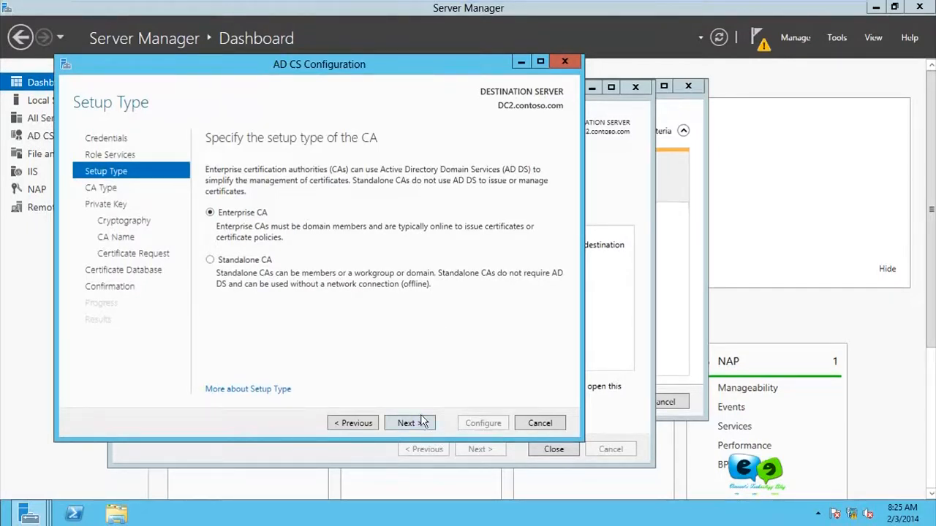
pyautogui.click(409, 423)
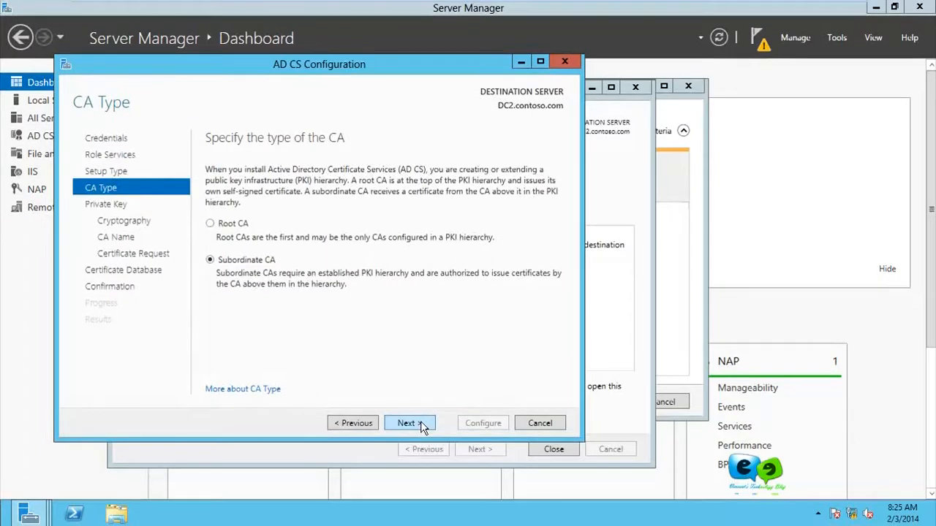
# Step: Make it a Root CA with a new private key, SHA1, five-year validity and default database
pyautogui.click(211, 223)
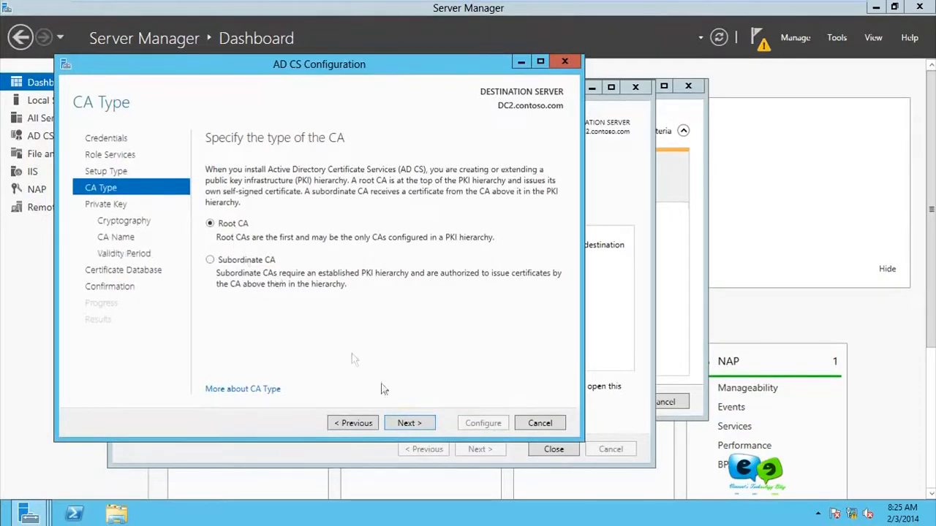
pyautogui.click(409, 423)
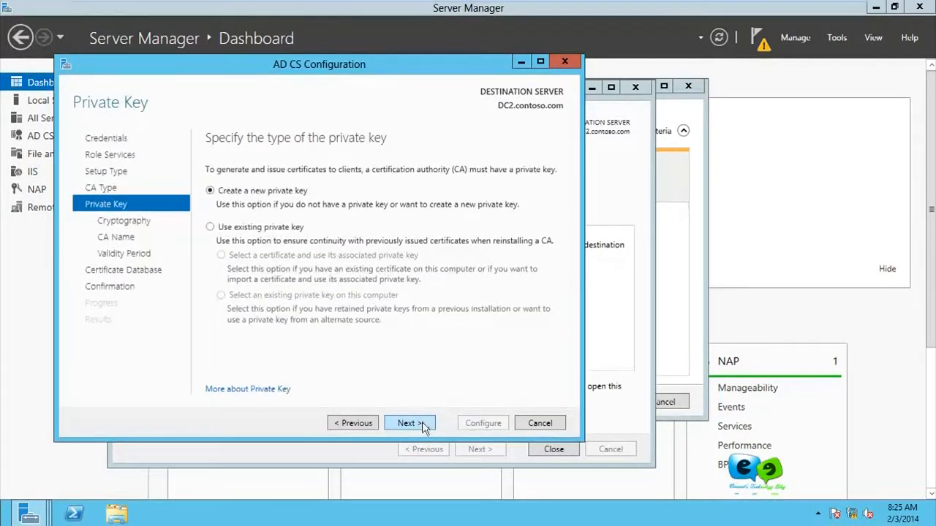
pyautogui.click(408, 422)
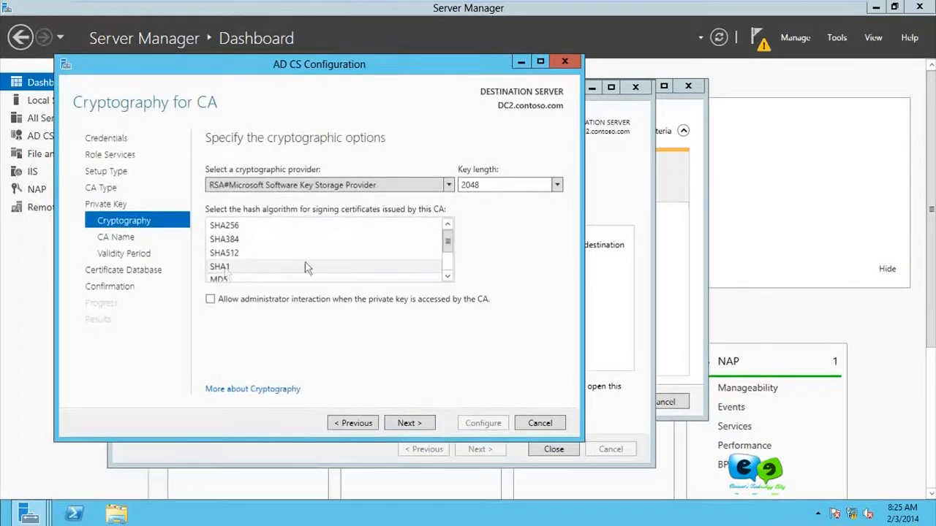
pyautogui.click(408, 423)
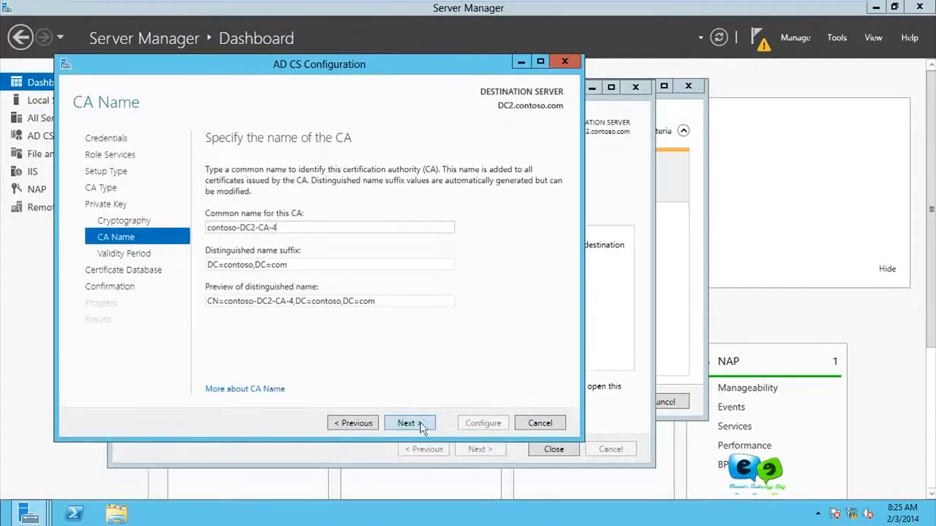
pyautogui.click(408, 422)
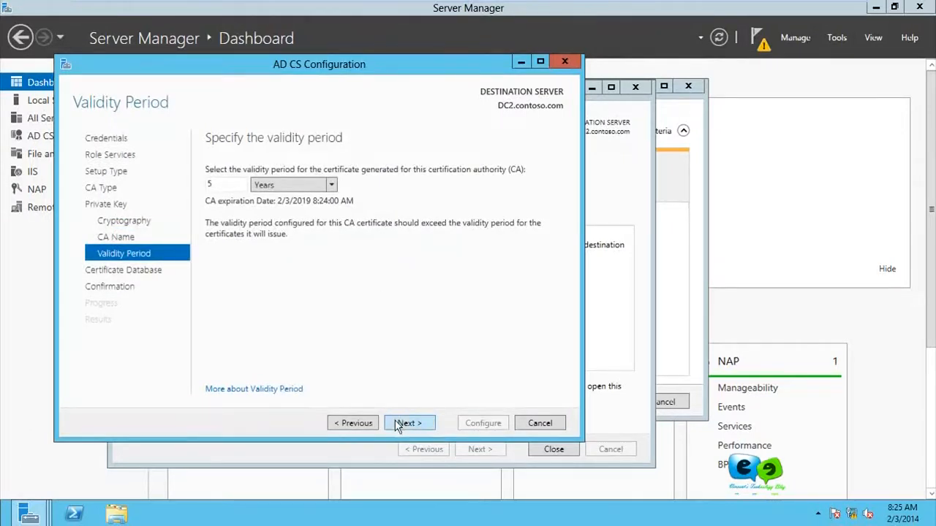
pyautogui.click(409, 422)
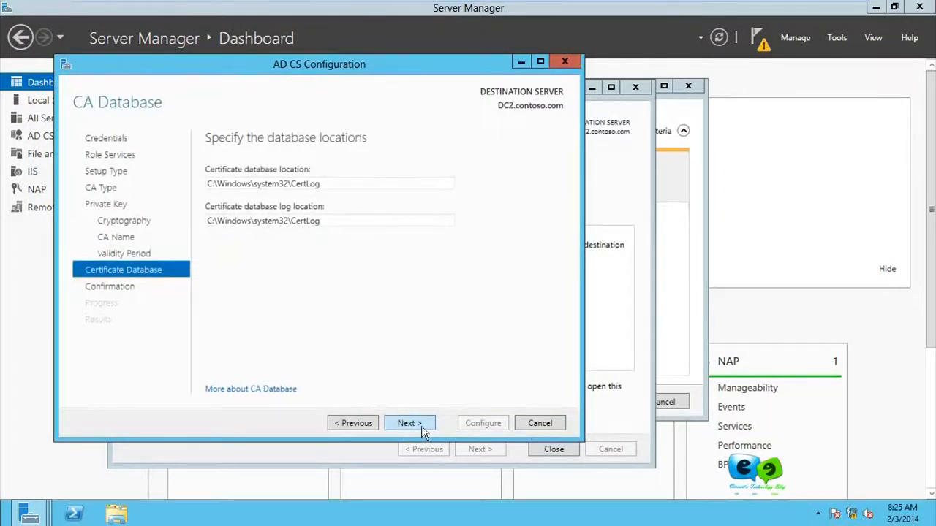
pyautogui.click(410, 423)
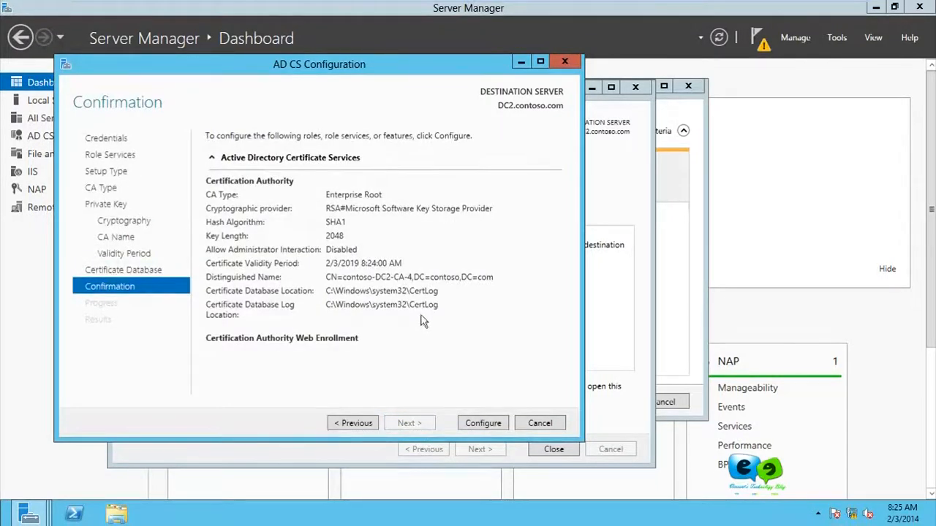
# Step: Apply the AD CS configuration and close both wizards
pyautogui.click(482, 422)
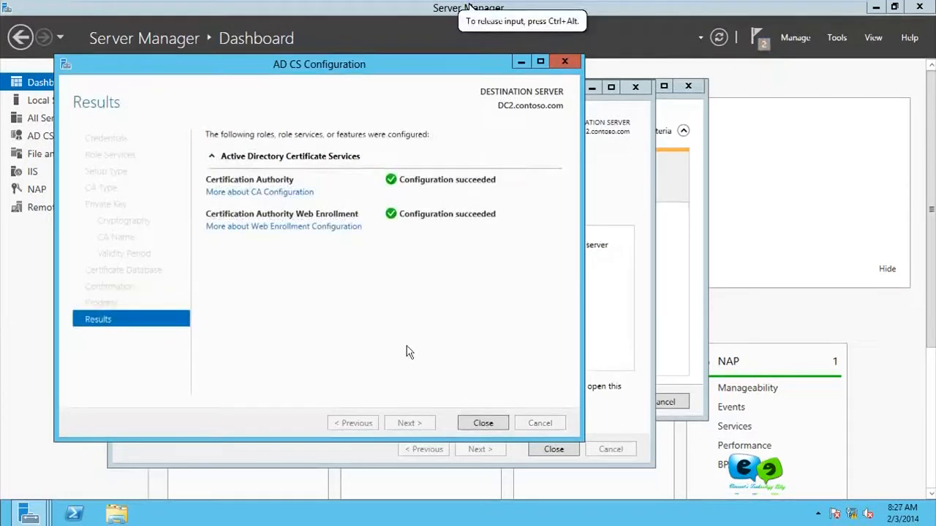
pyautogui.moveTo(474, 351)
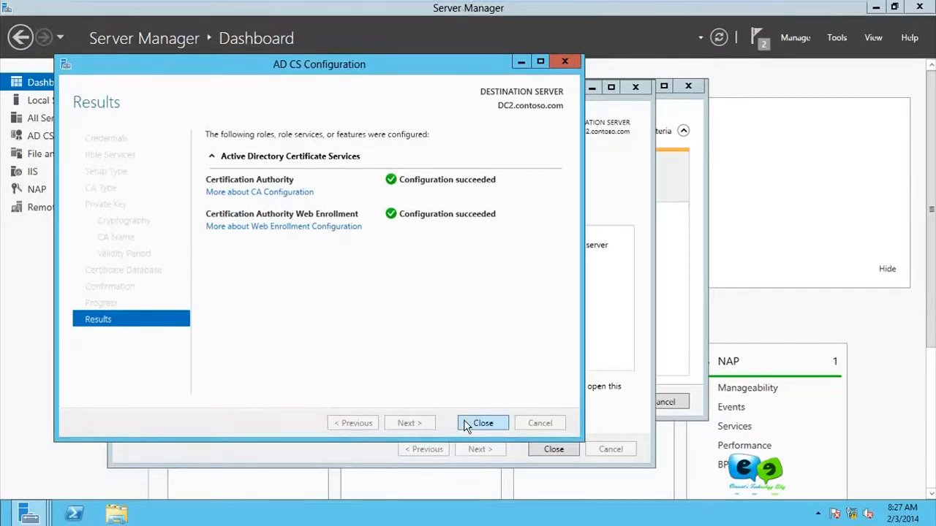
pyautogui.click(482, 422)
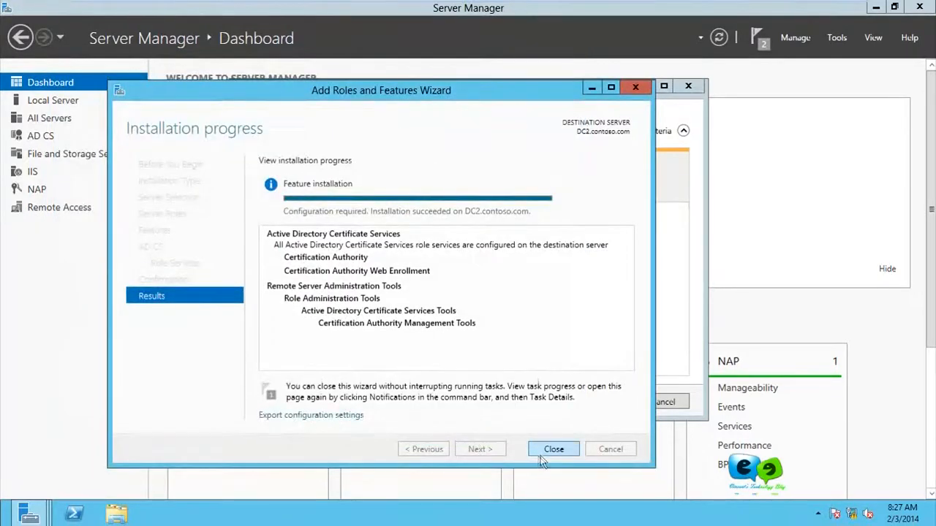
pyautogui.click(554, 449)
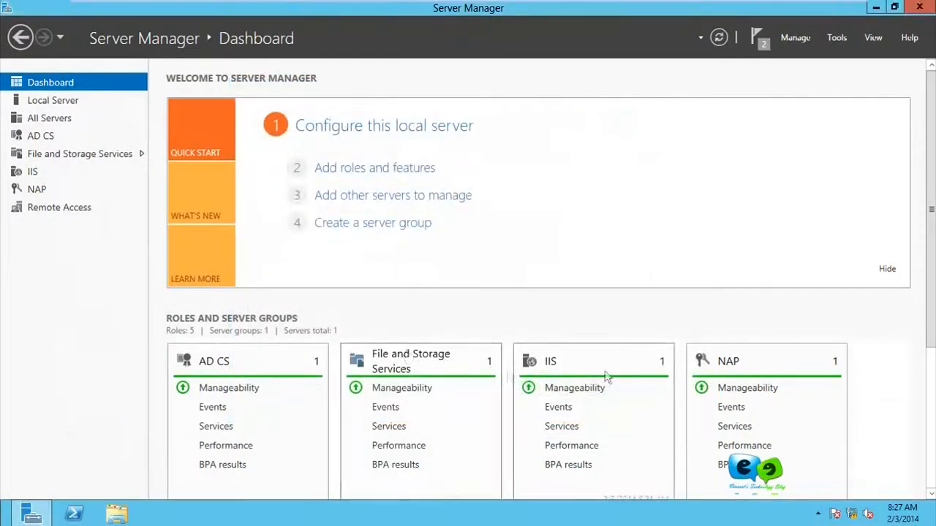
pyautogui.moveTo(597, 364)
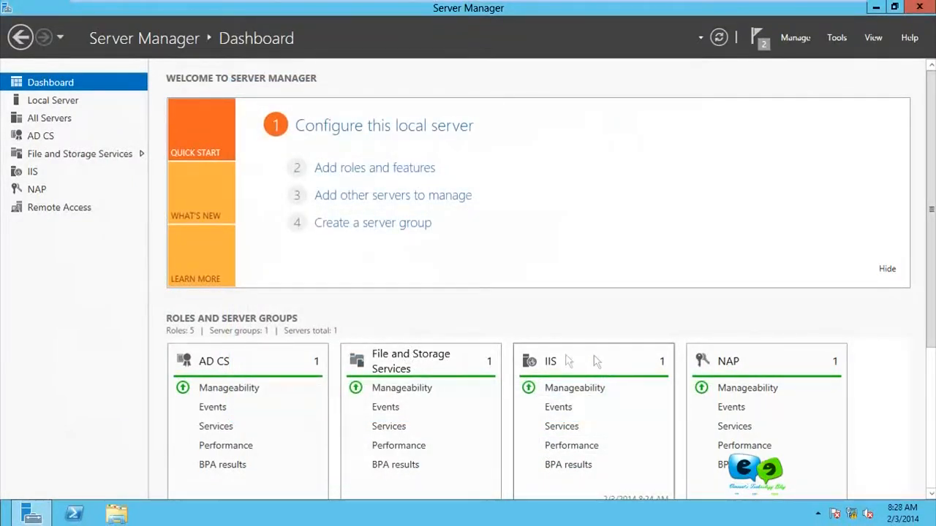
# Step: Bring up the Start screen with the Windows key
pyautogui.press('Super')
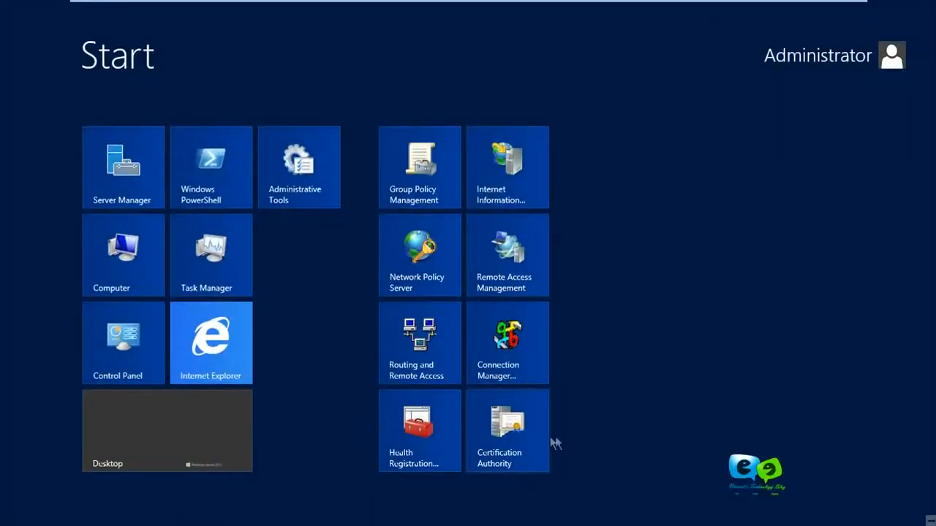
# Step: Open the Certification Authority console and list contoso-DC2-CA-4's Certificate Templates
pyautogui.click(122, 166)
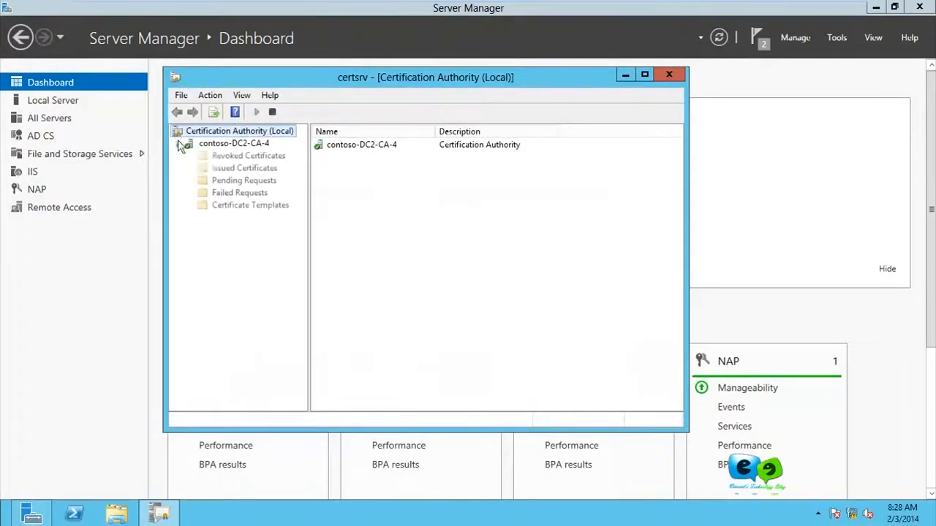
pyautogui.click(188, 143)
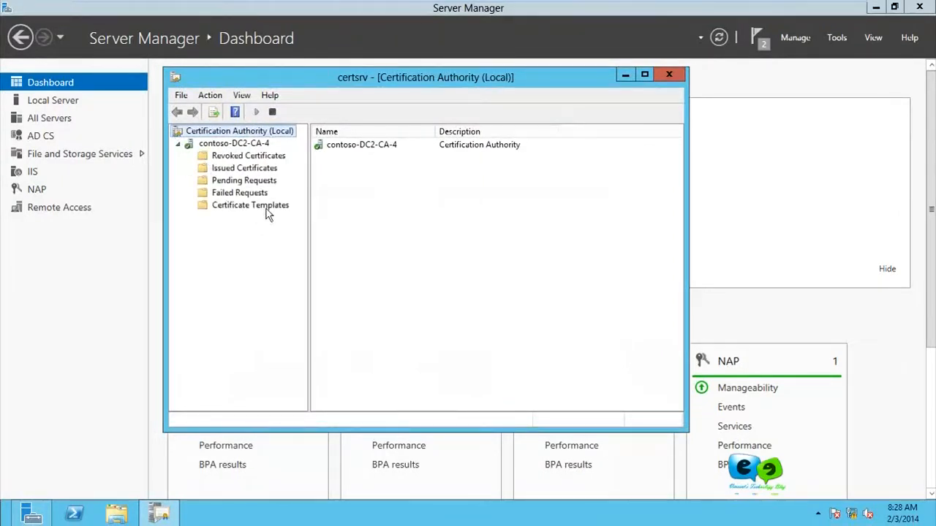
pyautogui.click(250, 205)
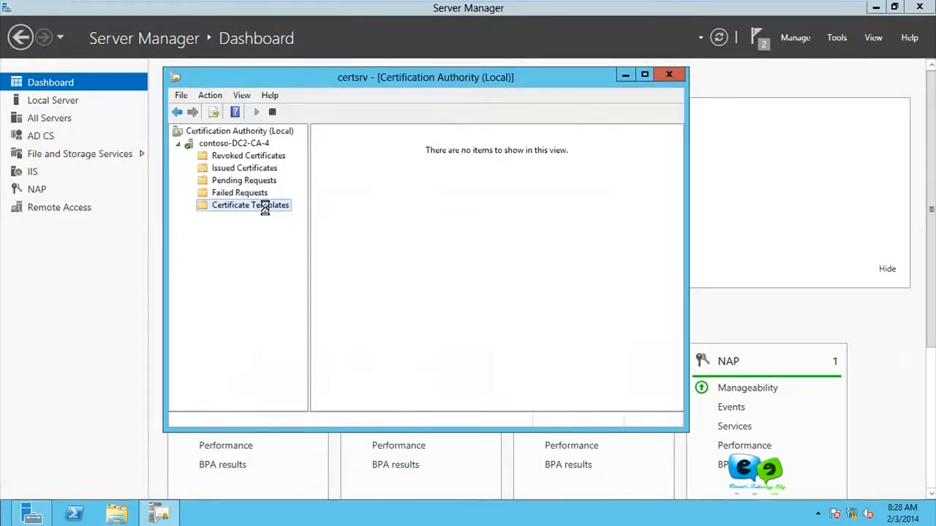
pyautogui.click(250, 205)
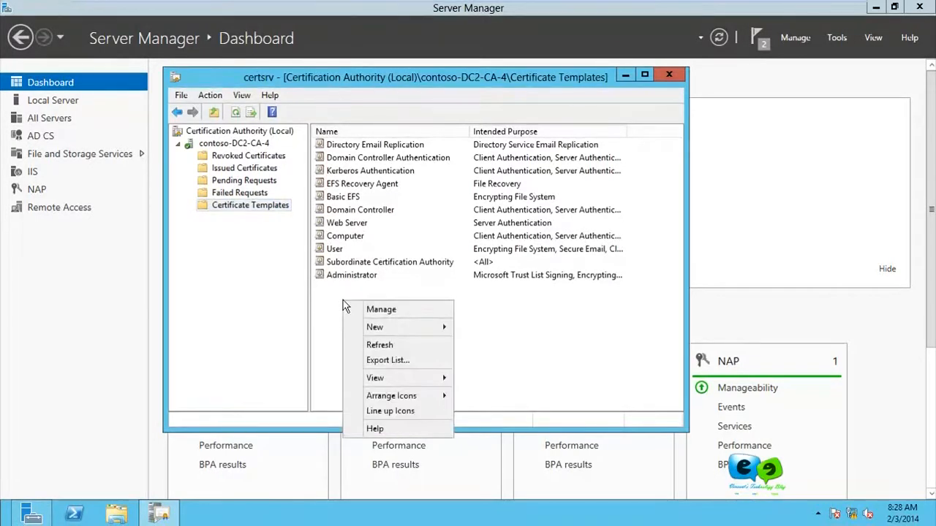
# Step: Open the Certificate Templates Console and bring up the IPSec template's options
pyautogui.click(402, 319)
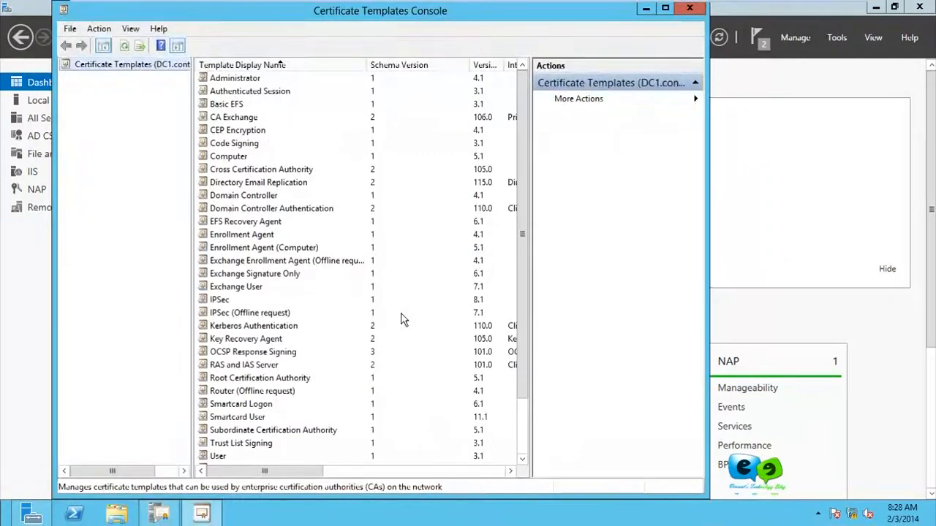
pyautogui.scroll(-3)
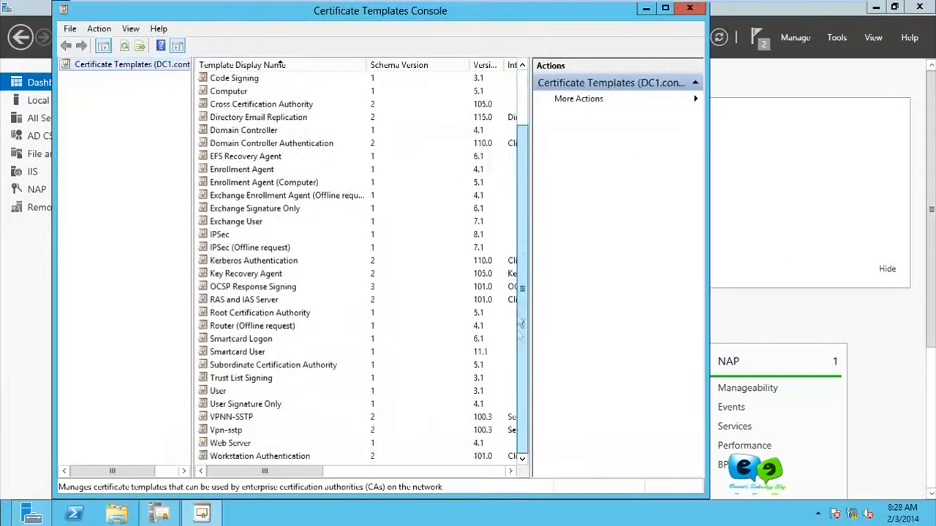
pyautogui.scroll(3)
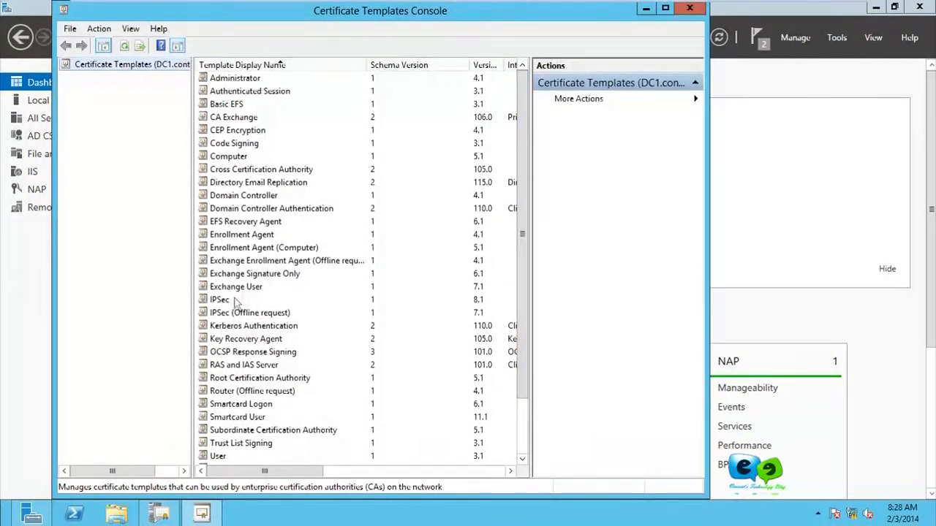
pyautogui.rightClick(219, 299)
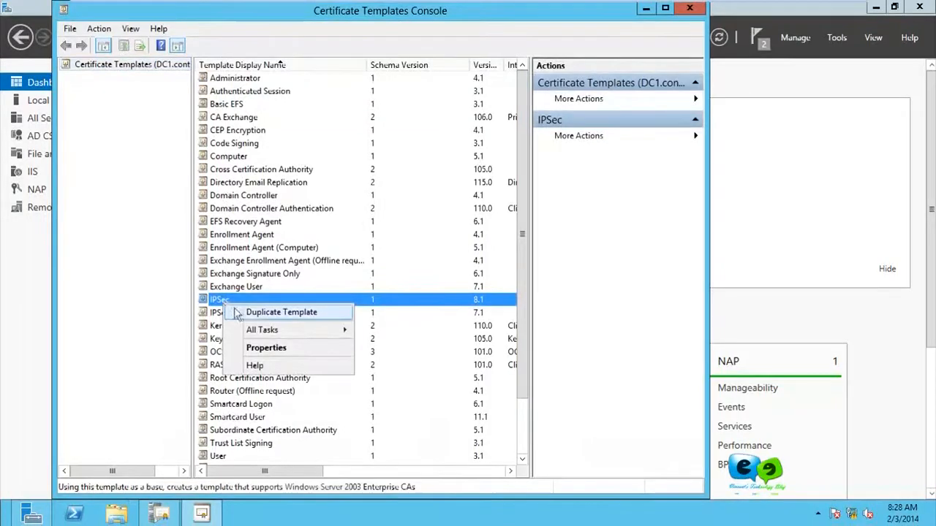
# Step: Duplicate the IPSec template and name it VPN SSTP (template name VPNSSTP)
pyautogui.click(280, 312)
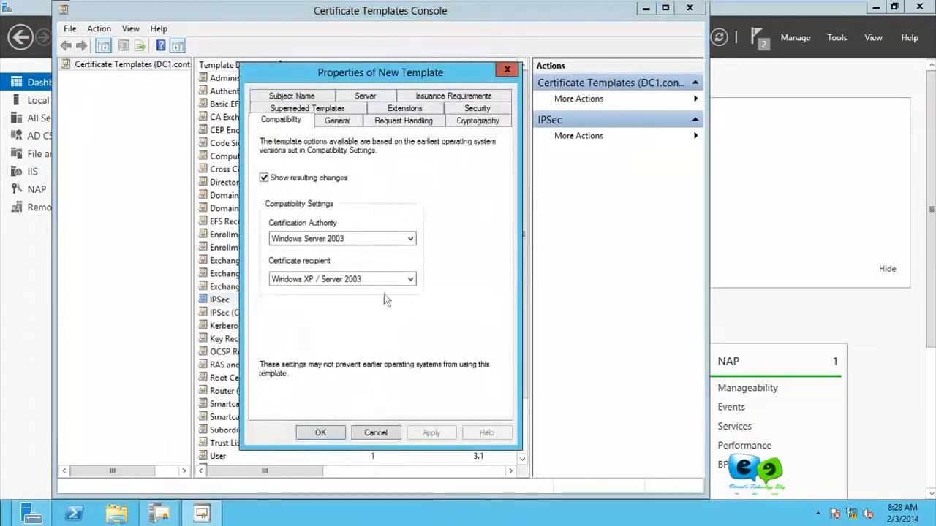
pyautogui.moveTo(385, 181)
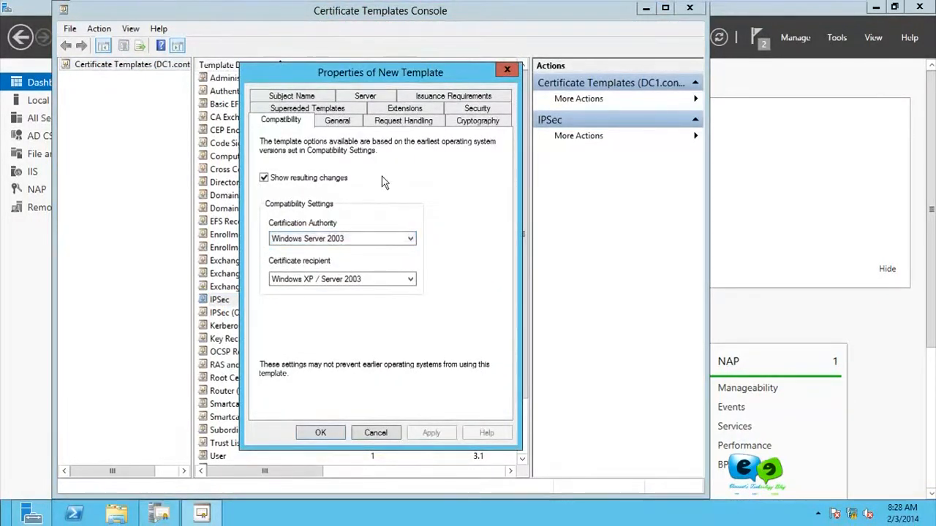
pyautogui.click(337, 120)
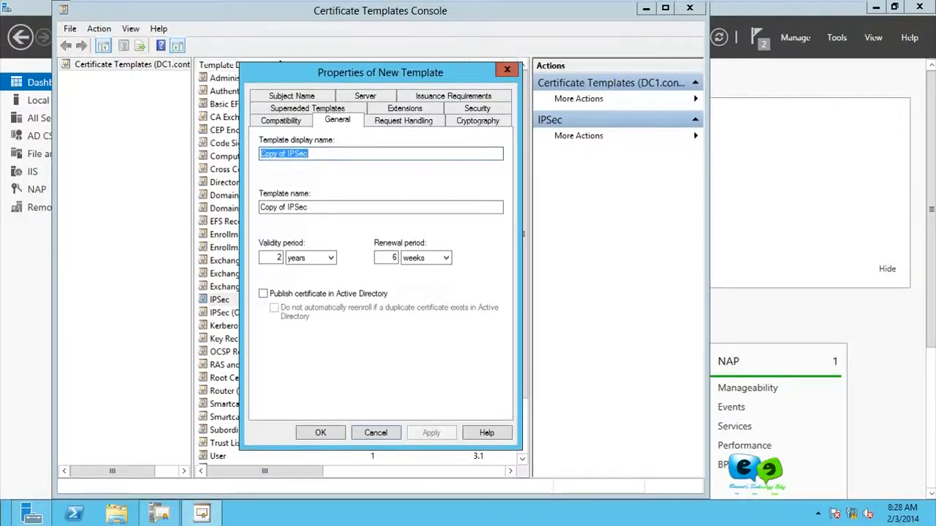
pyautogui.write('VPN')
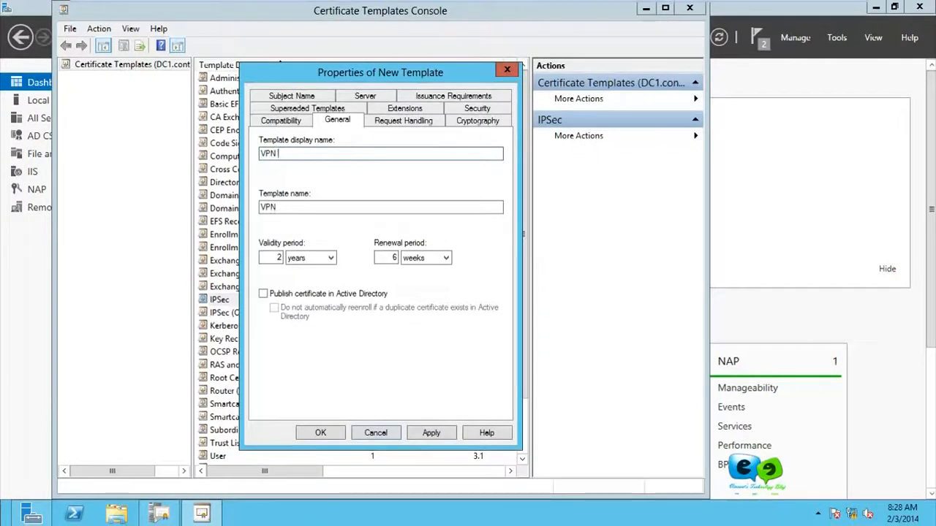
pyautogui.write('SSTP')
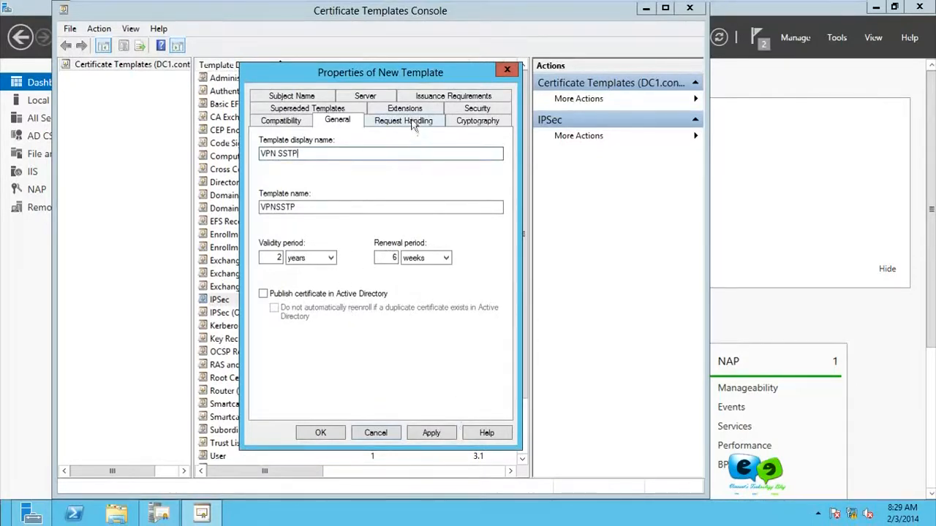
# Step: Allow private key export and take the subject name from the request
pyautogui.click(402, 120)
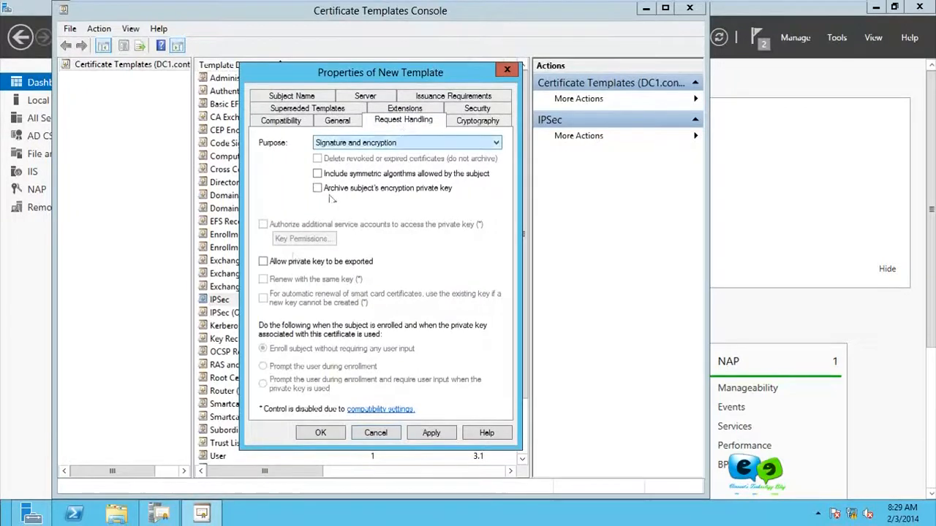
pyautogui.click(262, 260)
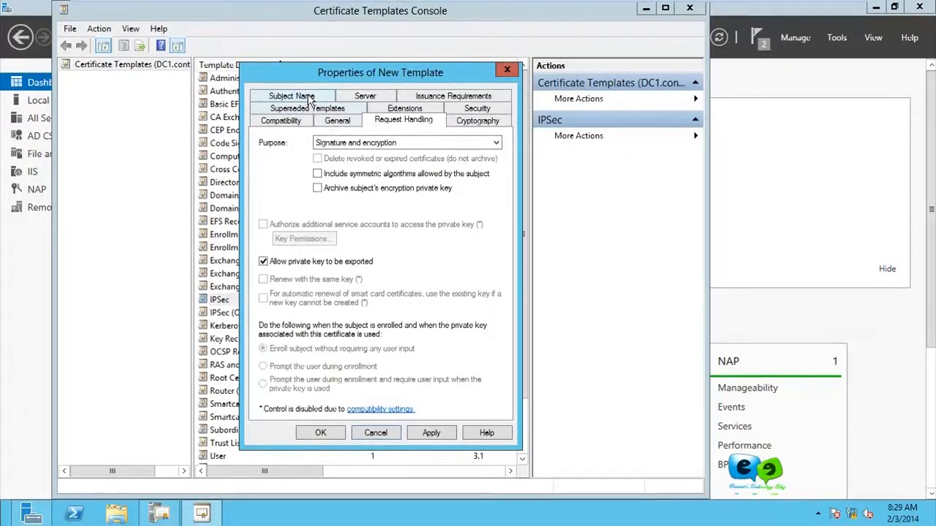
pyautogui.click(291, 95)
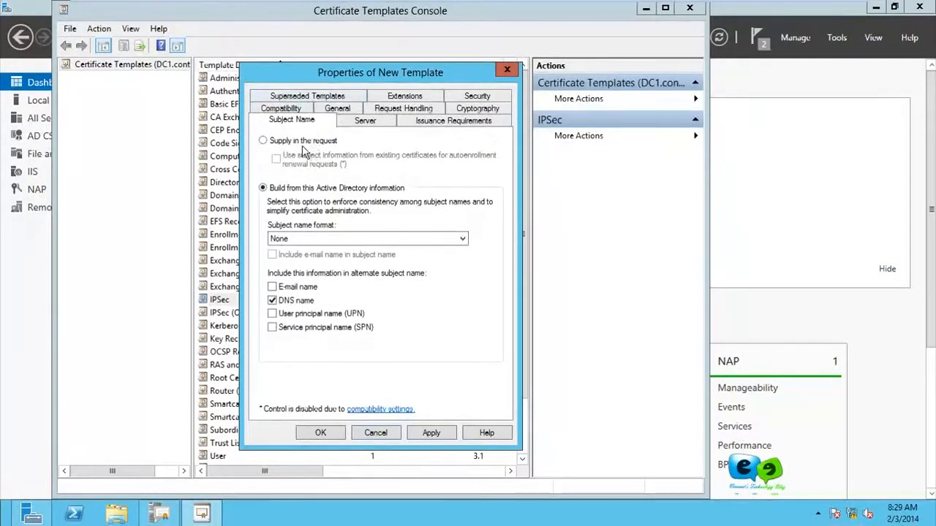
pyautogui.click(263, 140)
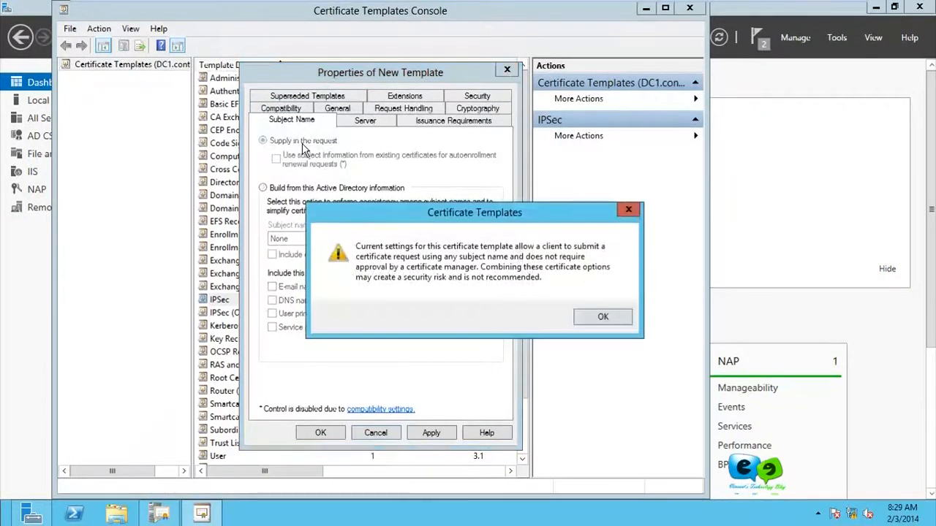
pyautogui.click(602, 316)
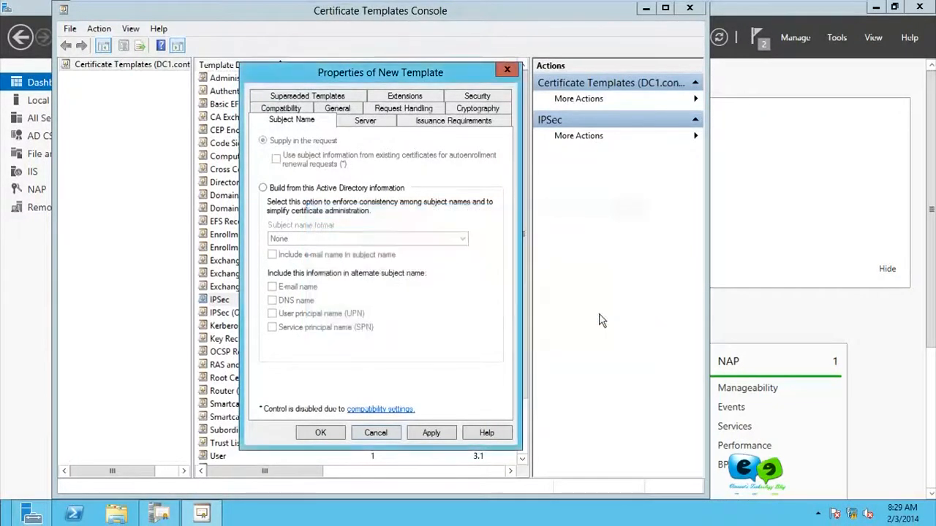
pyautogui.click(262, 140)
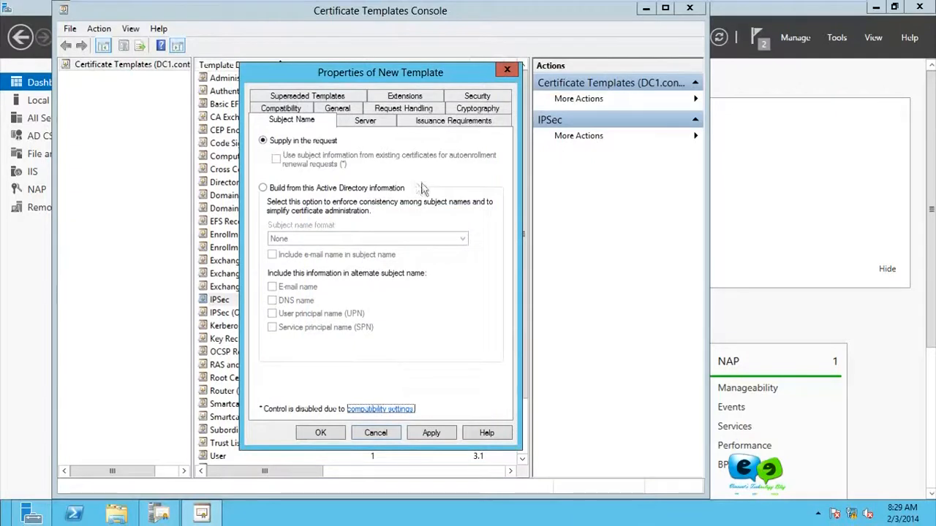
pyautogui.click(404, 96)
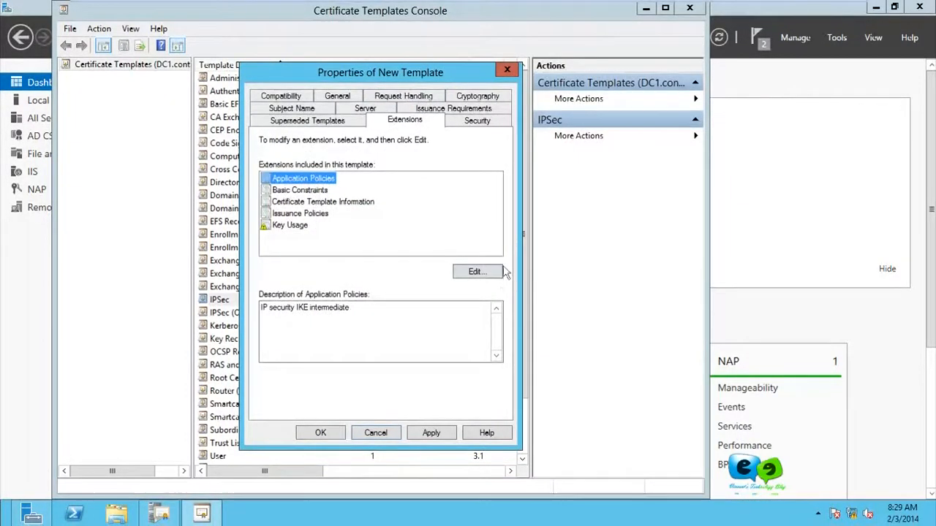
# Step: Add Server Authentication to the template's Application Policies extension
pyautogui.click(476, 271)
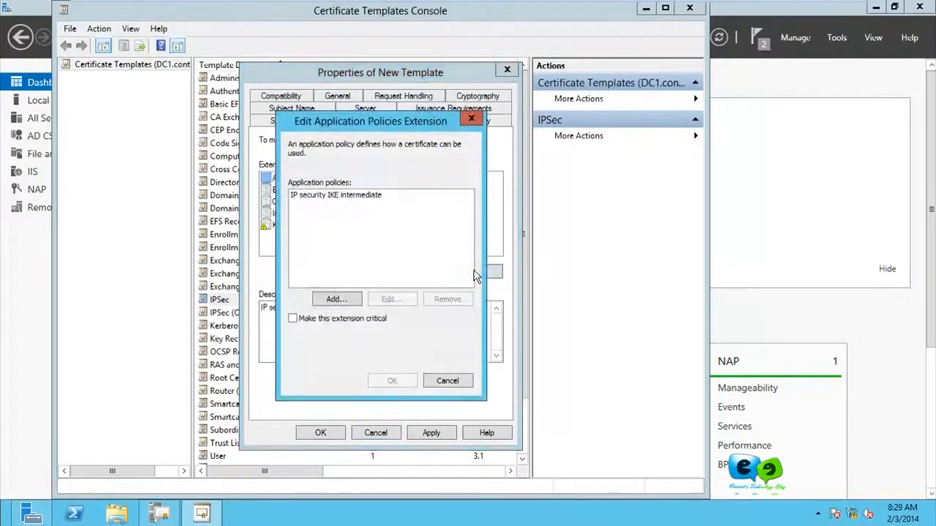
pyautogui.click(335, 299)
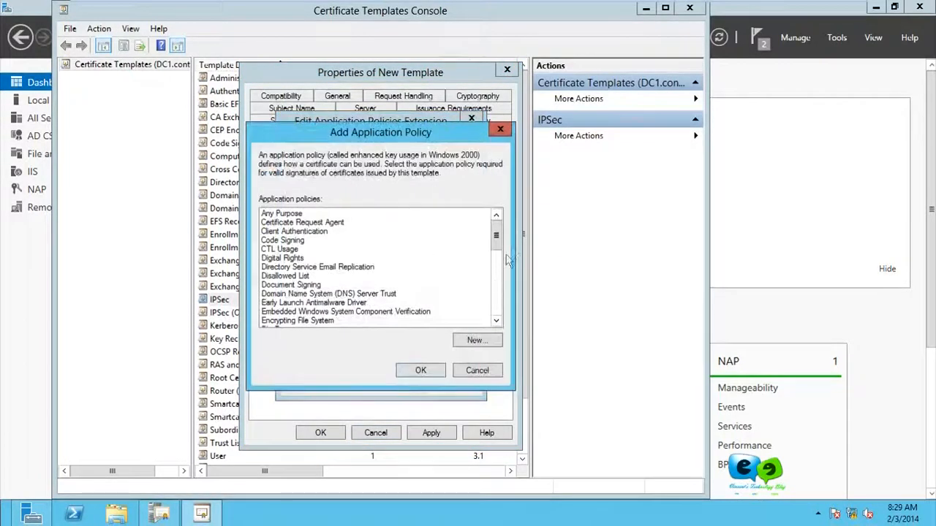
pyautogui.scroll(-3)
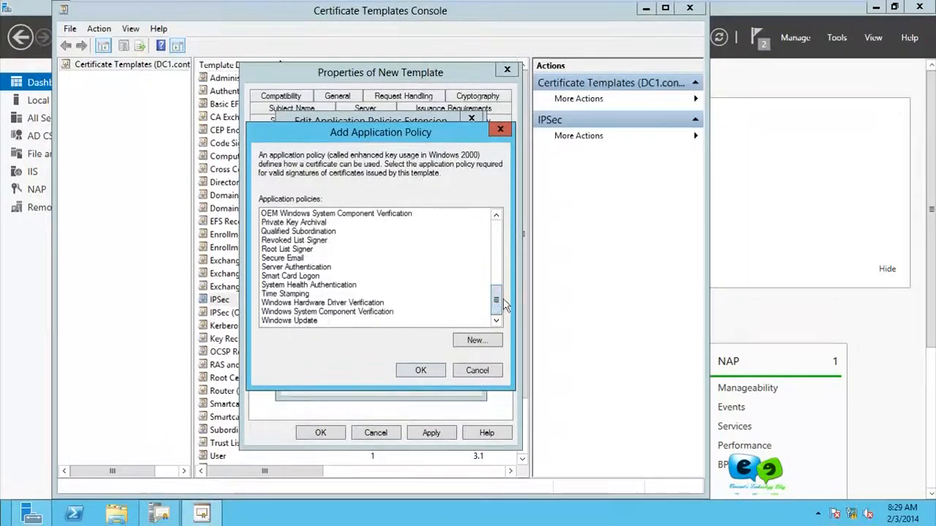
pyautogui.click(289, 276)
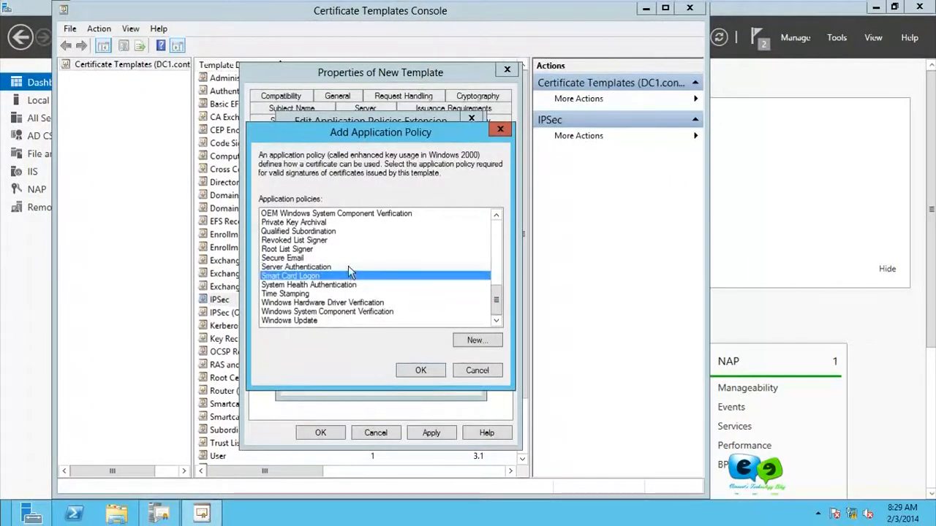
pyautogui.click(420, 370)
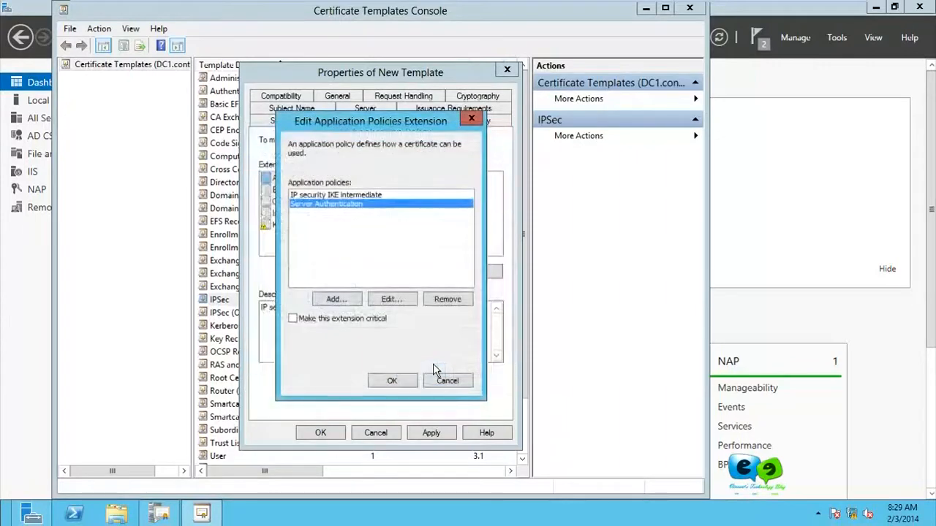
pyautogui.click(392, 380)
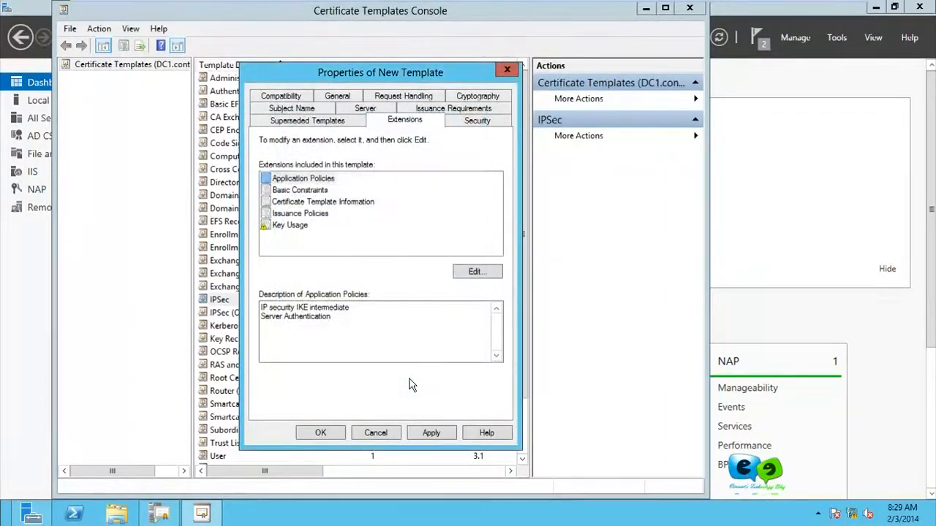
pyautogui.moveTo(354, 203)
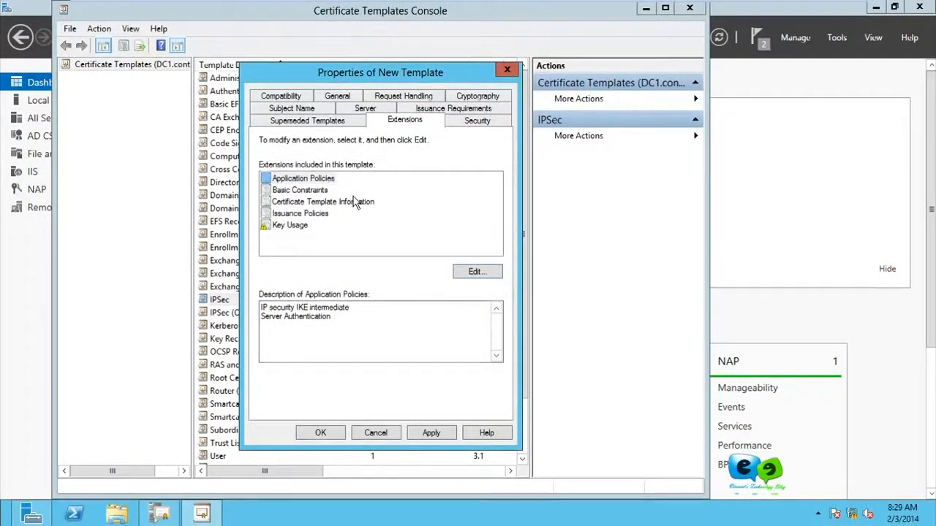
pyautogui.moveTo(400, 192)
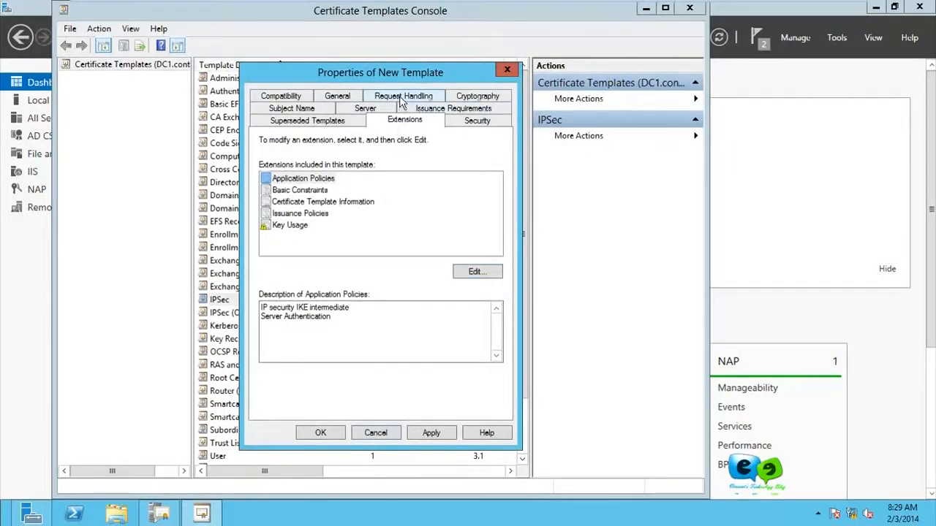
# Step: Recheck the Subject Name and General settings, then save the VPN SSTP template
pyautogui.click(402, 95)
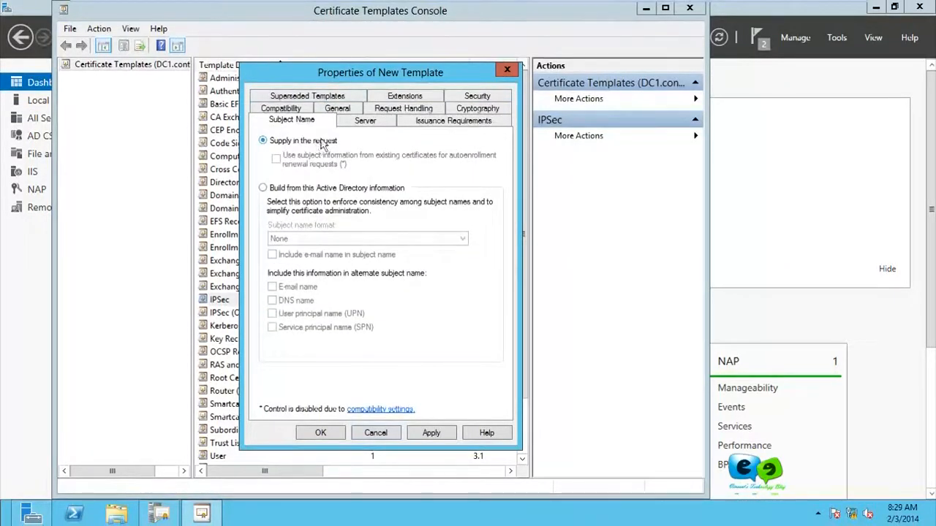
pyautogui.click(337, 120)
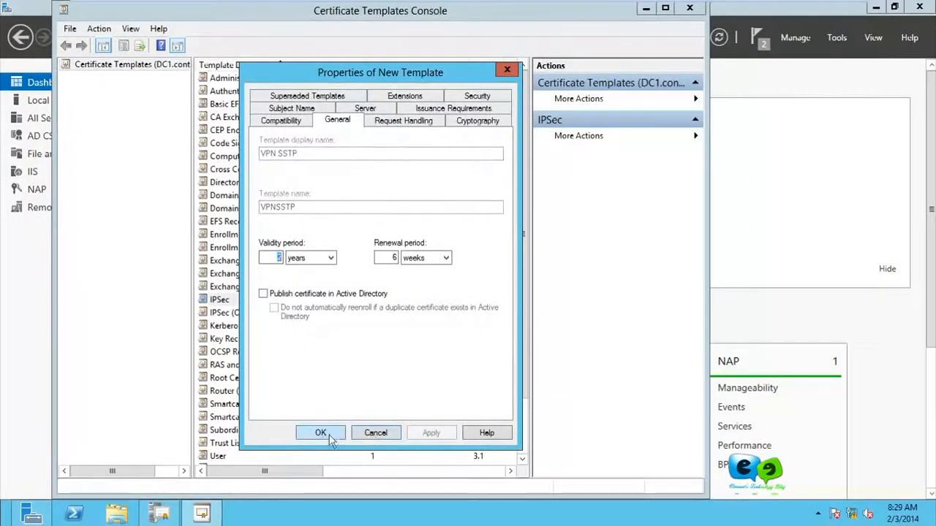
pyautogui.click(321, 432)
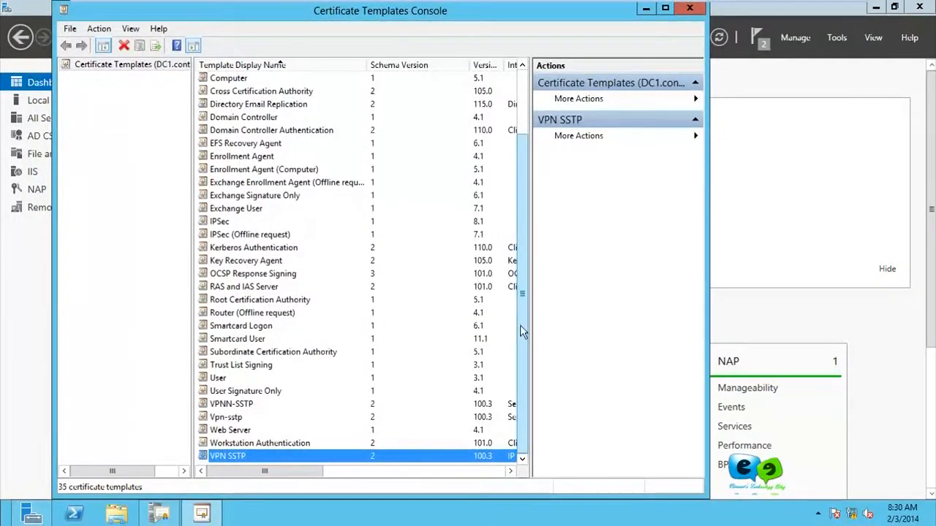
pyautogui.scroll(3)
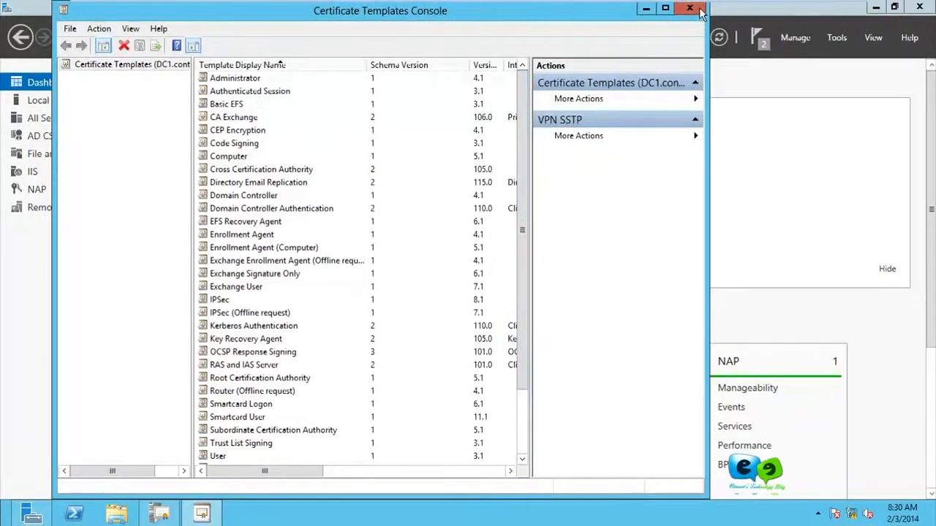
# Step: Issue the VPN SSTP template on contoso-DC2-CA-4, then close the Certification Authority console
pyautogui.click(689, 8)
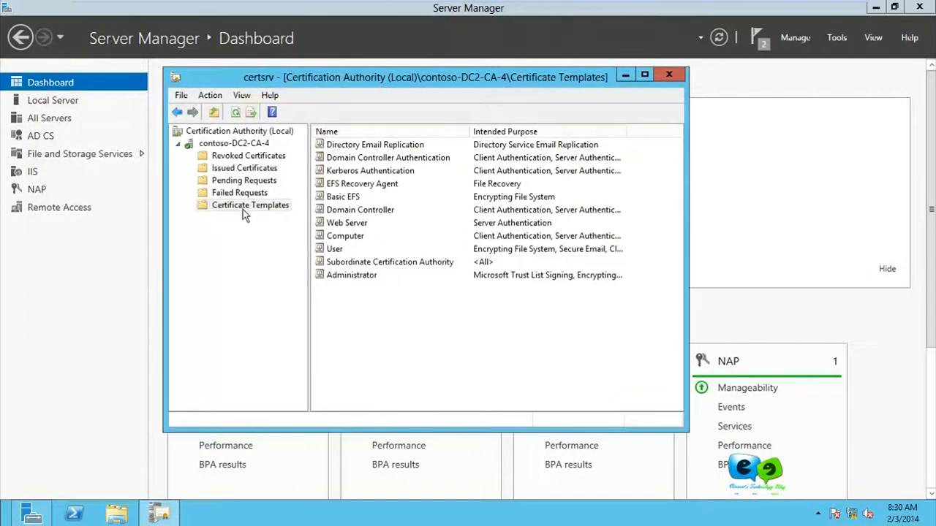
pyautogui.rightClick(250, 205)
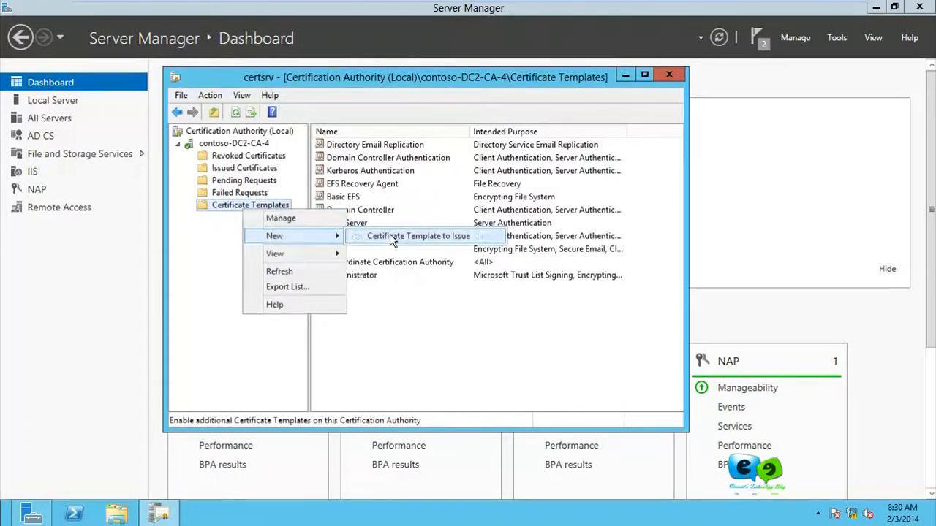
pyautogui.click(418, 235)
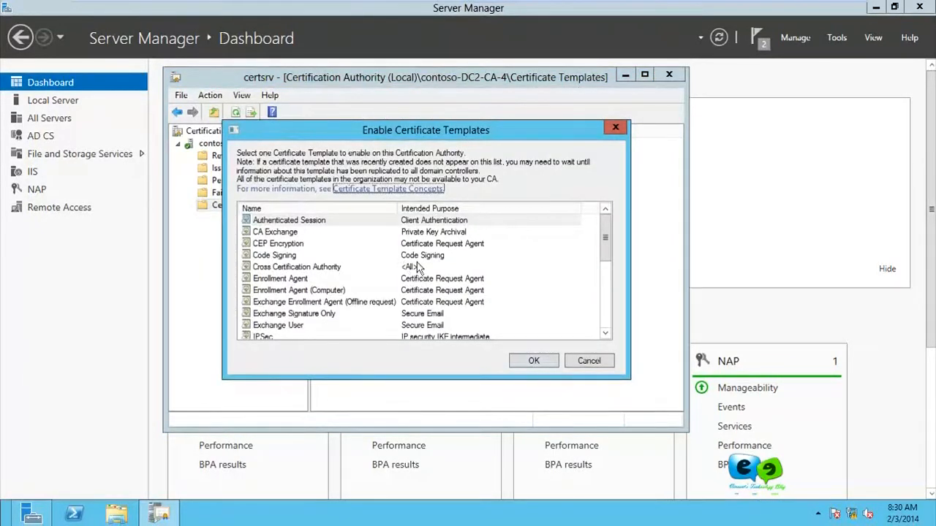
pyautogui.scroll(-3)
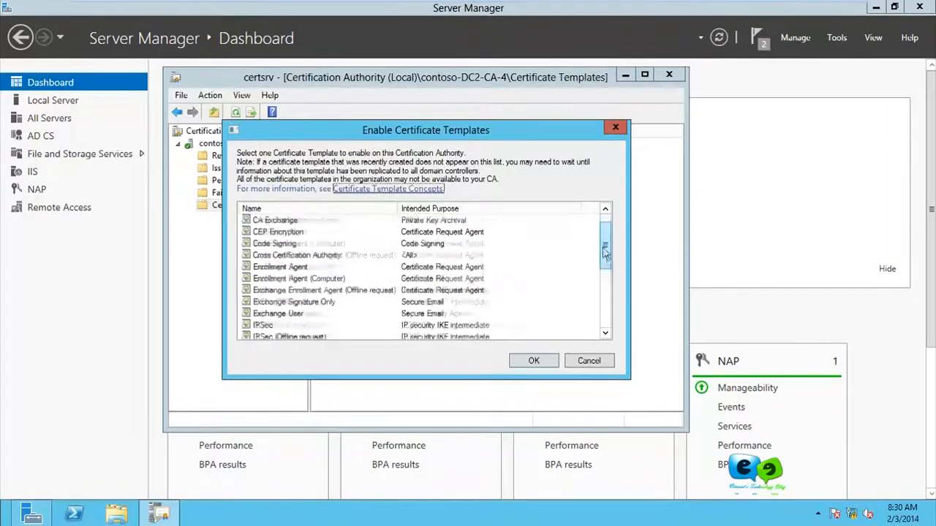
pyautogui.scroll(-3)
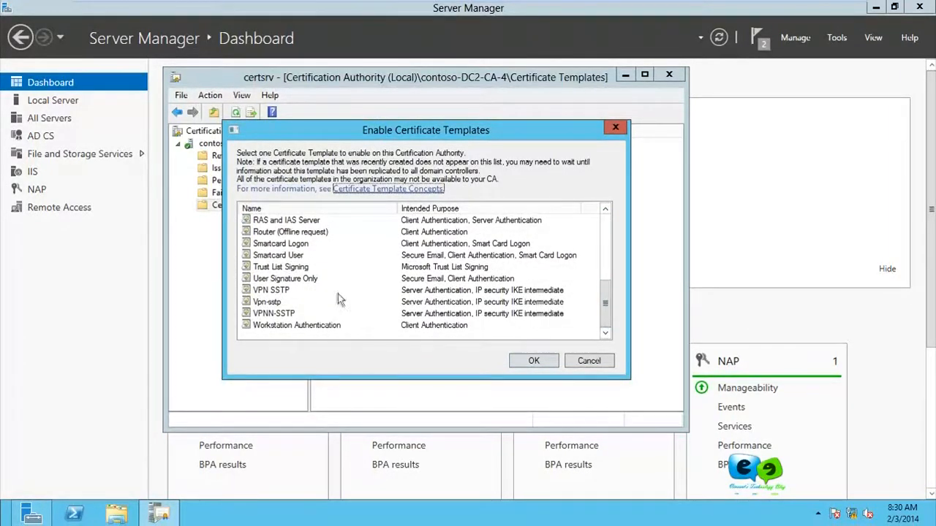
pyautogui.click(270, 289)
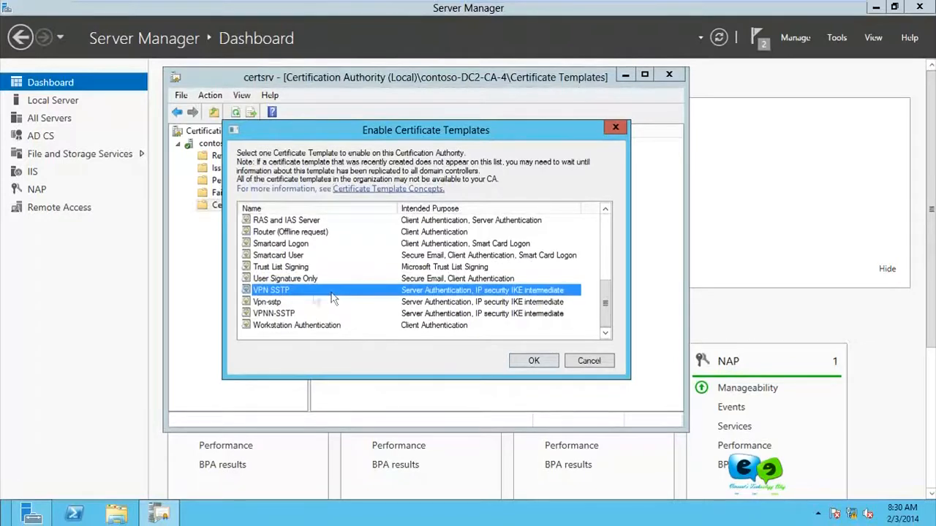
pyautogui.click(533, 361)
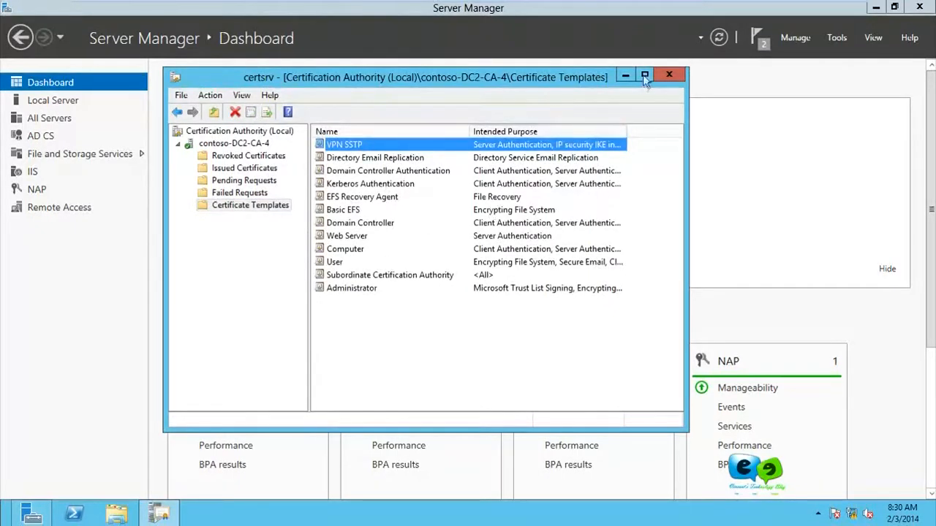
pyautogui.moveTo(668, 76)
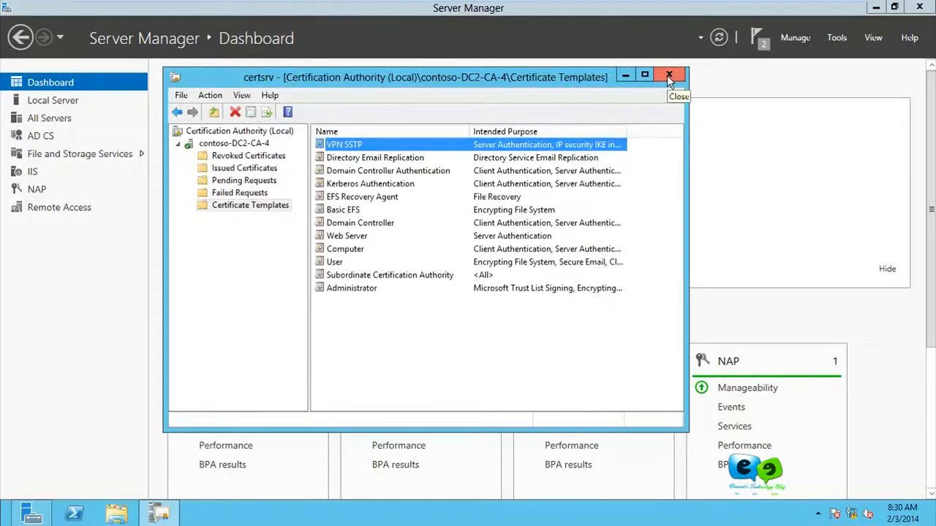
pyautogui.click(668, 76)
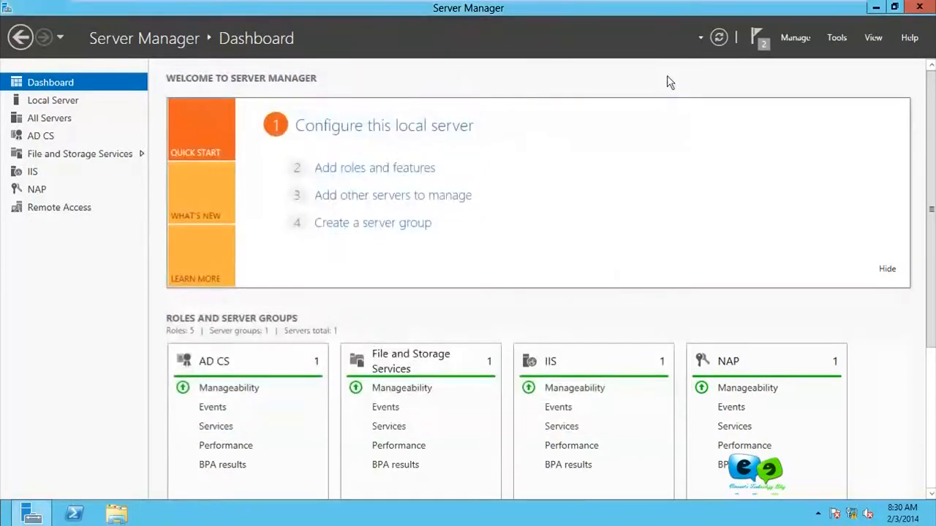
pyautogui.moveTo(625, 180)
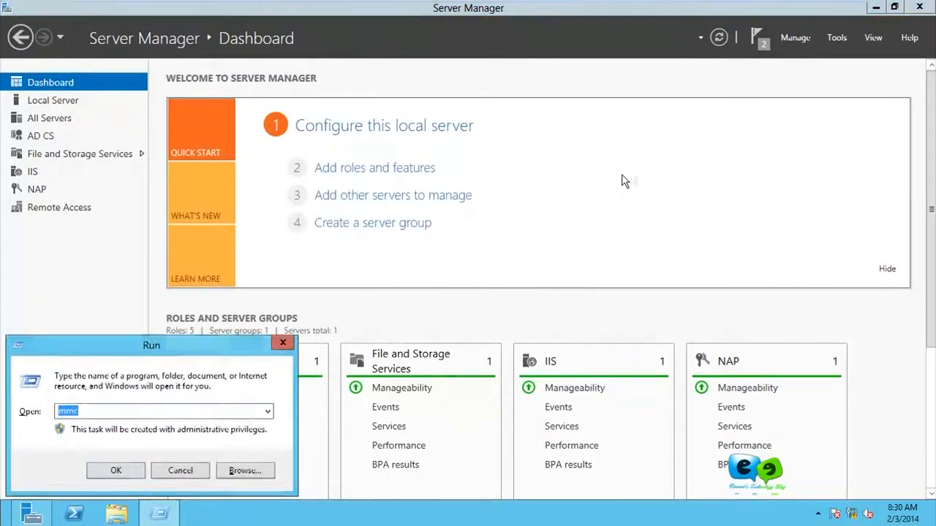
# Step: Launch MMC and add the Certificates snap-in for the local computer account
pyautogui.click(115, 470)
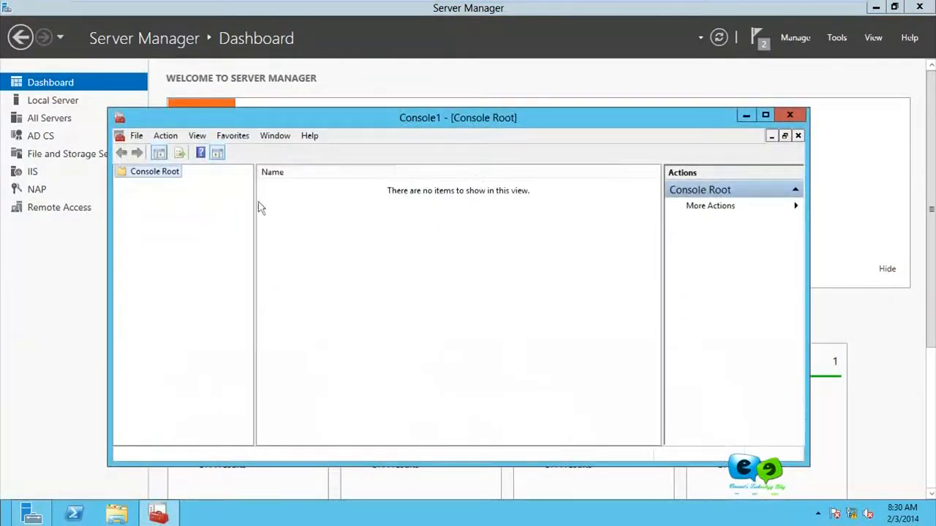
pyautogui.click(136, 135)
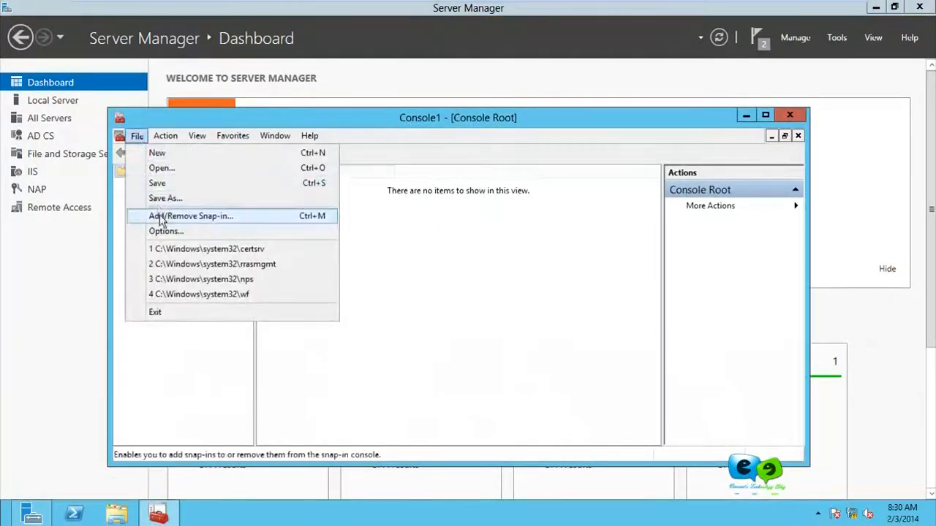
pyautogui.click(190, 215)
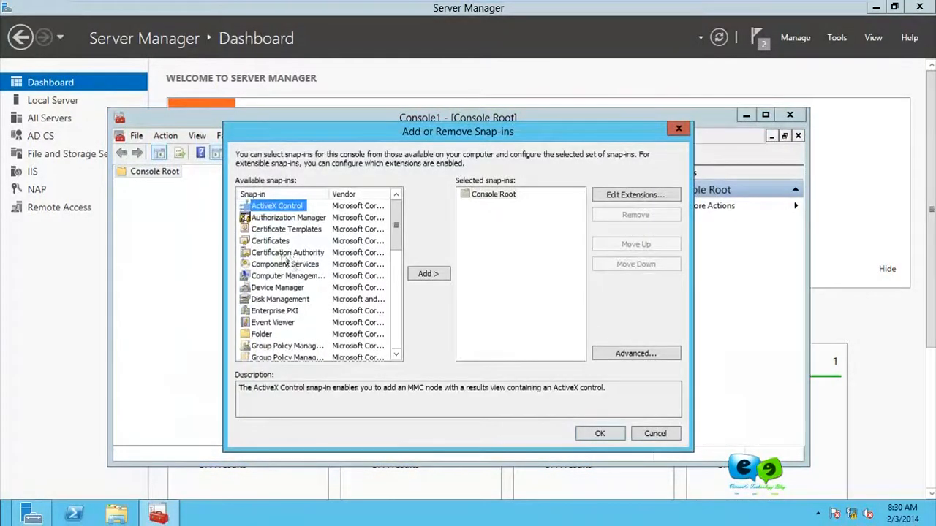
pyautogui.click(428, 273)
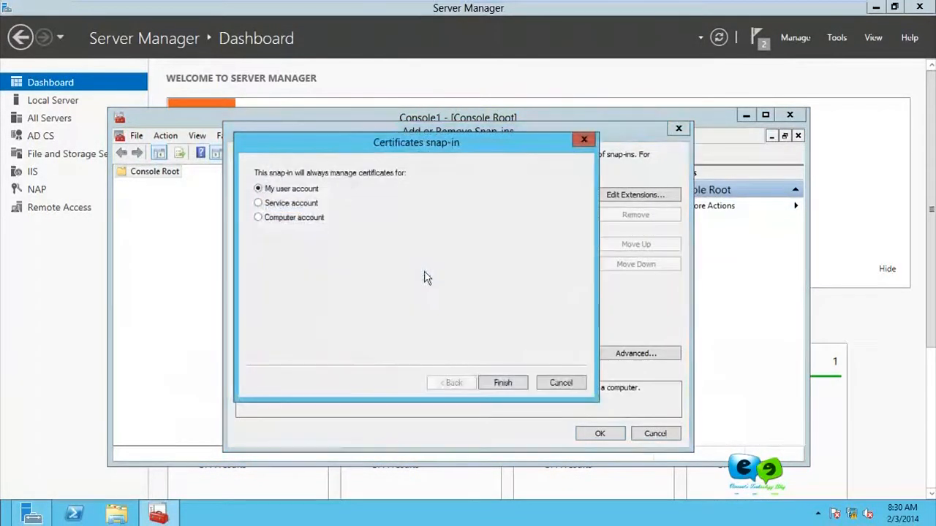
pyautogui.click(257, 217)
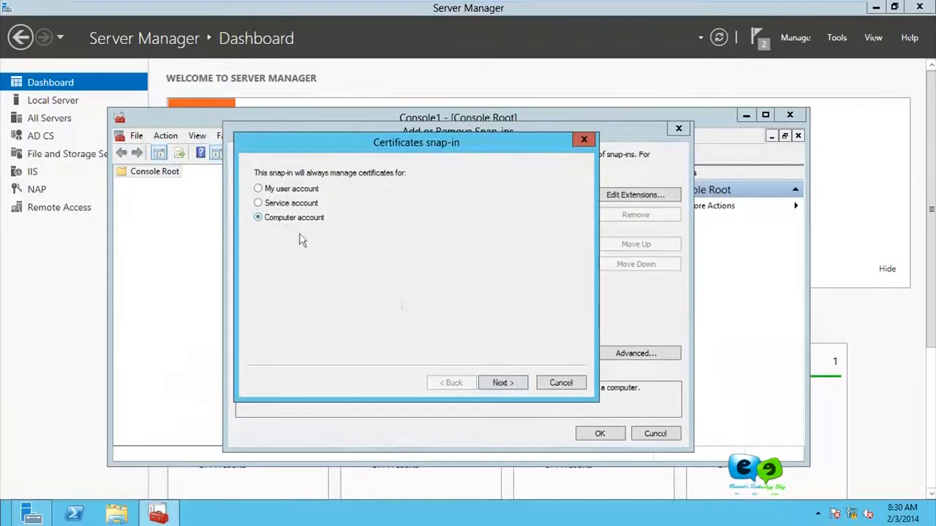
pyautogui.click(502, 383)
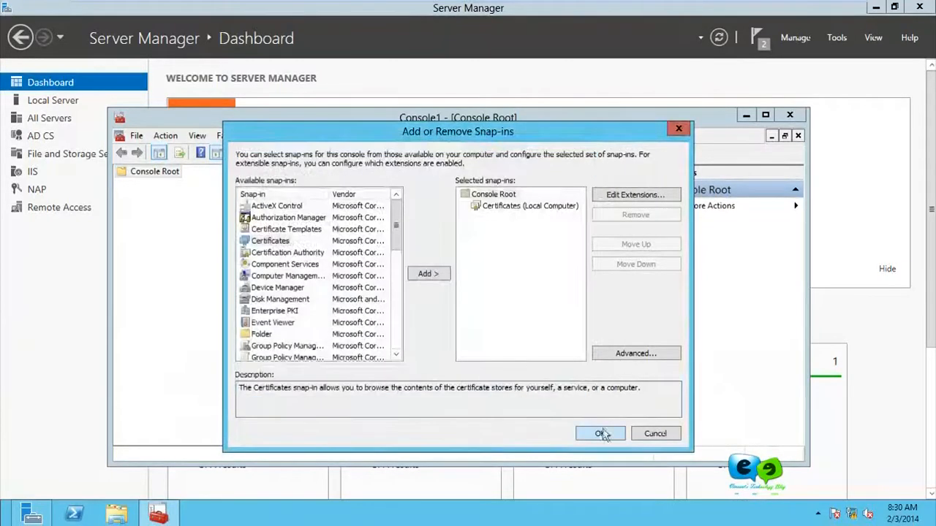
pyautogui.click(600, 434)
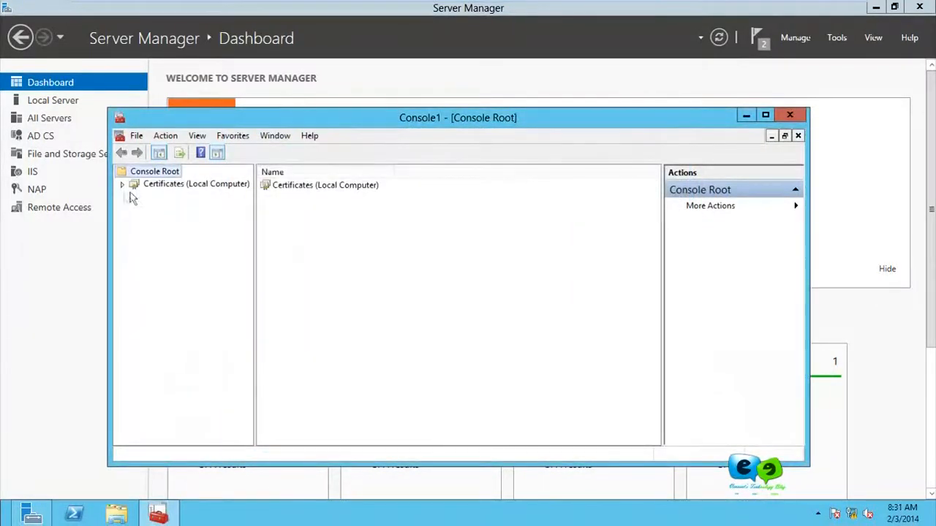
# Step: Expand the Personal store to view its certificates, including contoso-DC2-CA-4
pyautogui.click(122, 183)
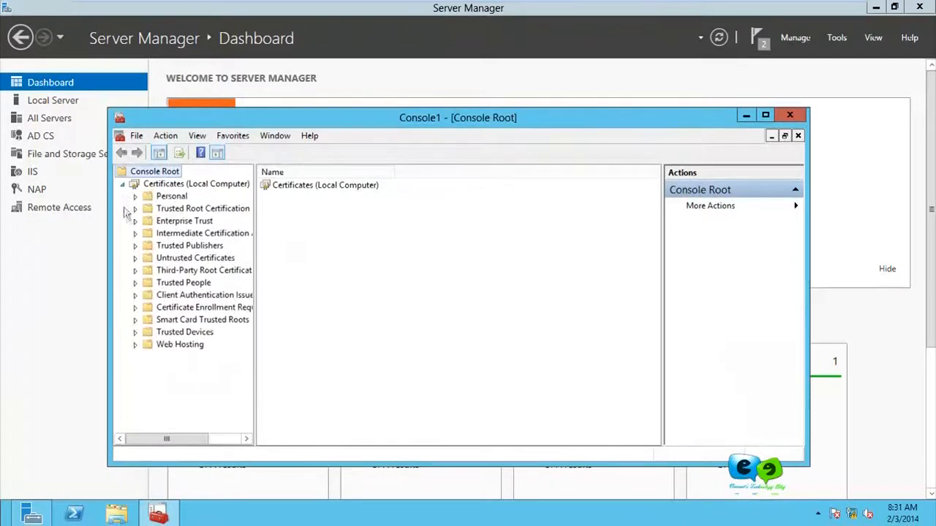
pyautogui.click(135, 196)
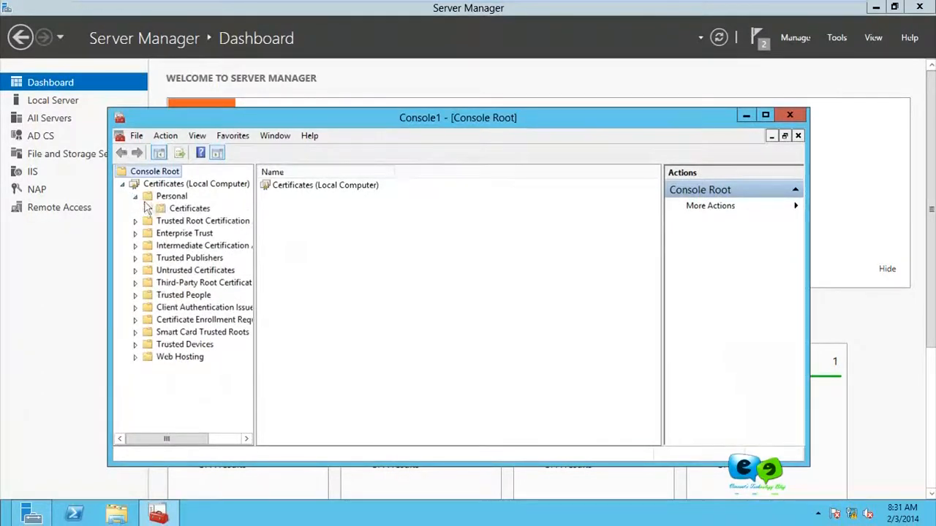
pyautogui.click(189, 208)
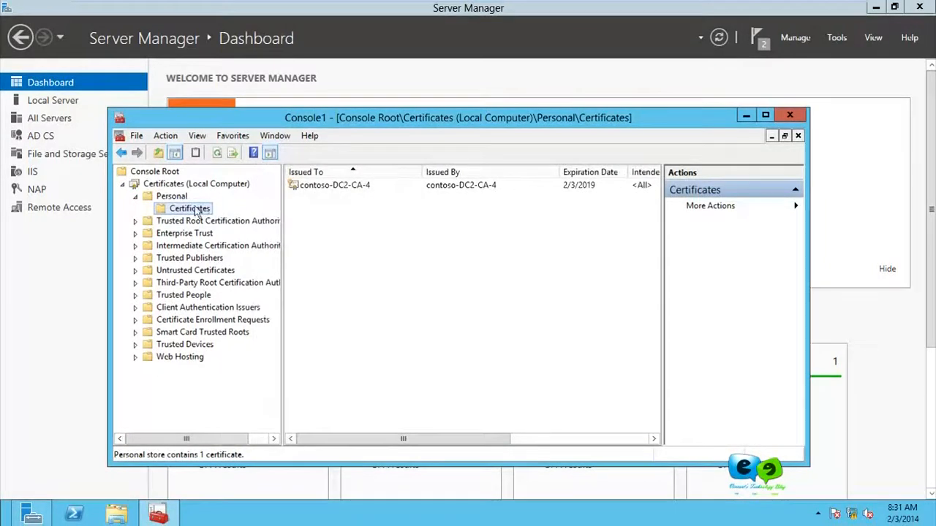
# Step: Request a new Personal certificate using the Active Directory Enrollment Policy
pyautogui.rightClick(189, 208)
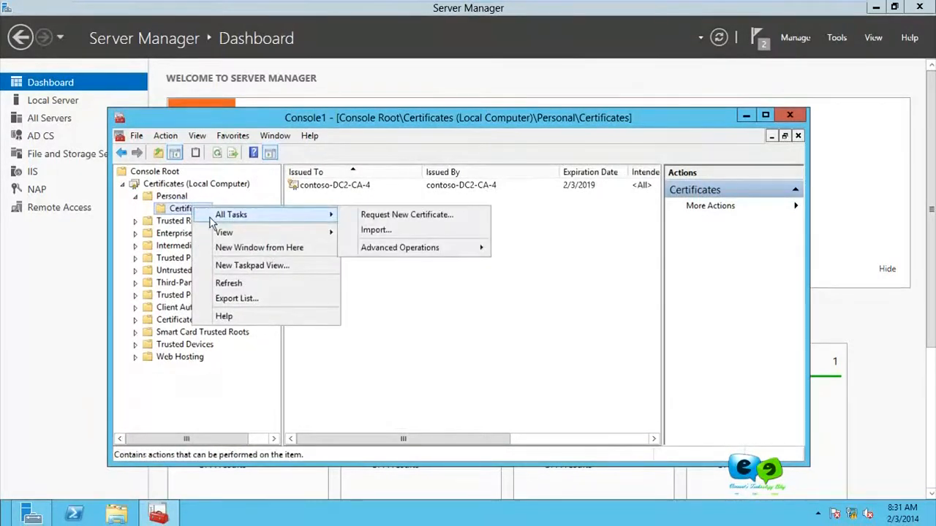
pyautogui.click(406, 214)
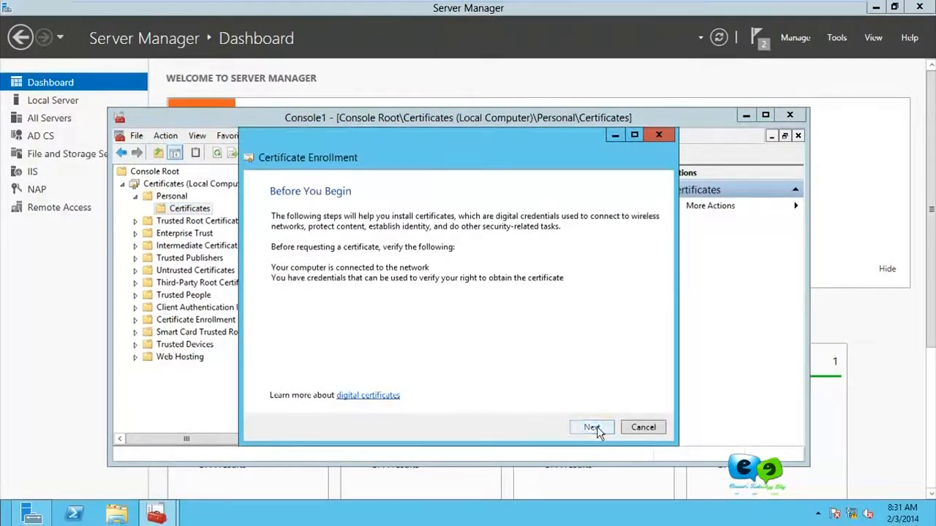
pyautogui.click(592, 427)
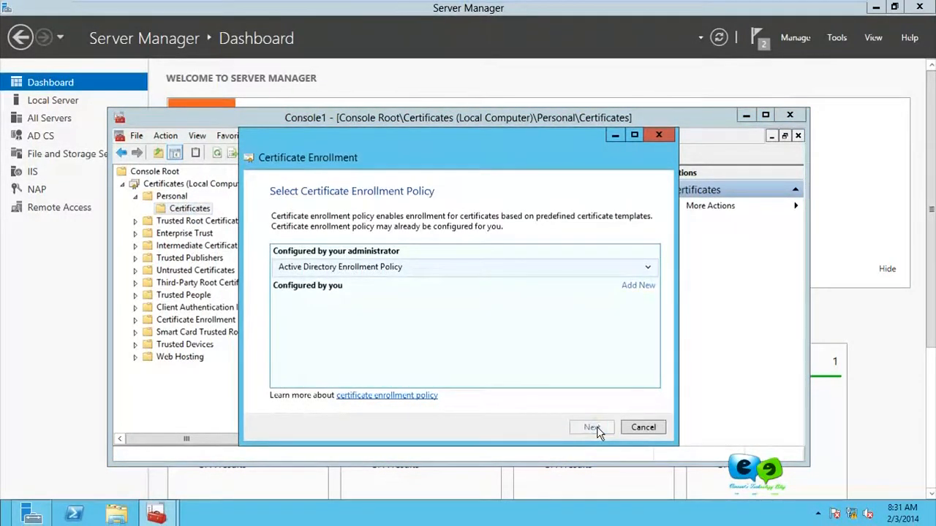
pyautogui.click(592, 427)
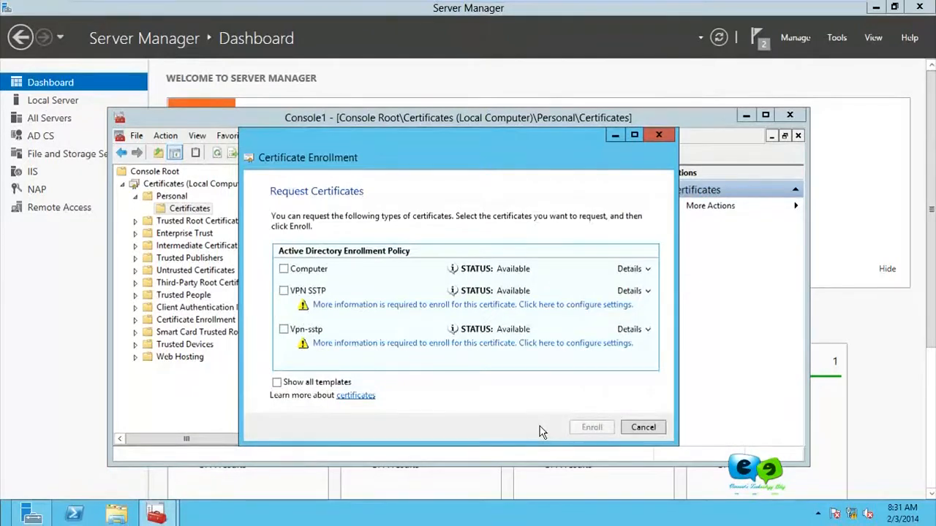
pyautogui.moveTo(503, 424)
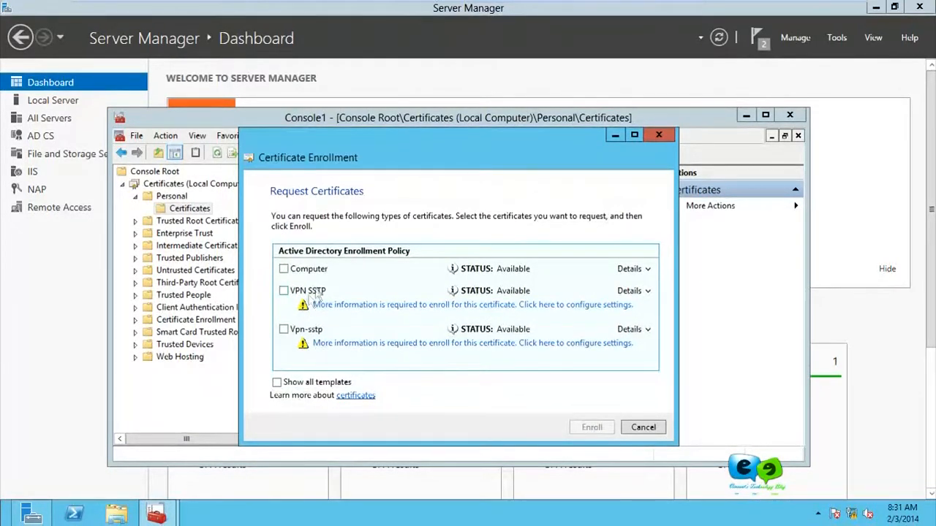
pyautogui.moveTo(365, 305)
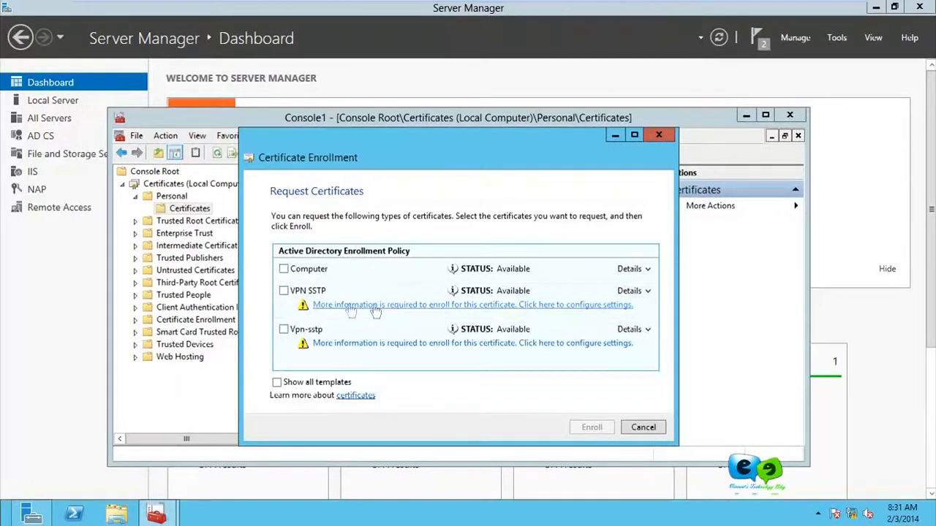
pyautogui.moveTo(335, 312)
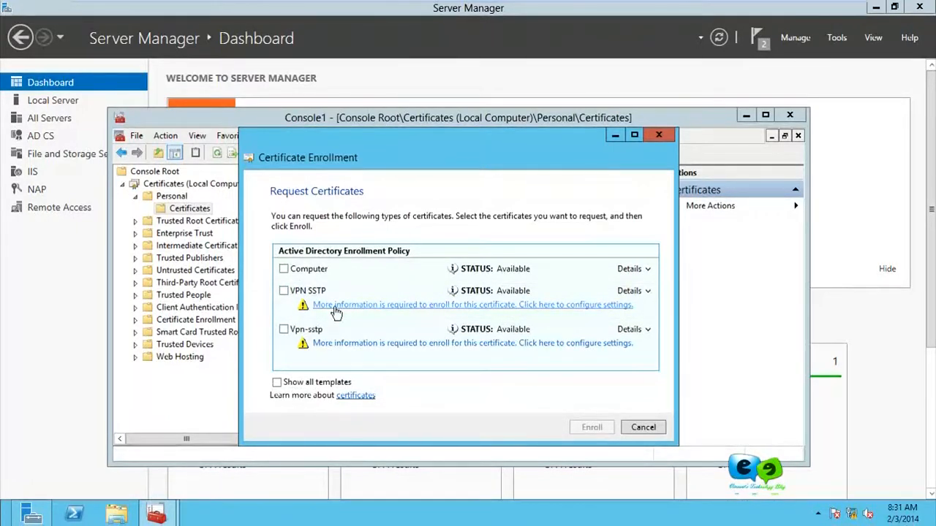
# Step: Add the common name vpn.contosooffice.com to the VPN SSTP certificate's subject
pyautogui.click(472, 304)
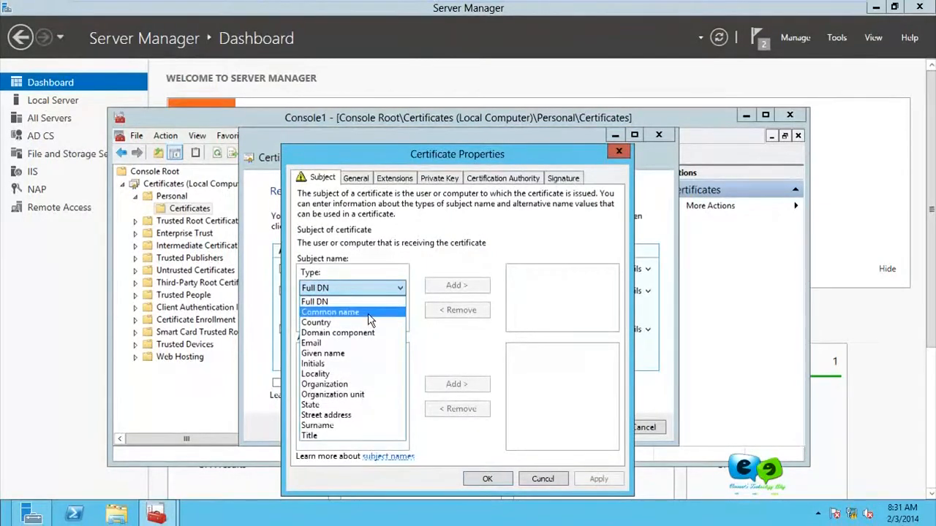
pyautogui.click(330, 312)
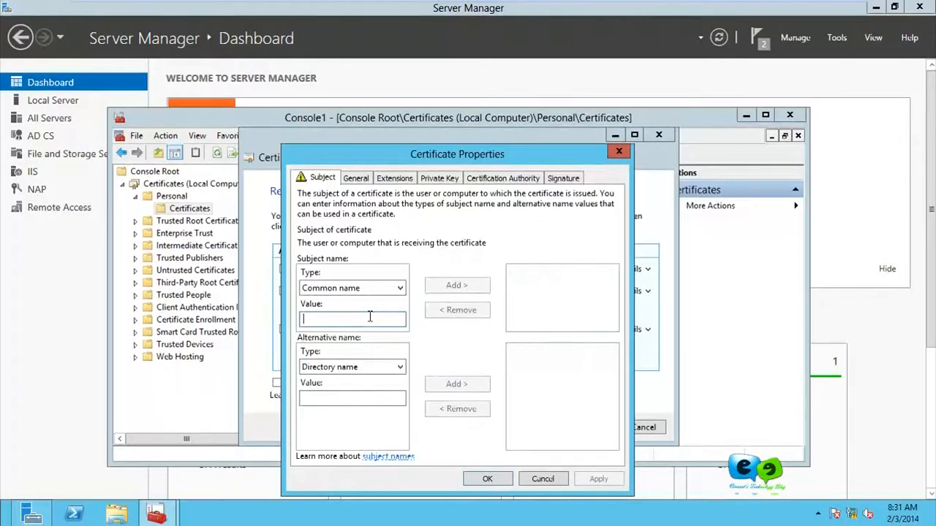
pyautogui.write('vp')
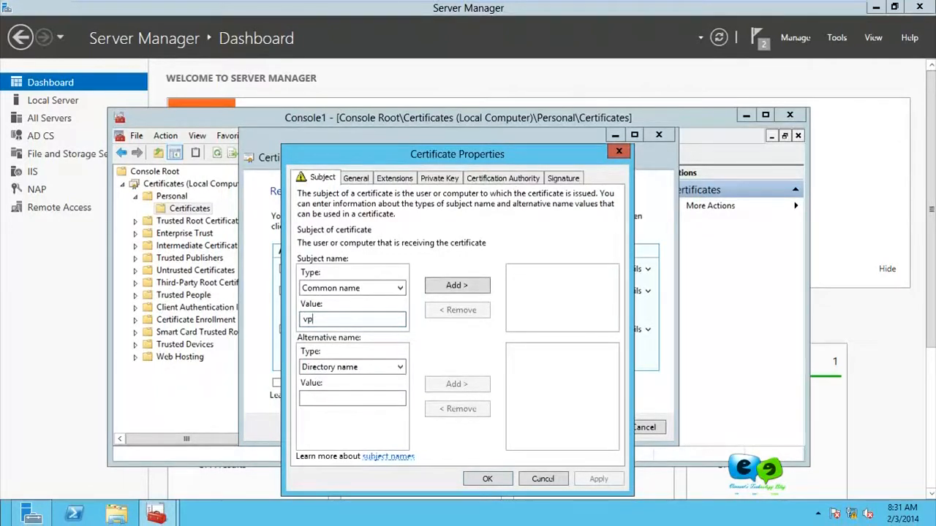
pyautogui.write('n')
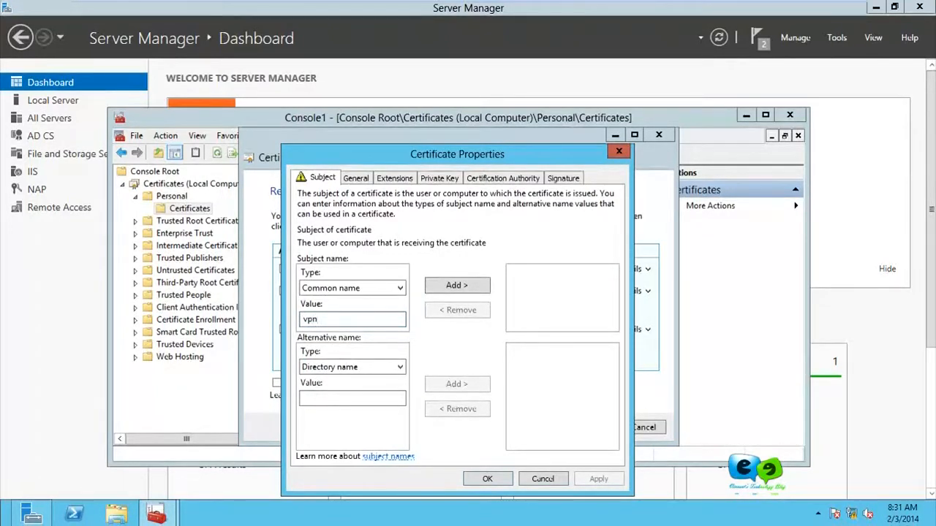
pyautogui.write('.')
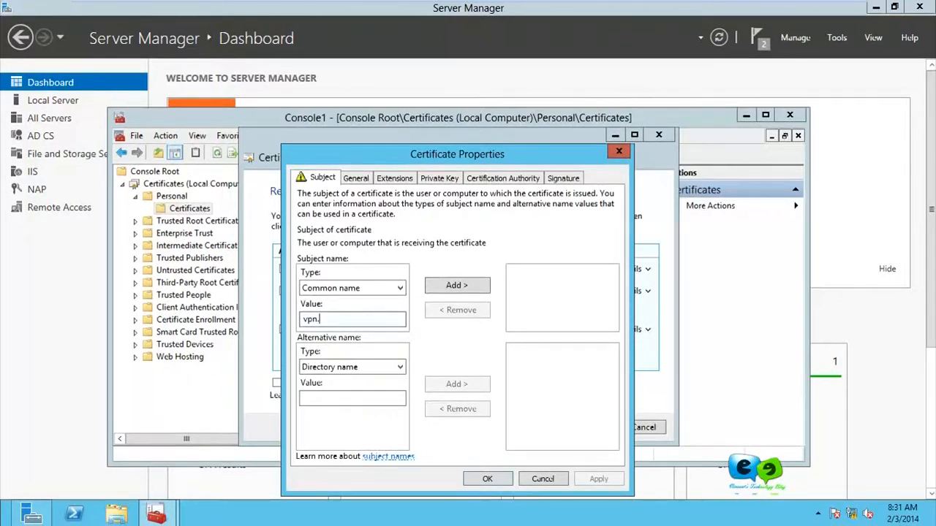
pyautogui.write('contoso')
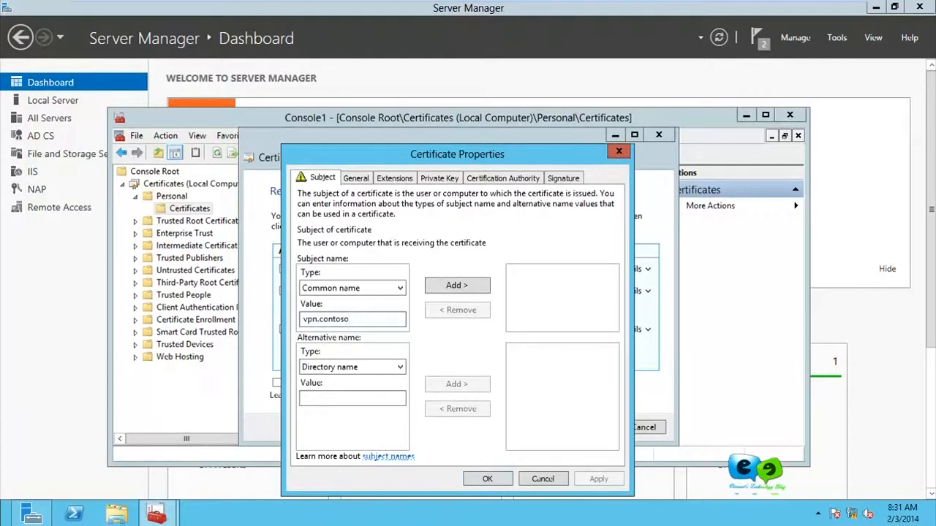
pyautogui.click(352, 319)
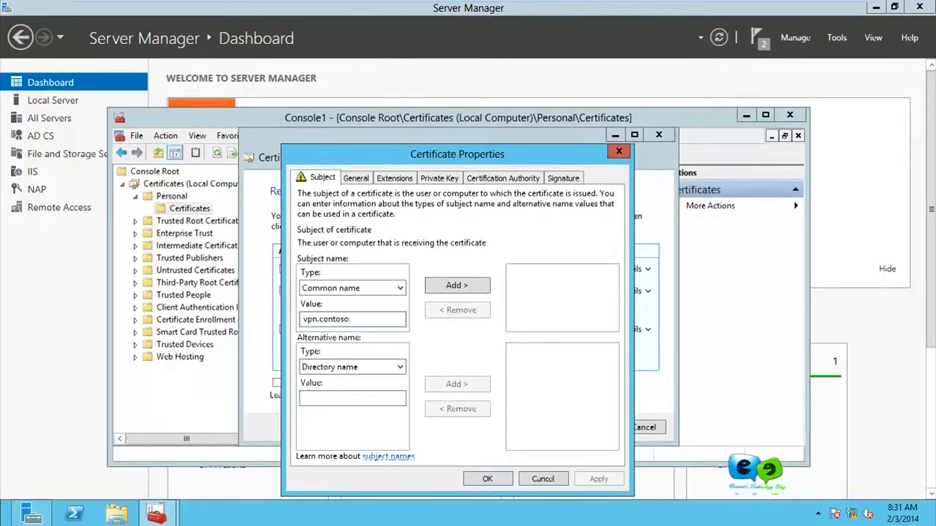
pyautogui.write('office')
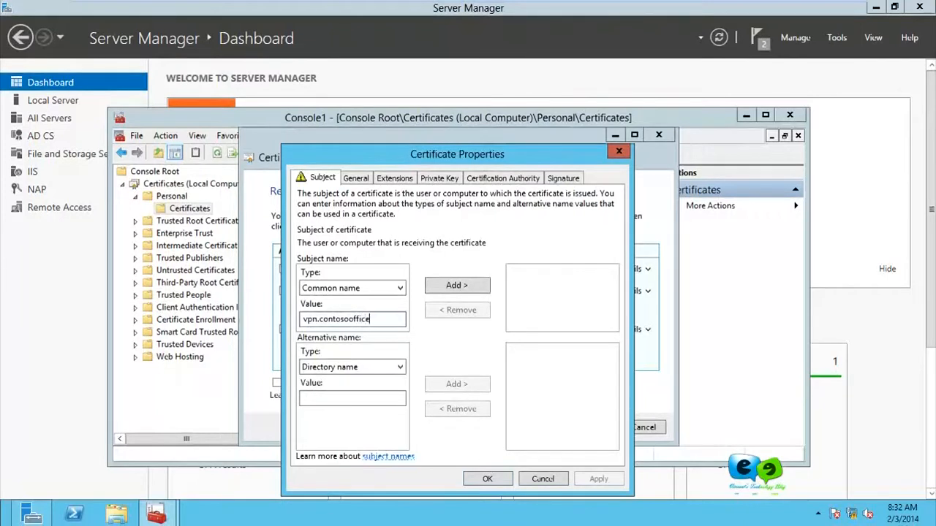
pyautogui.write('.com')
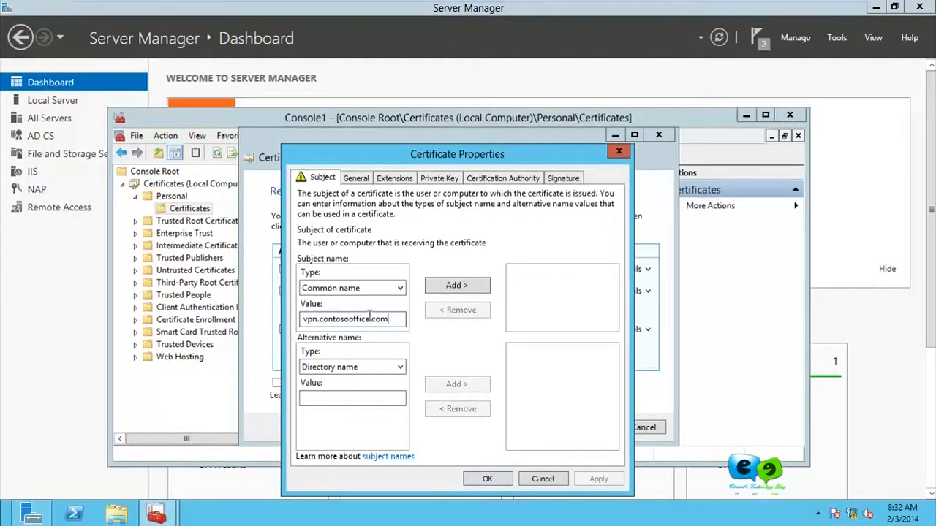
pyautogui.click(456, 285)
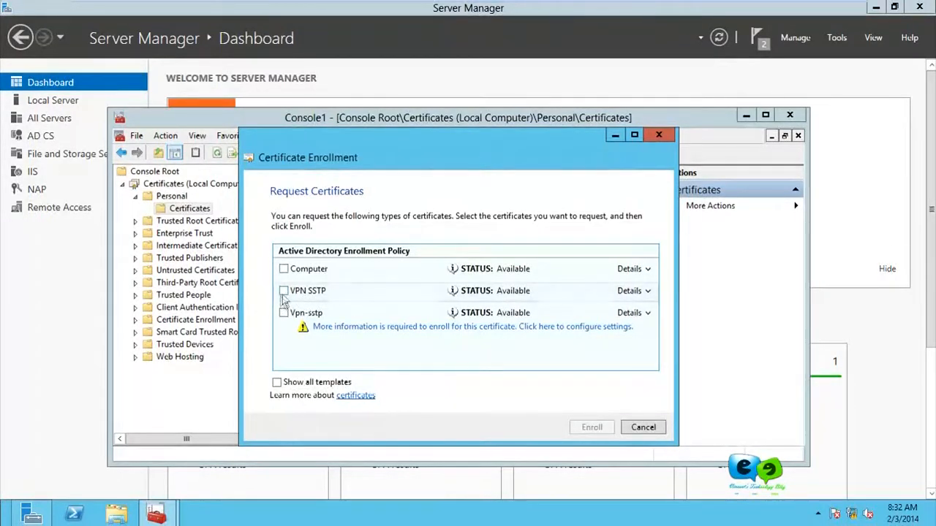
# Step: Enroll the VPN SSTP certificate, finish the wizard, and close the certificates console
pyautogui.click(284, 290)
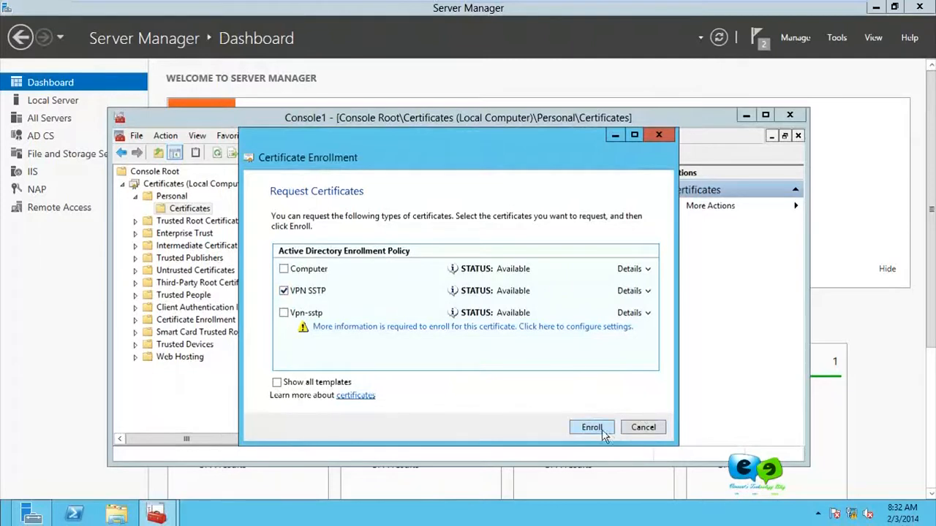
pyautogui.click(592, 427)
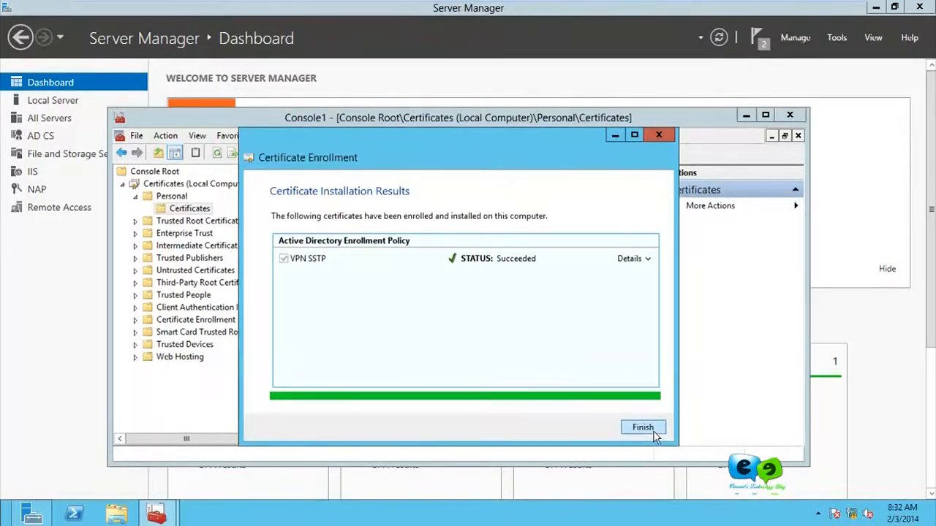
pyautogui.click(641, 427)
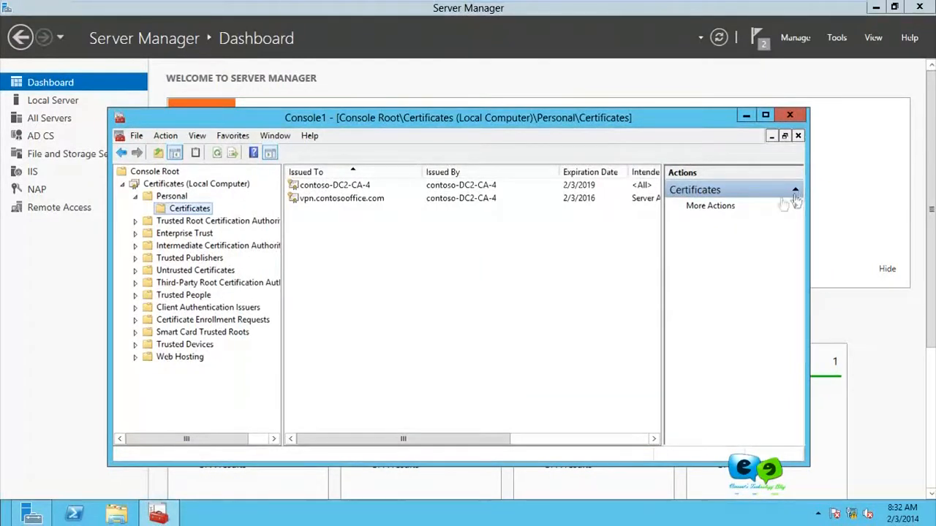
pyautogui.click(789, 115)
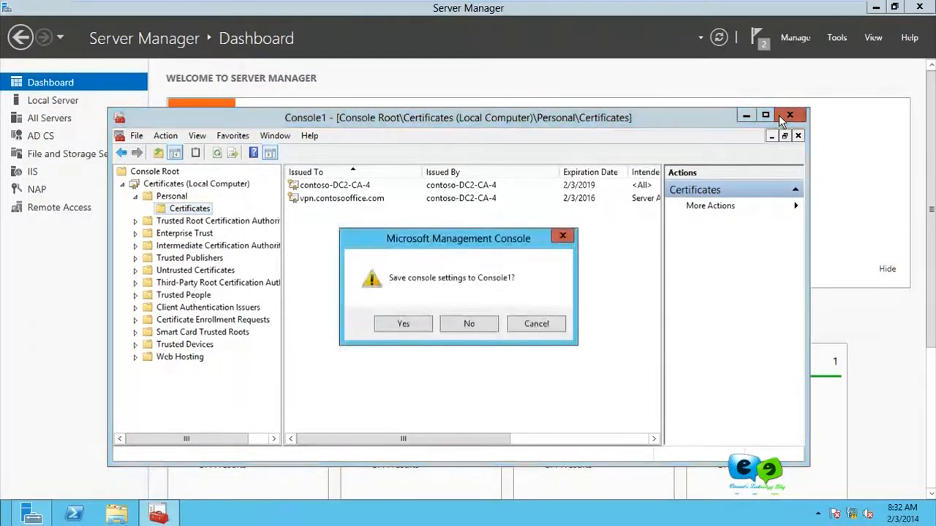
# Step: Discard the console settings and open Server Manager's Tools menu
pyautogui.click(469, 323)
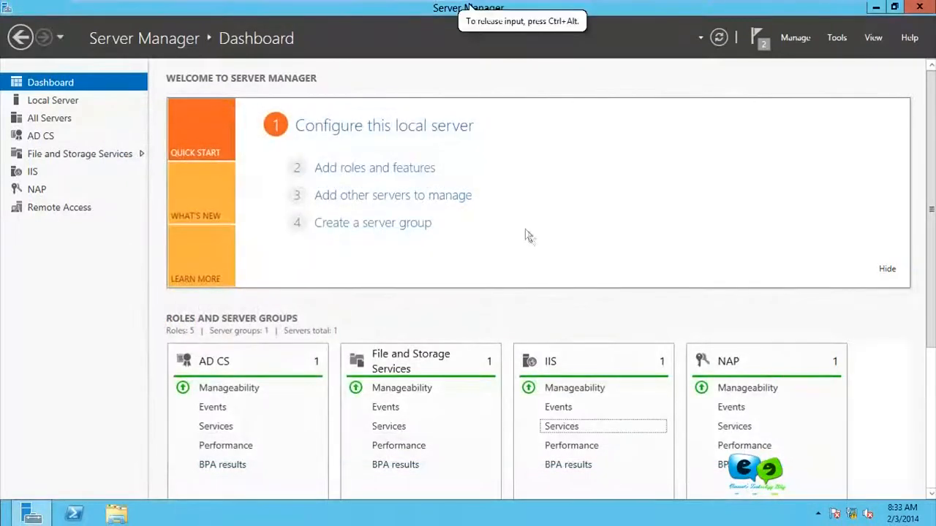
pyautogui.moveTo(599, 217)
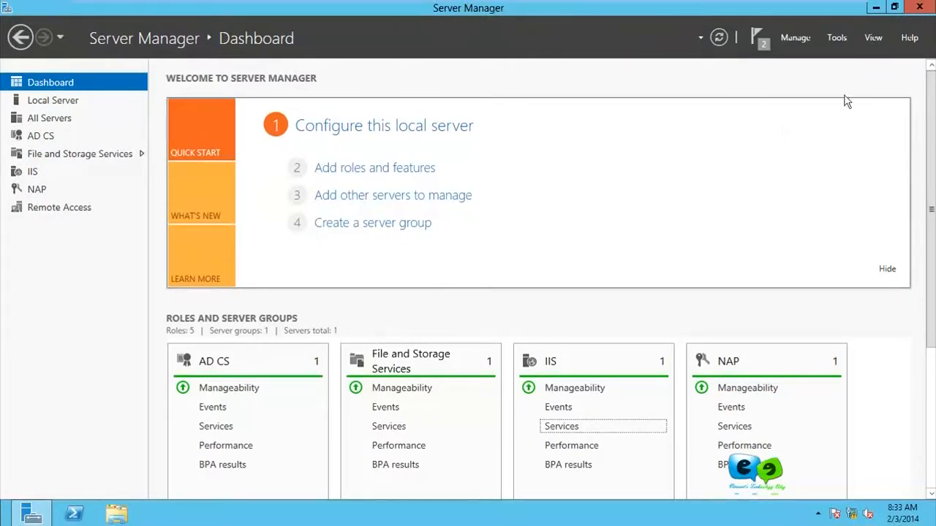
pyautogui.moveTo(810, 123)
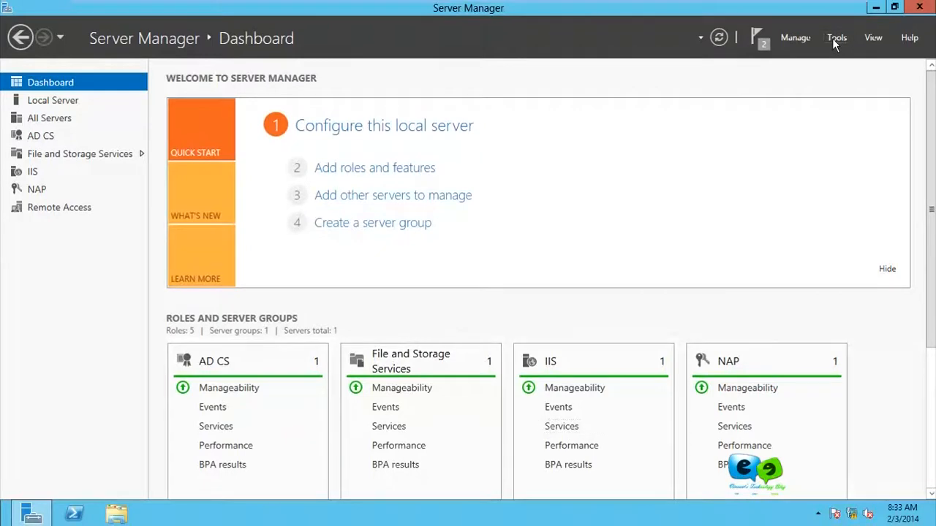
pyautogui.click(836, 38)
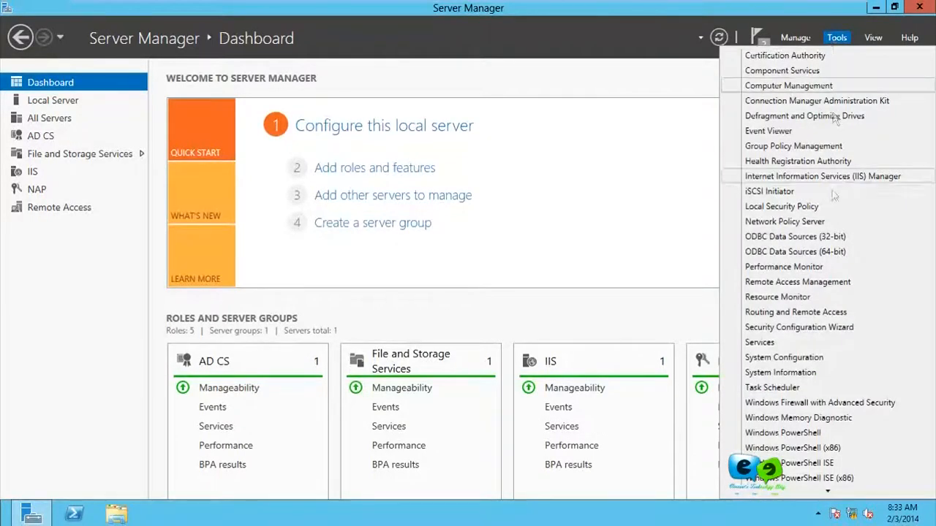
pyautogui.moveTo(811, 296)
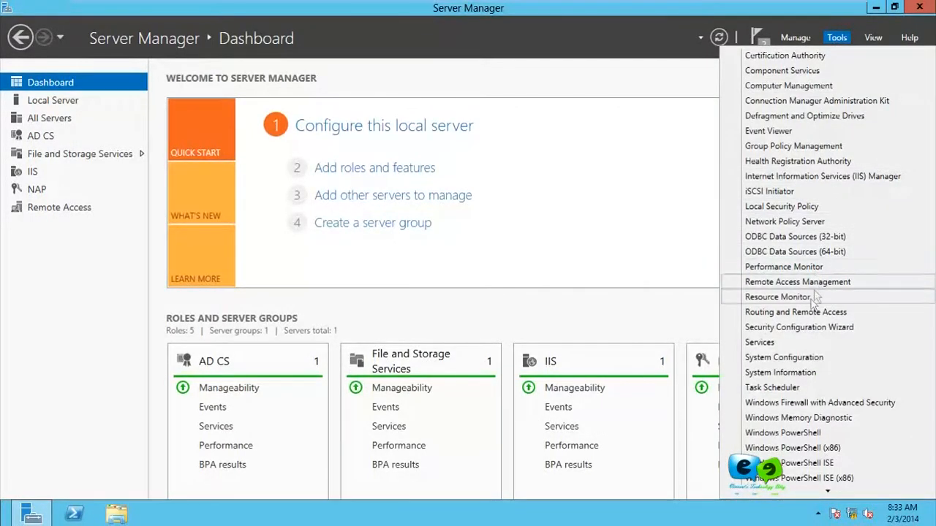
pyautogui.moveTo(804, 318)
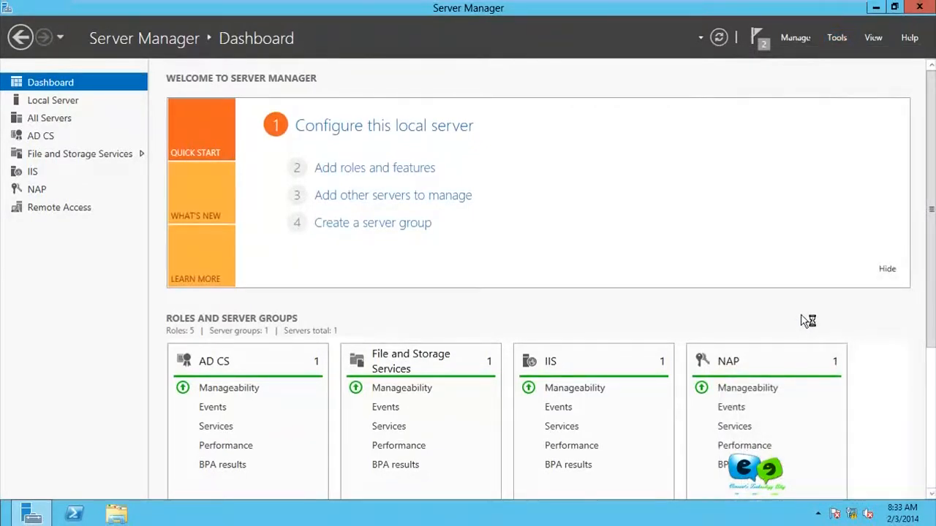
pyautogui.moveTo(791, 304)
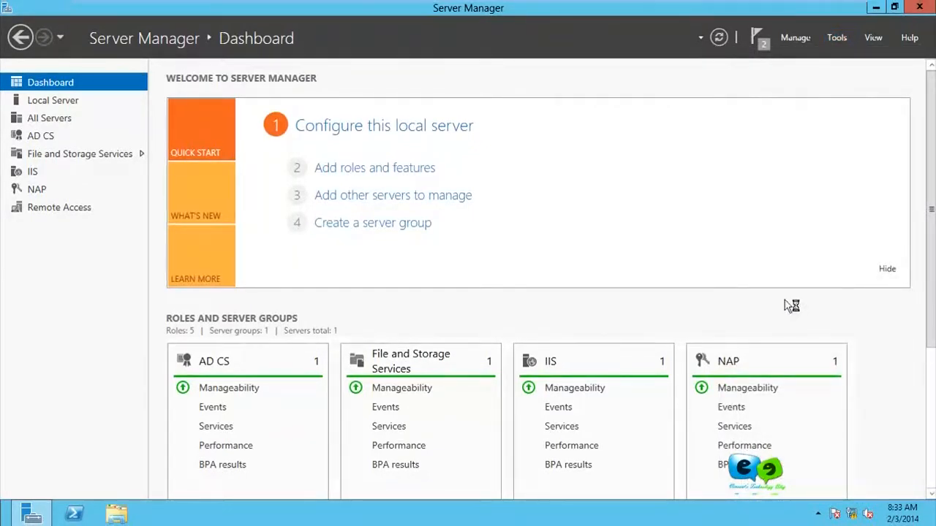
pyautogui.moveTo(787, 306)
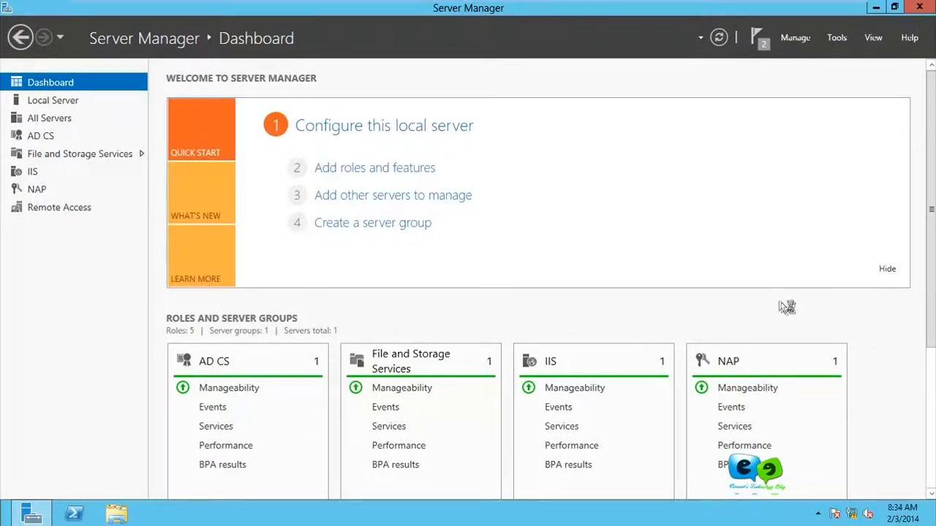
pyautogui.moveTo(763, 293)
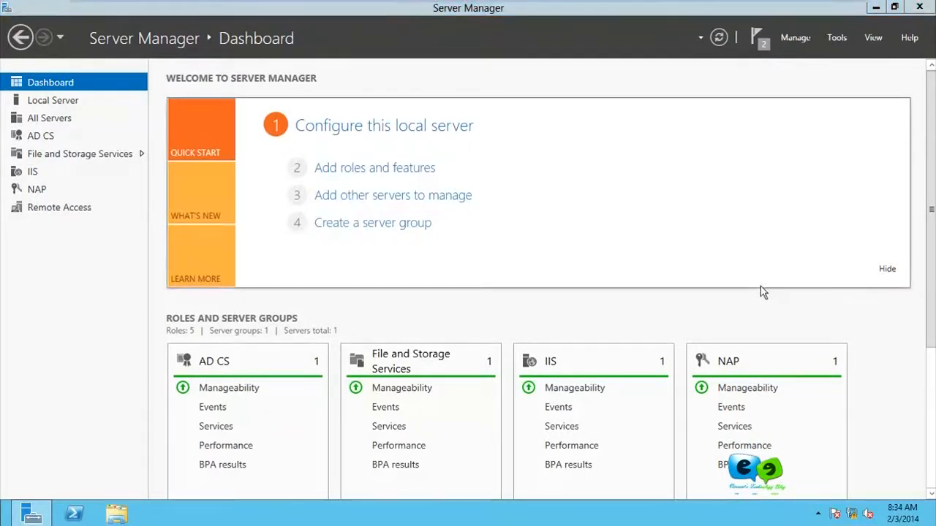
pyautogui.moveTo(714, 133)
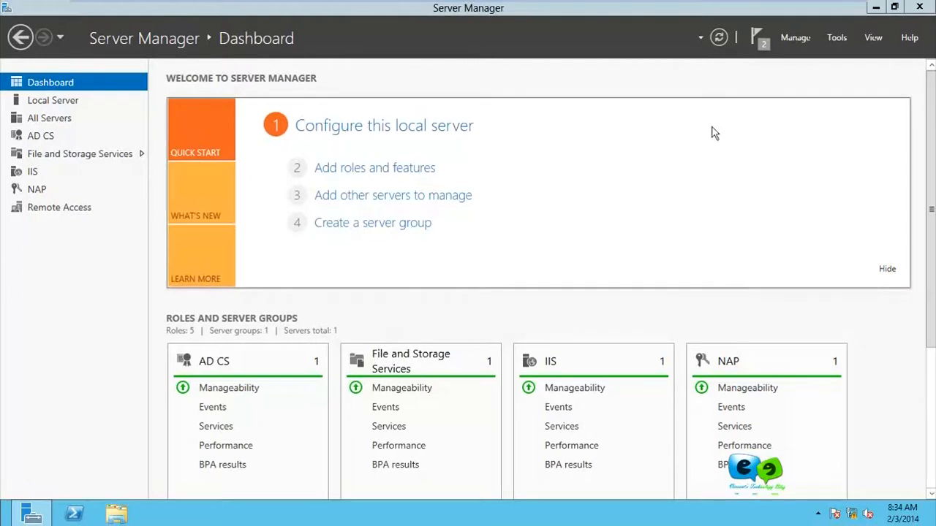
pyautogui.moveTo(655, 214)
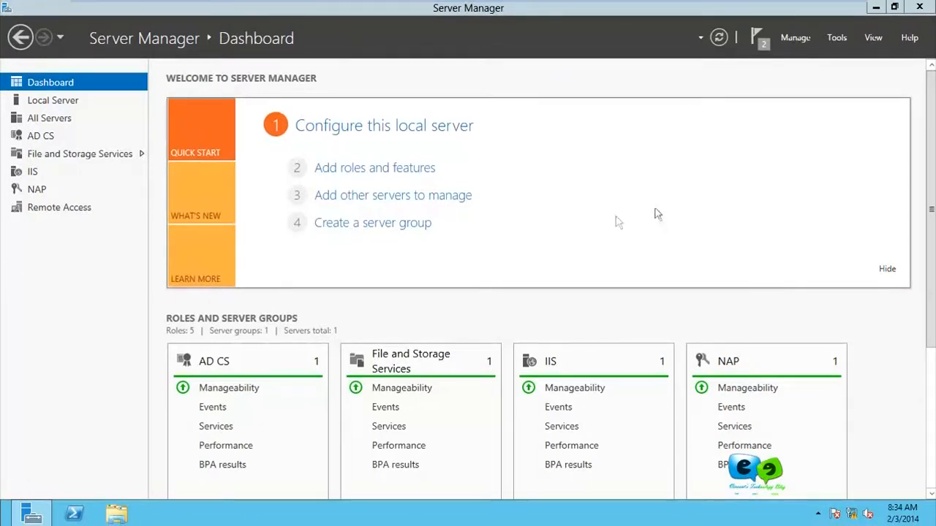
# Step: Open DC2 (local) properties, dismiss the SSTP certificate warning, and list available certificates
pyautogui.click(60, 206)
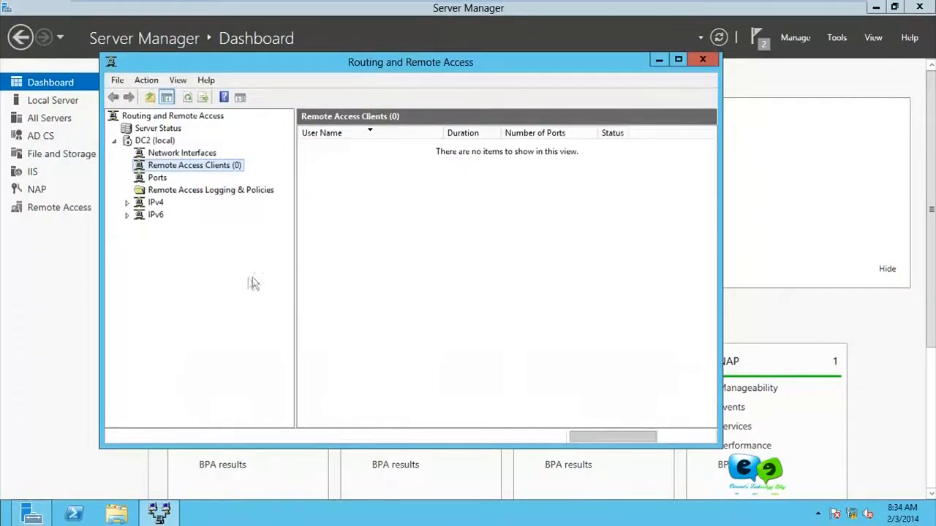
pyautogui.moveTo(162, 156)
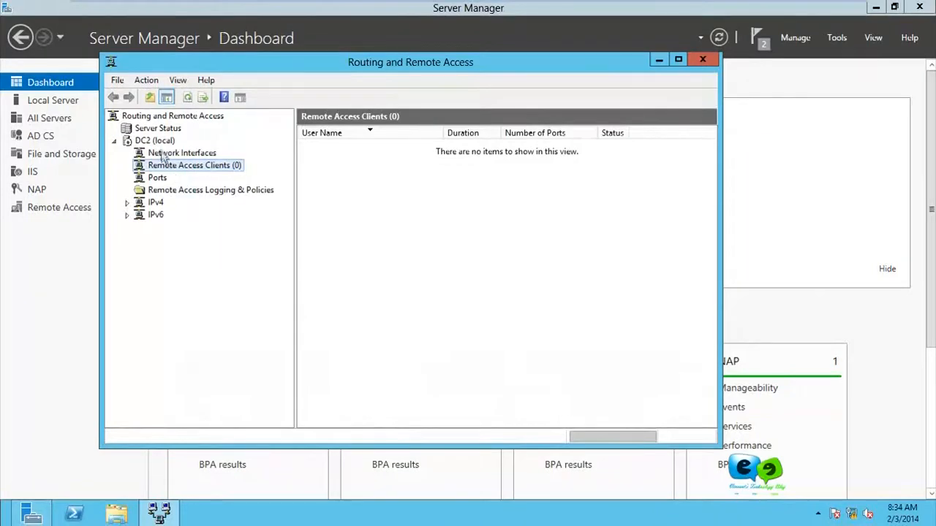
pyautogui.click(154, 140)
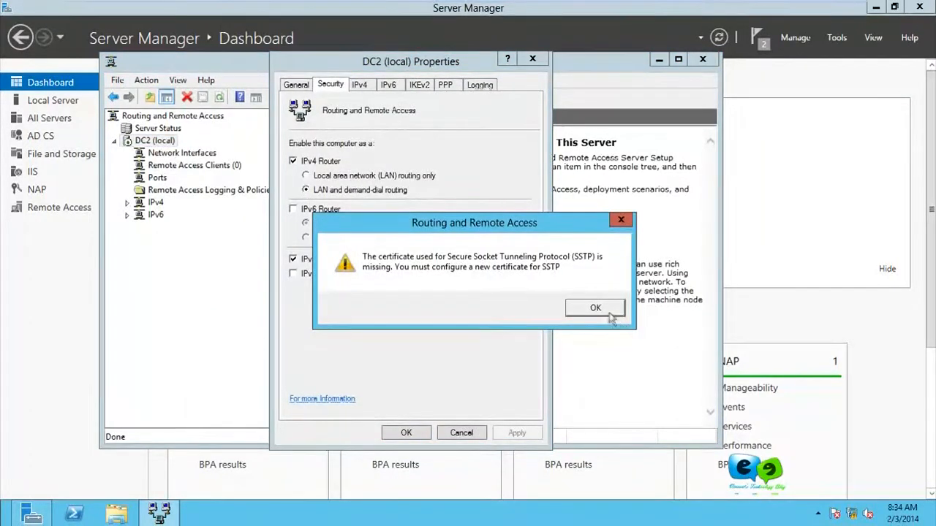
pyautogui.click(595, 307)
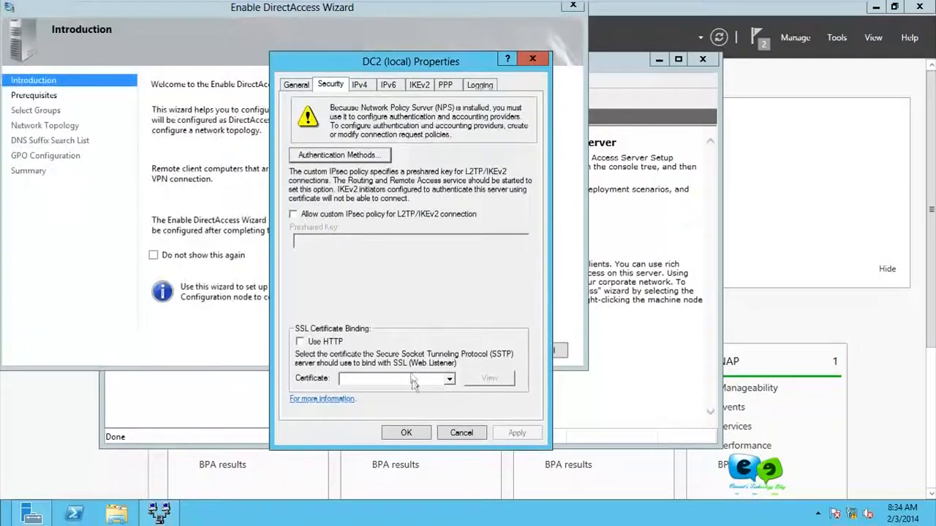
pyautogui.moveTo(365, 288)
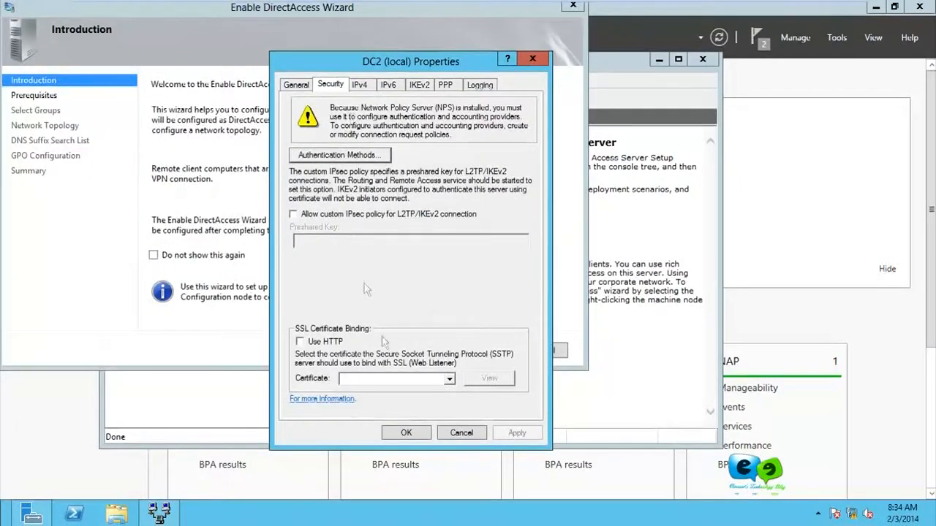
pyautogui.moveTo(358, 384)
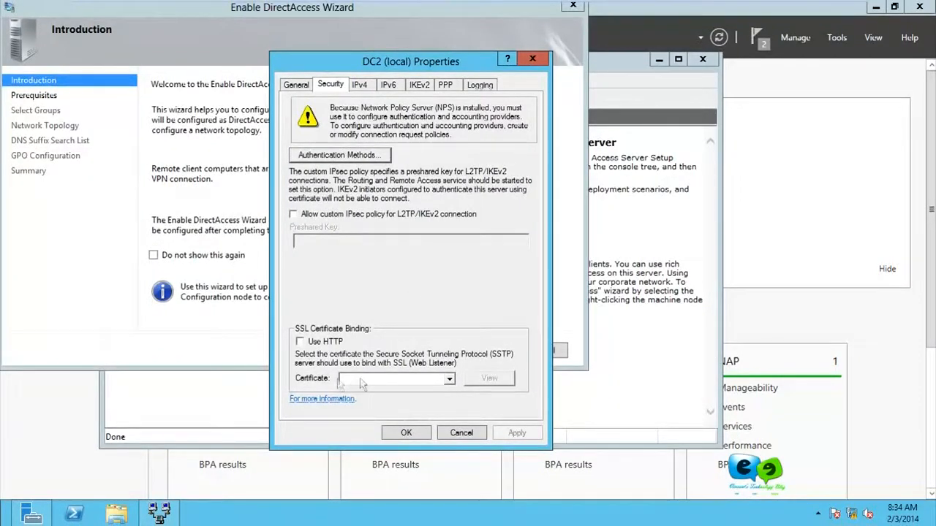
pyautogui.click(449, 378)
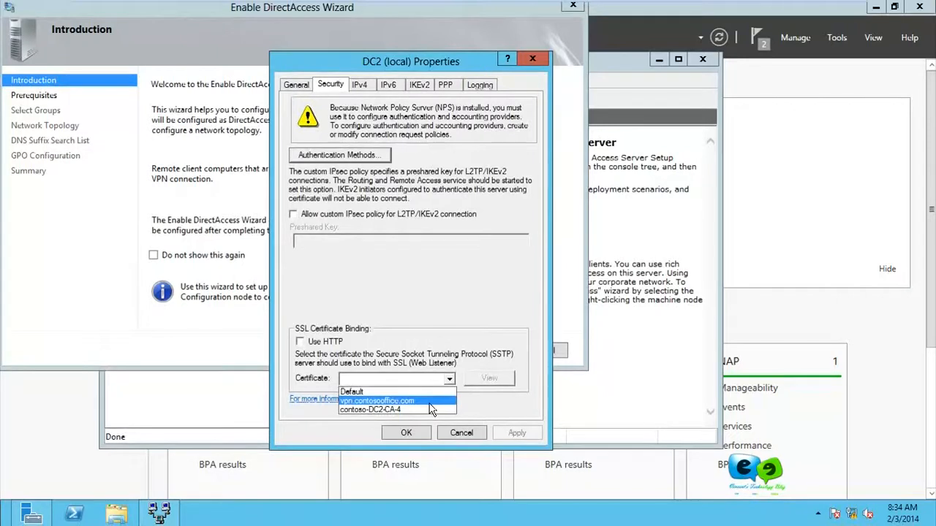
# Step: Bind vpn.contosooffice.com as the SSTP certificate and restart the router service
pyautogui.click(376, 401)
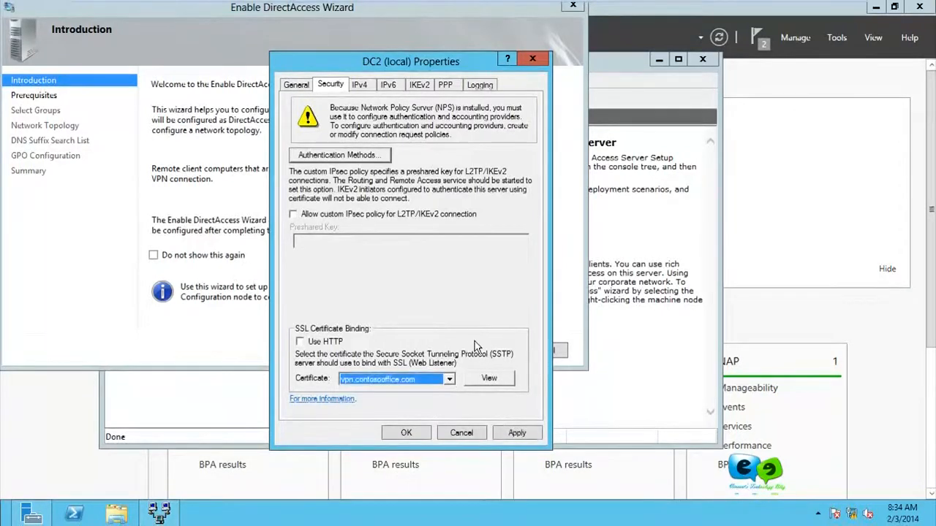
pyautogui.click(517, 432)
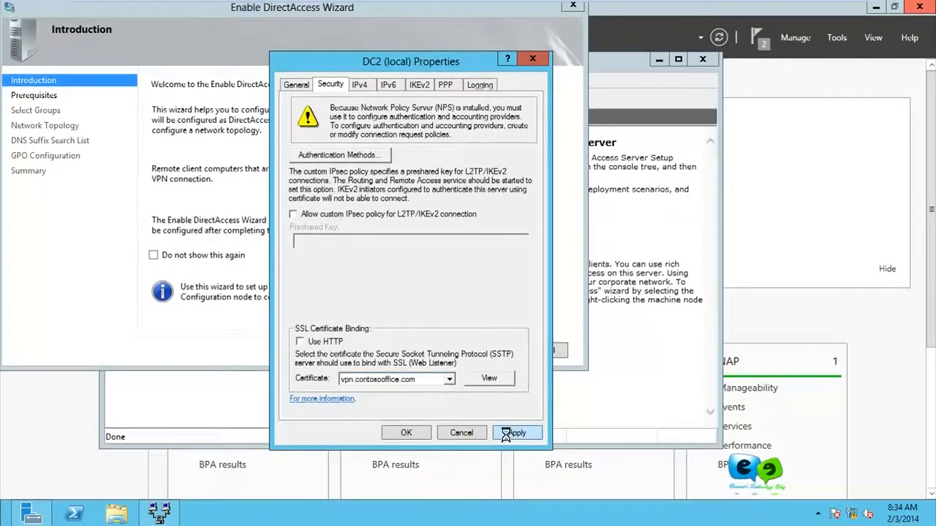
pyautogui.click(517, 432)
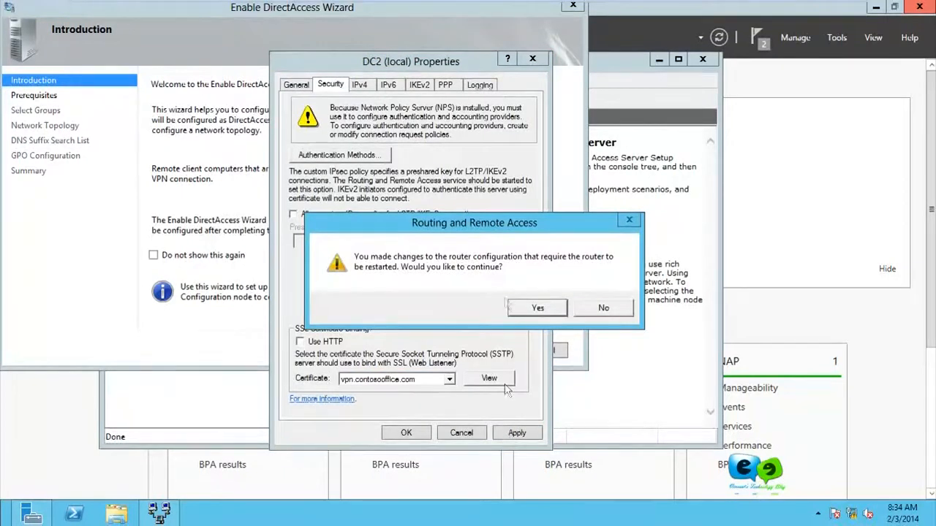
pyautogui.moveTo(496, 284)
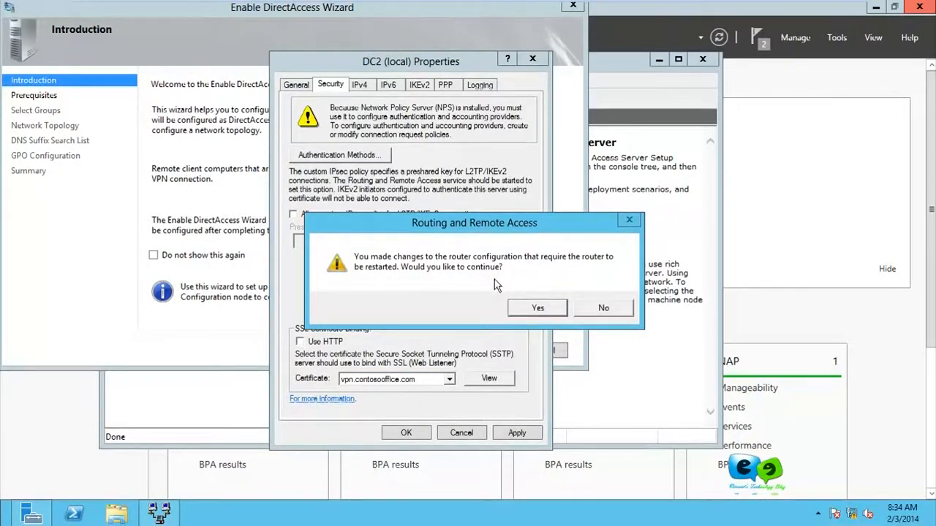
pyautogui.moveTo(504, 290)
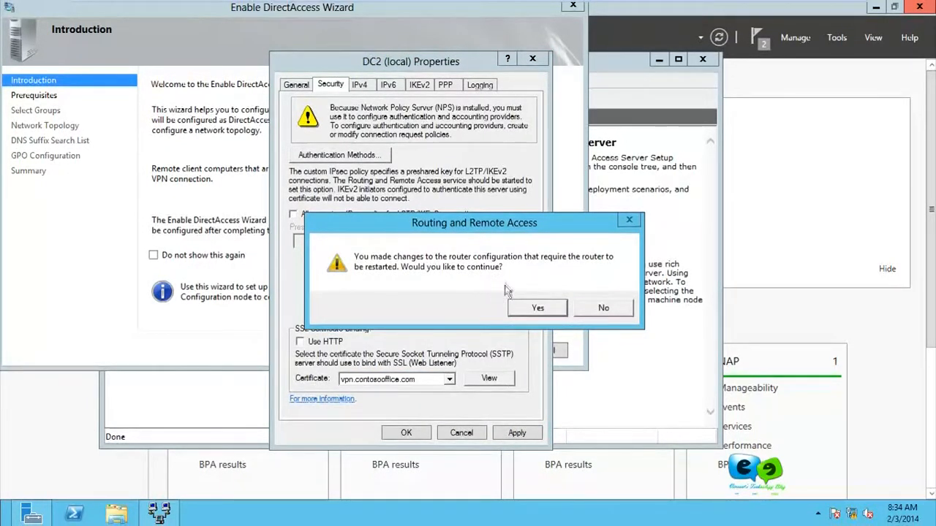
pyautogui.click(537, 308)
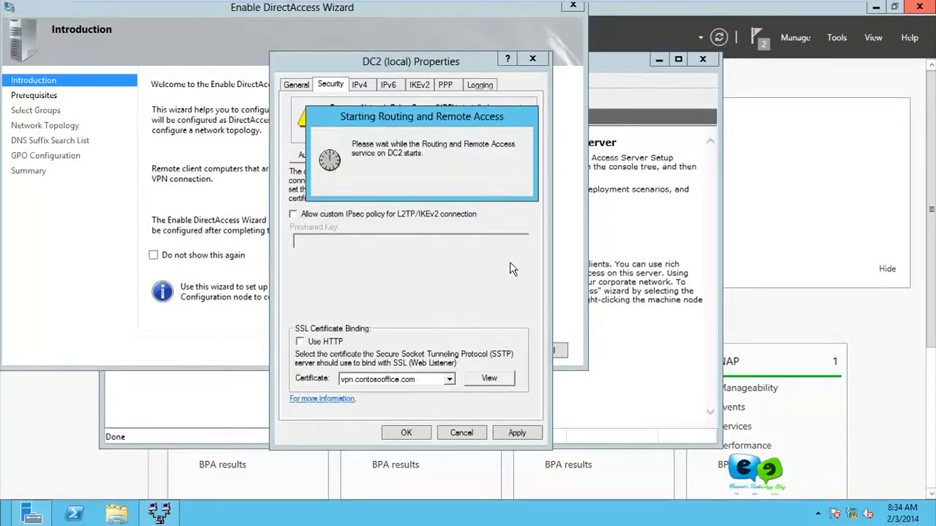
pyautogui.moveTo(369, 188)
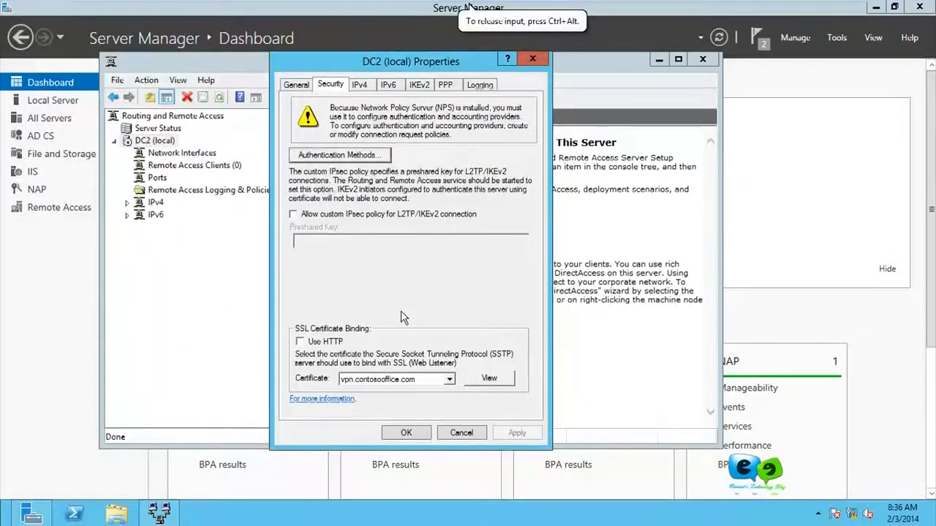
pyautogui.moveTo(430, 330)
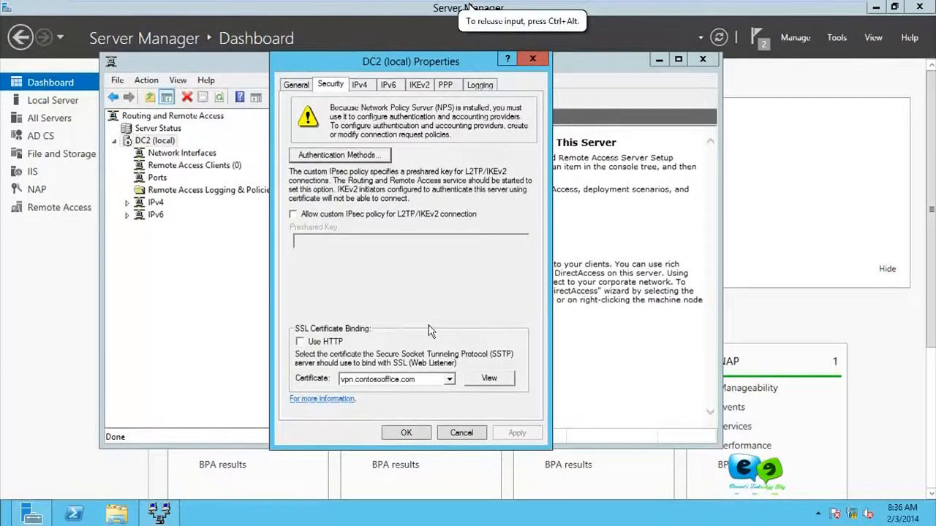
pyautogui.click(405, 432)
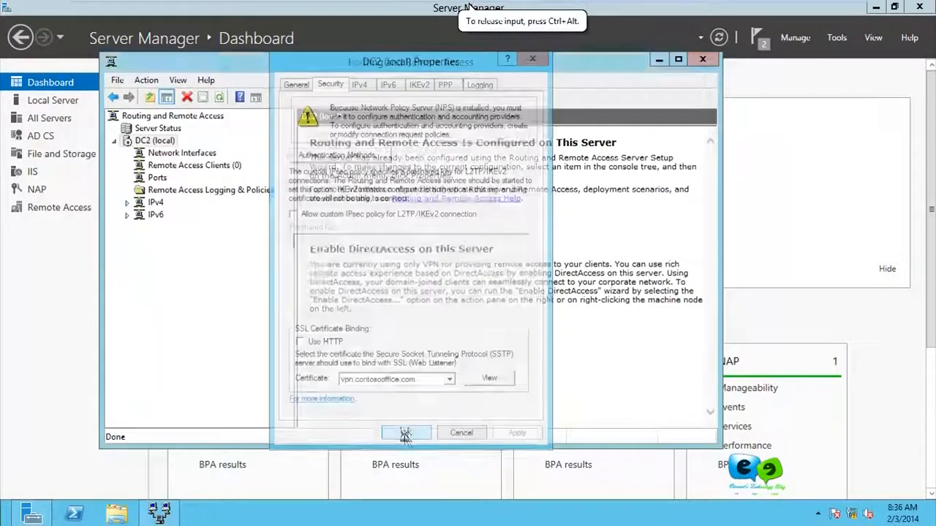
pyautogui.click(406, 432)
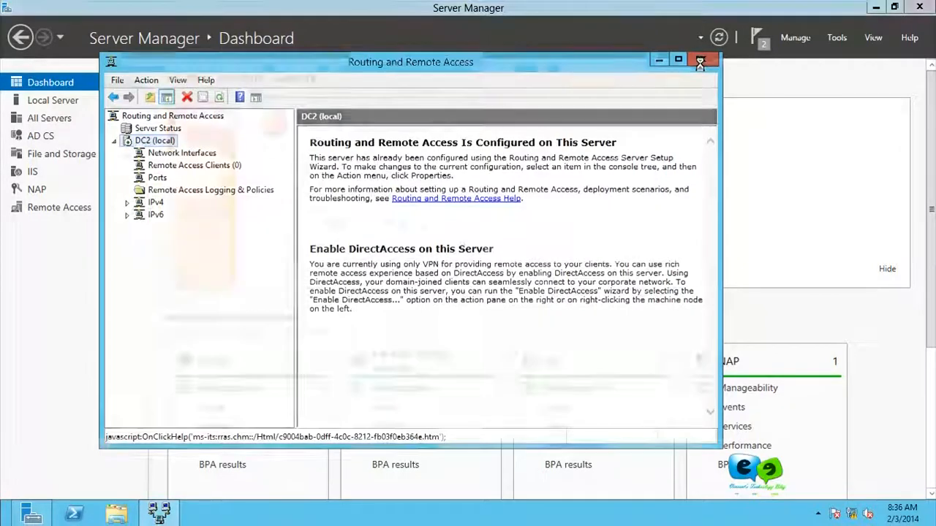
# Step: Close the Routing and Remote Access console, launch Internet Explorer and select its current address
pyautogui.click(699, 62)
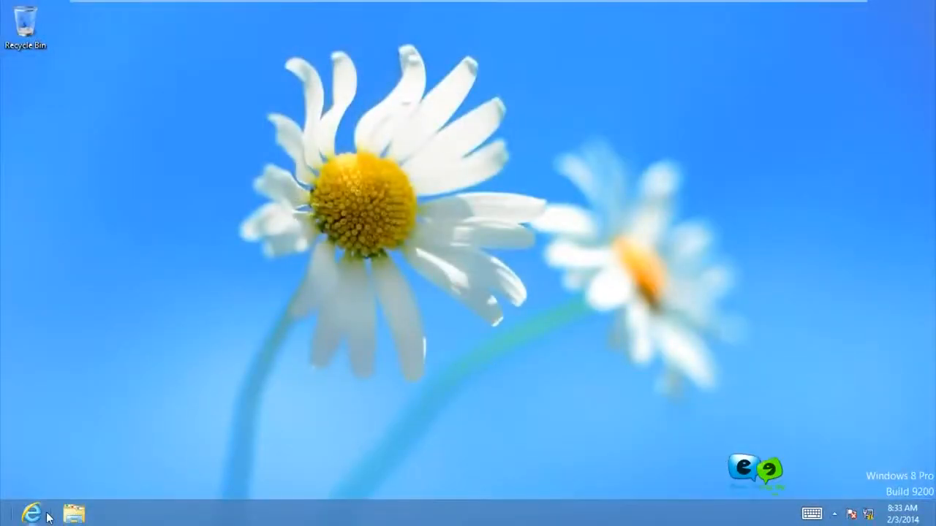
pyautogui.click(33, 509)
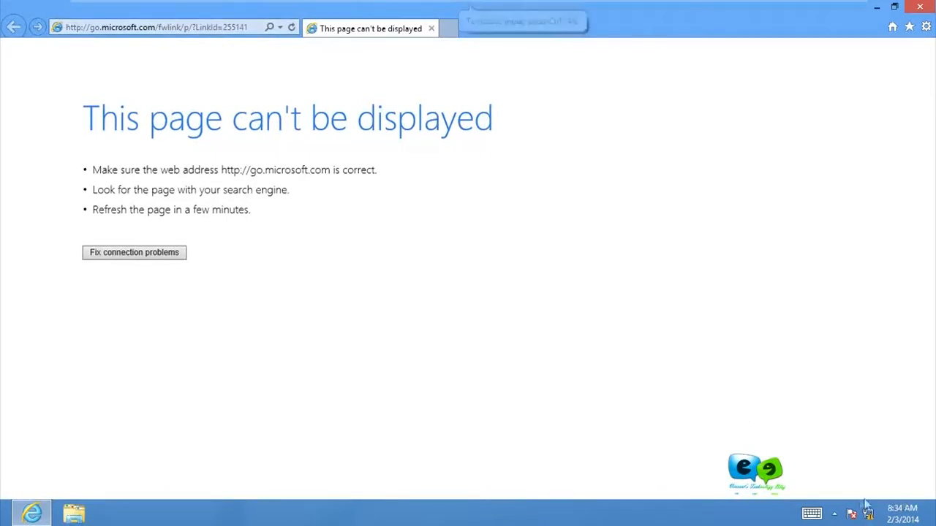
pyautogui.moveTo(609, 92)
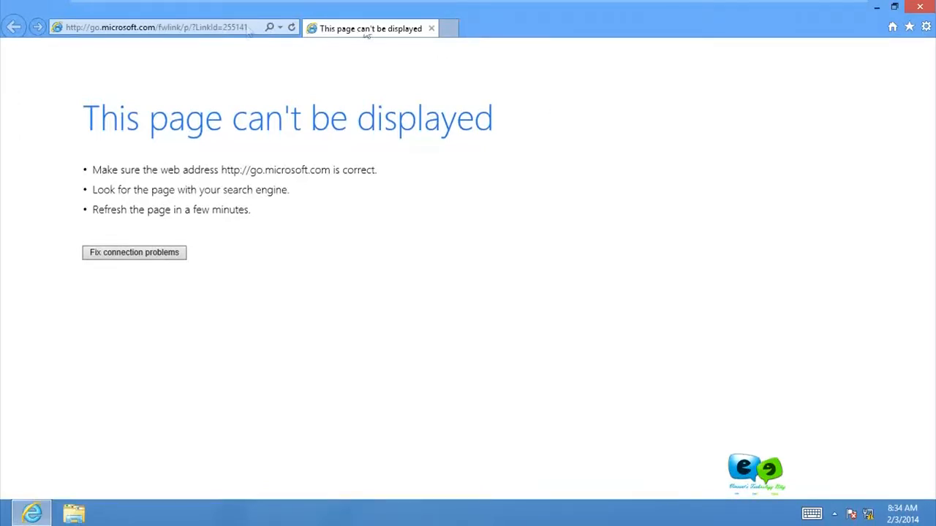
pyautogui.click(157, 27)
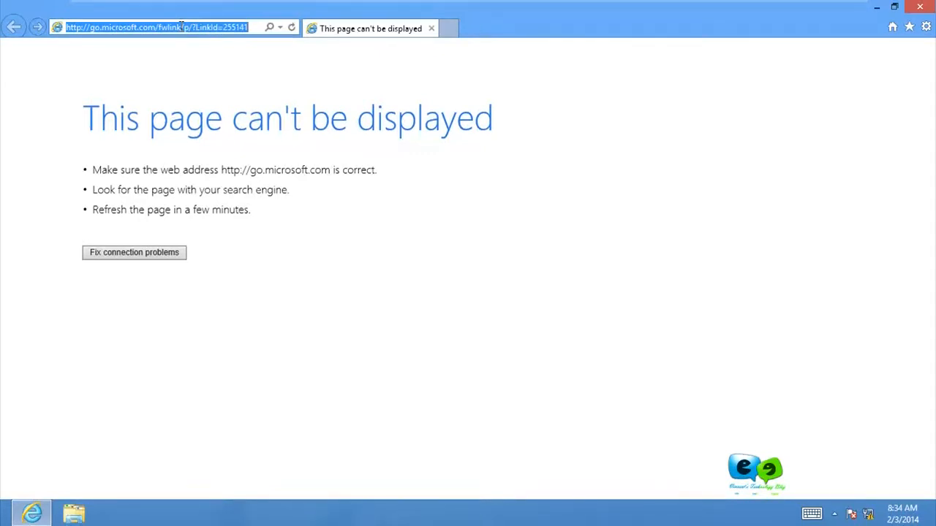
pyautogui.write('h')
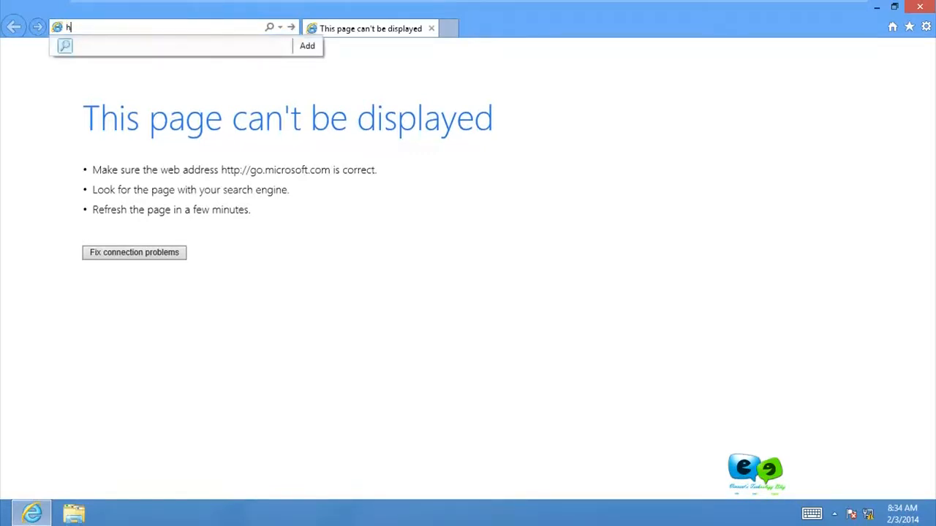
pyautogui.write('ttp')
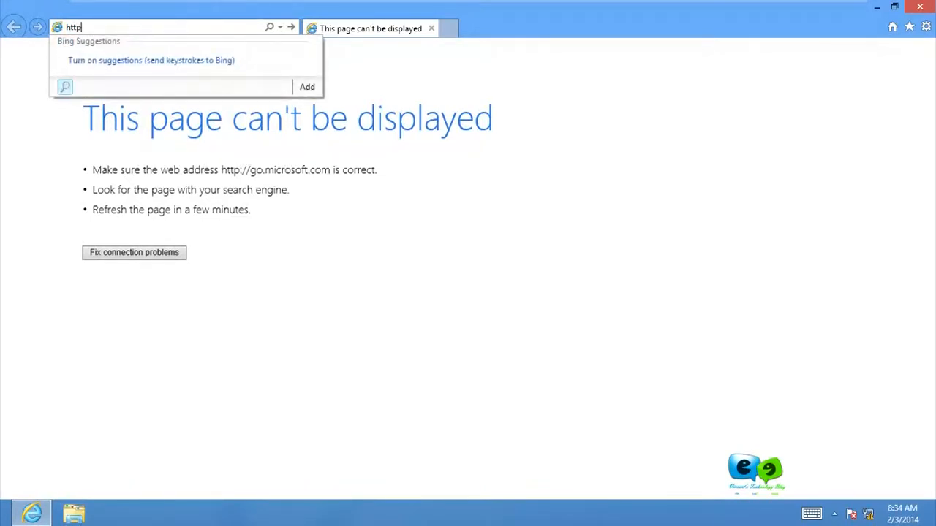
pyautogui.write('://40.40.5.5/')
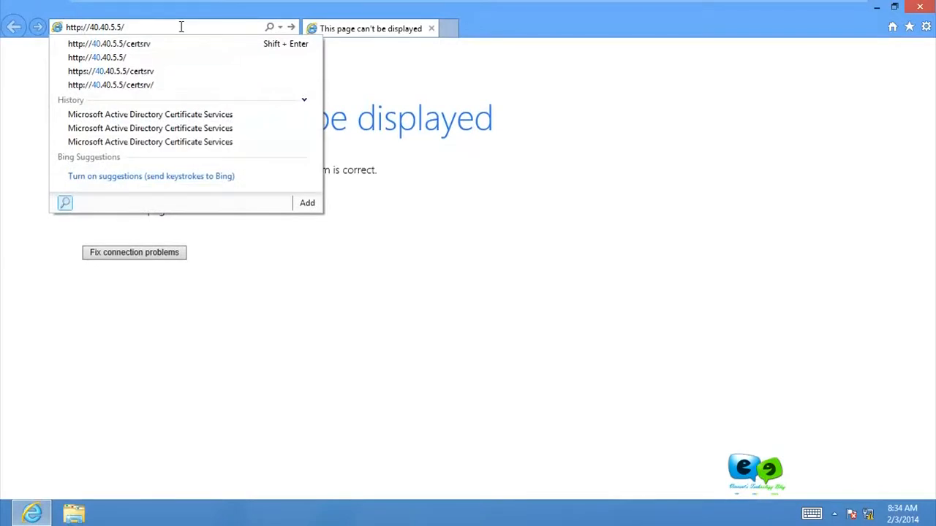
pyautogui.press('Return')
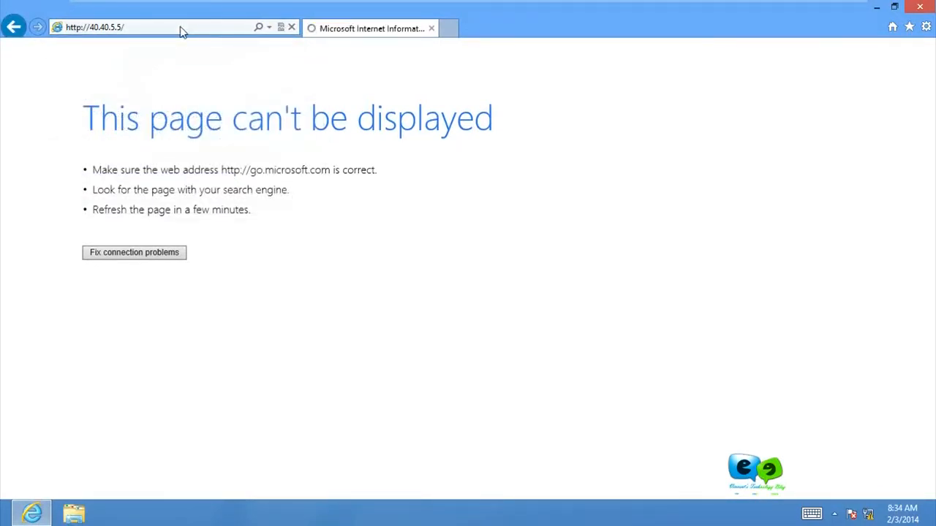
pyautogui.click(291, 27)
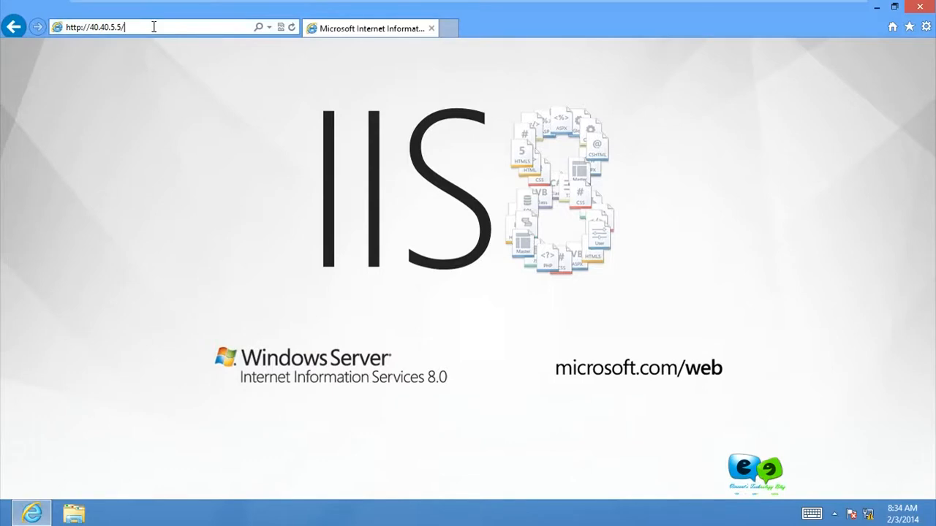
pyautogui.write('certsrv')
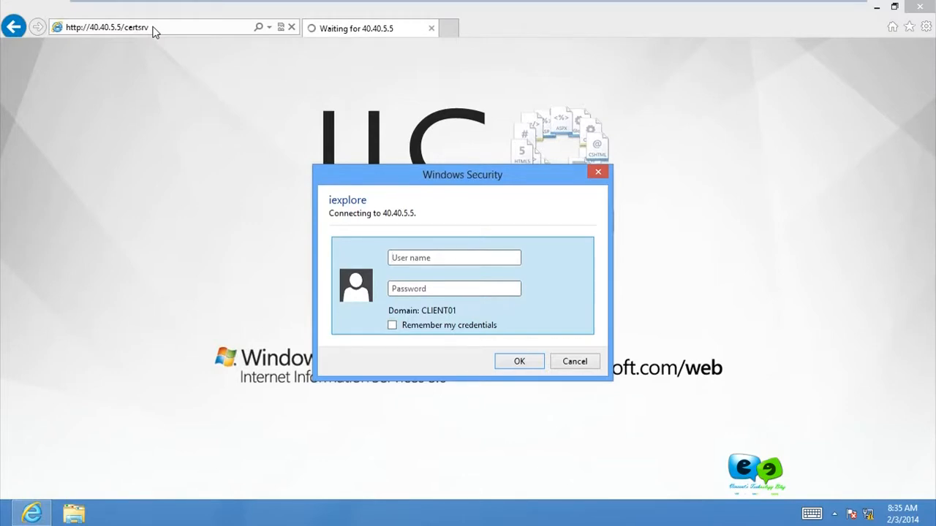
pyautogui.write('vuser')
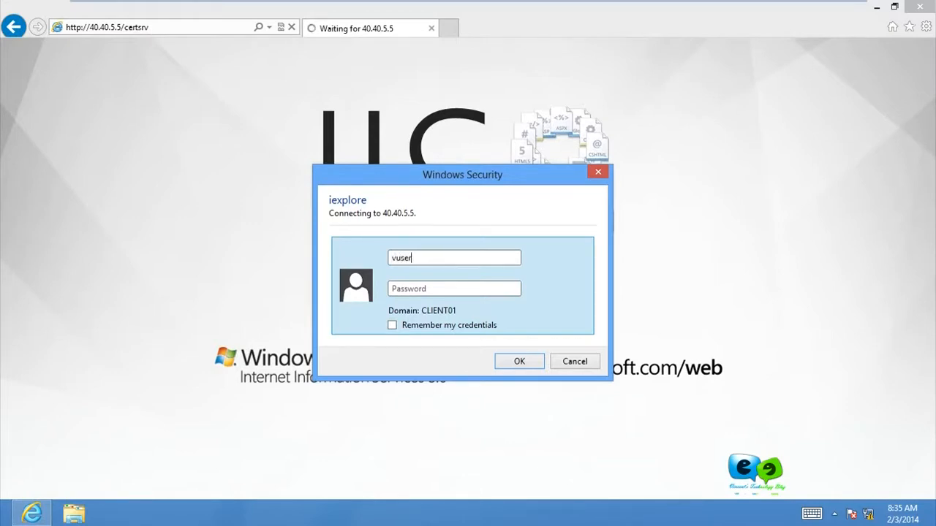
pyautogui.write('@contos')
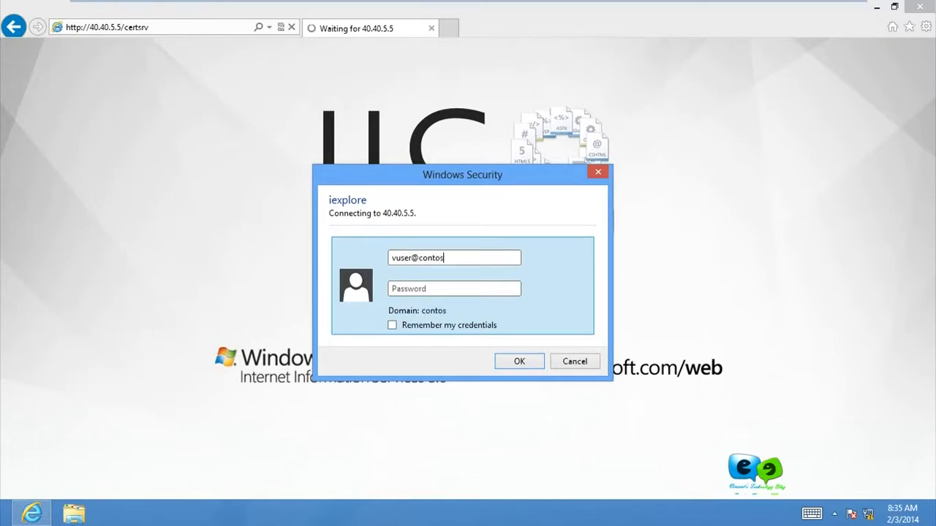
pyautogui.write('o.com')
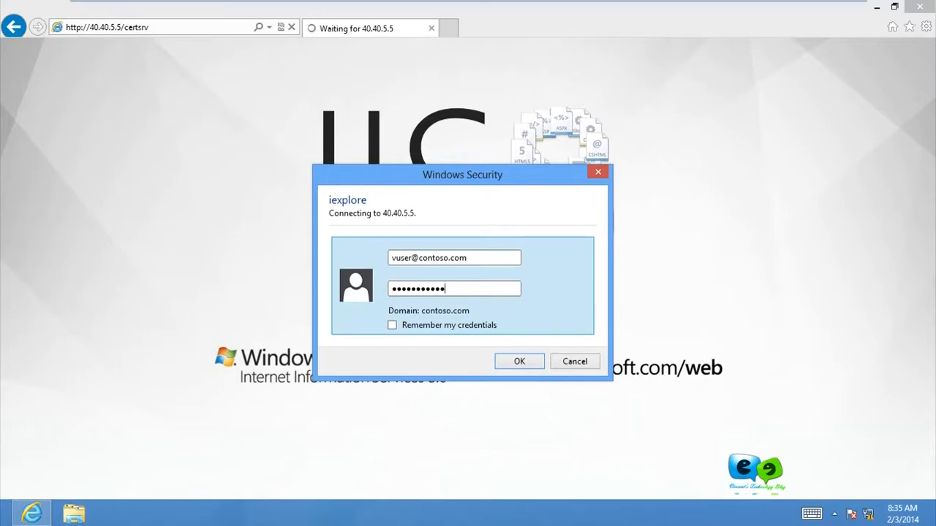
pyautogui.click(519, 361)
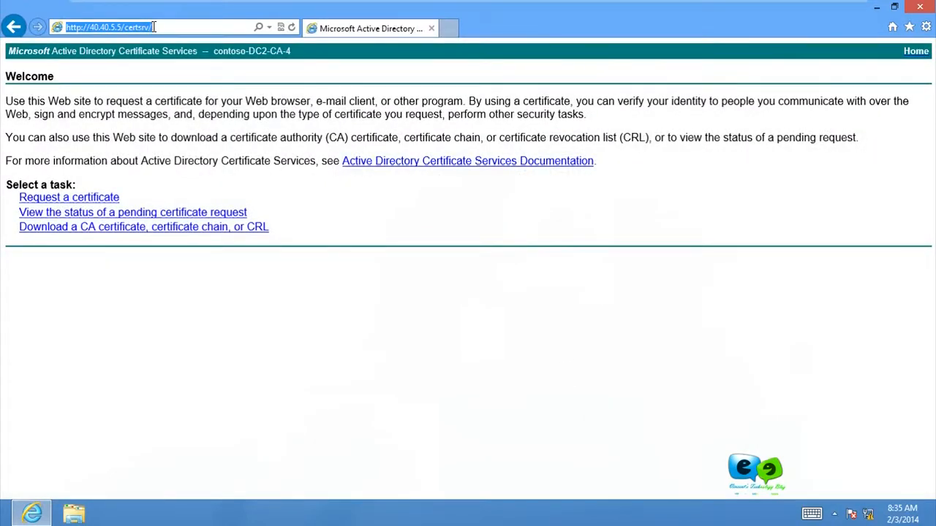
pyautogui.moveTo(226, 233)
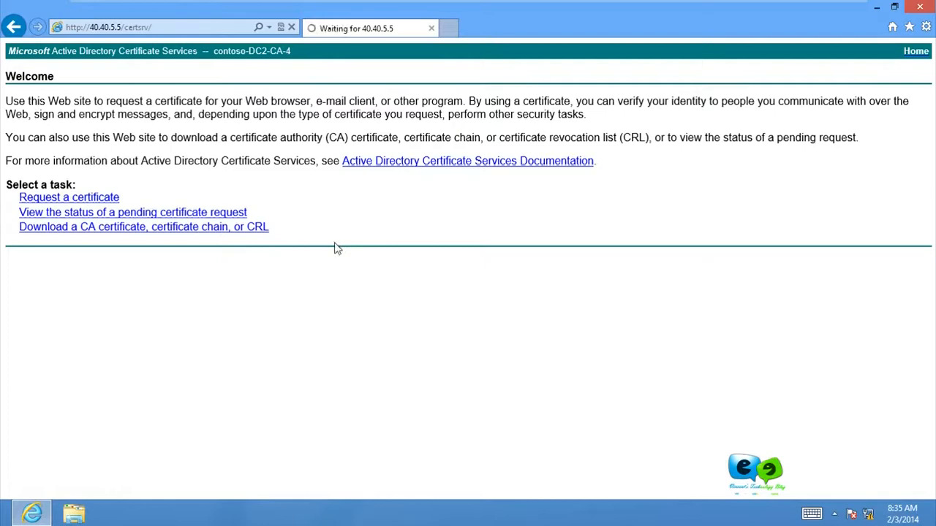
# Step: Download the contoso-DC2-CA-4 CA certificate and save it to Downloads
pyautogui.click(143, 227)
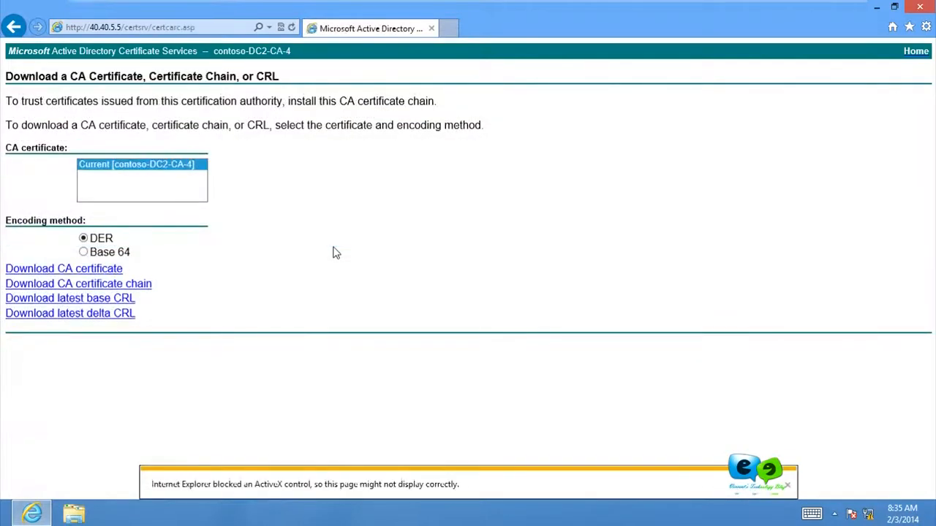
pyautogui.moveTo(197, 256)
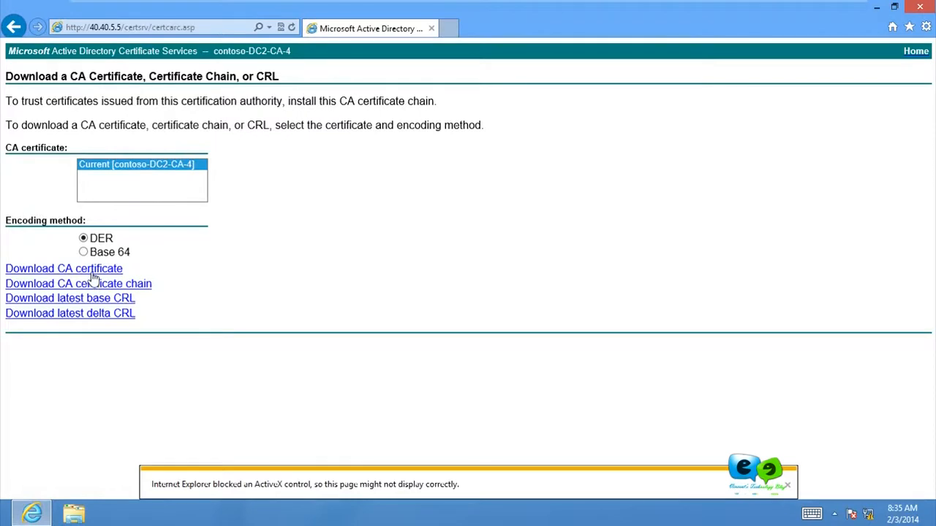
pyautogui.click(64, 268)
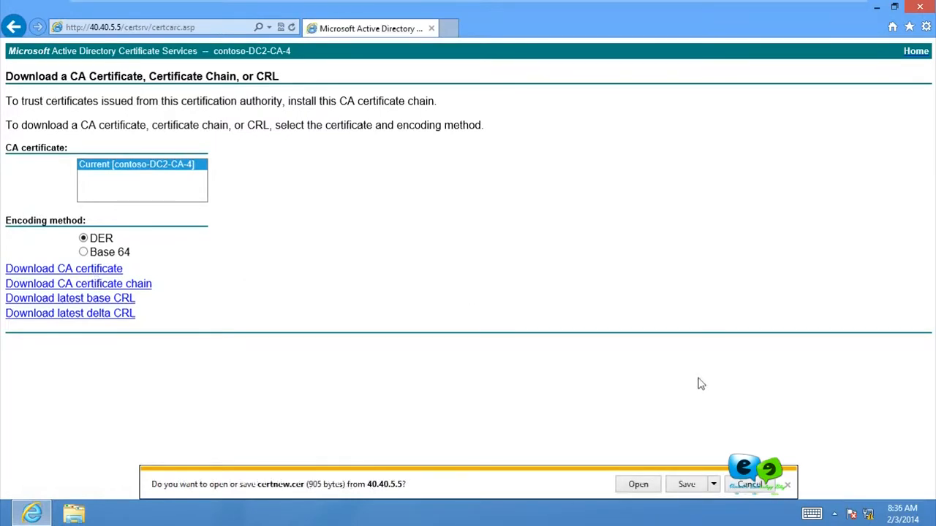
pyautogui.moveTo(735, 408)
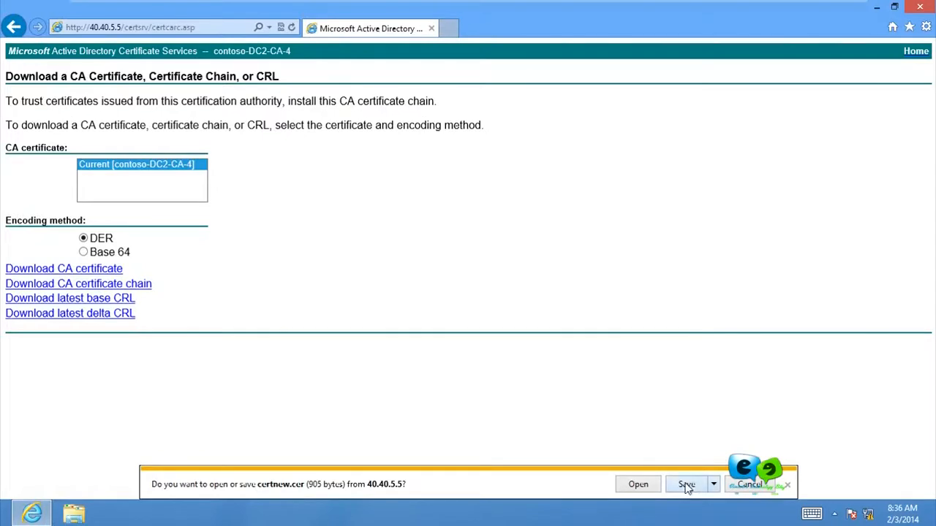
pyautogui.click(686, 484)
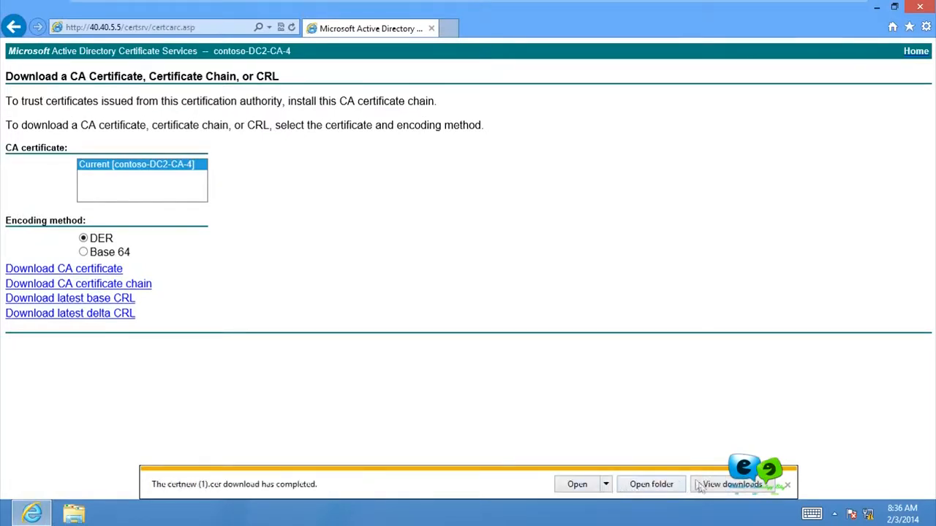
pyautogui.moveTo(201, 493)
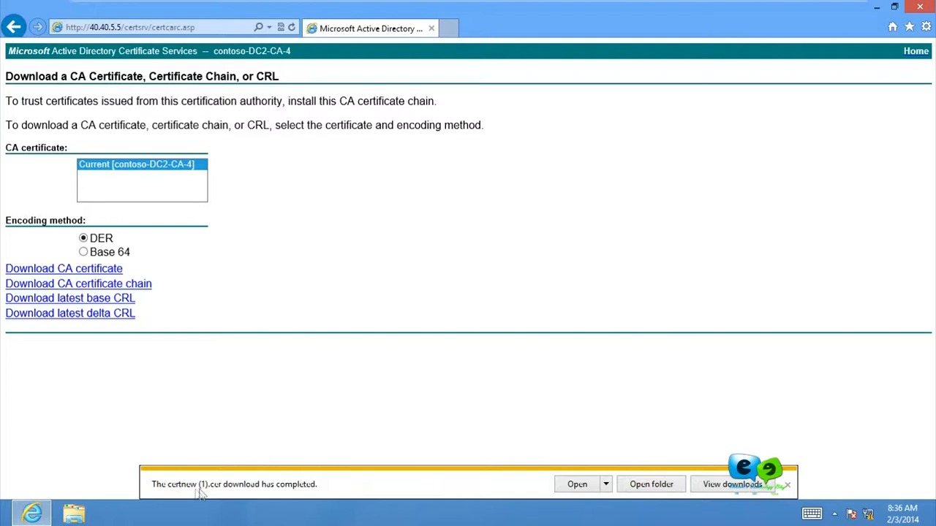
pyautogui.moveTo(707, 488)
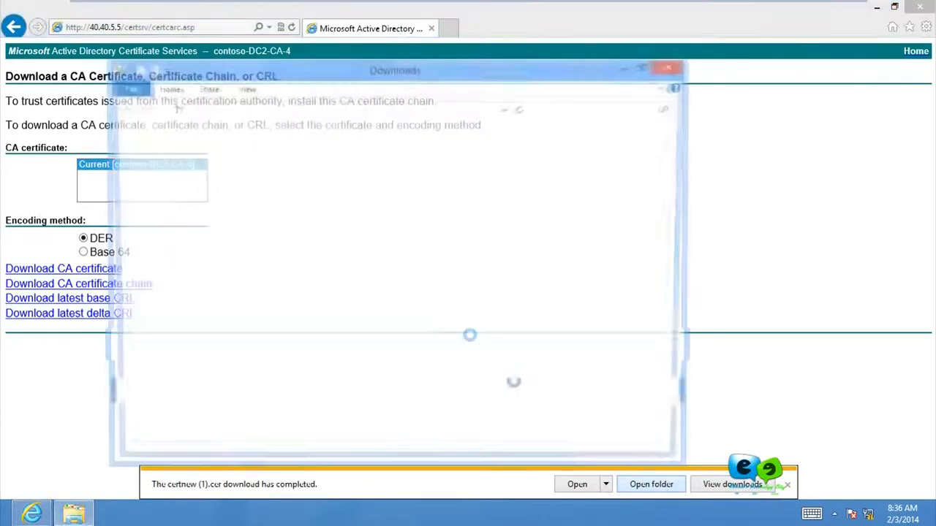
# Step: Select the older certnew certificate file in the Downloads folder
pyautogui.click(650, 484)
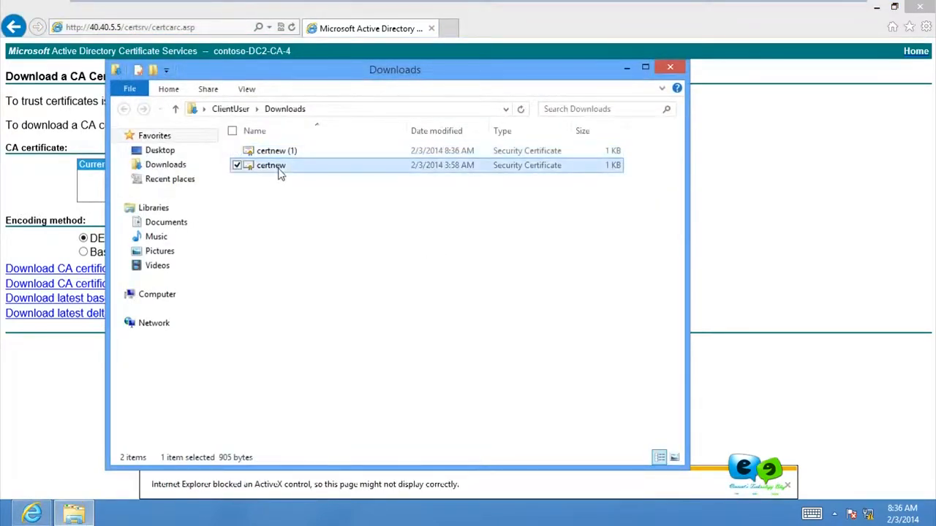
pyautogui.moveTo(371, 234)
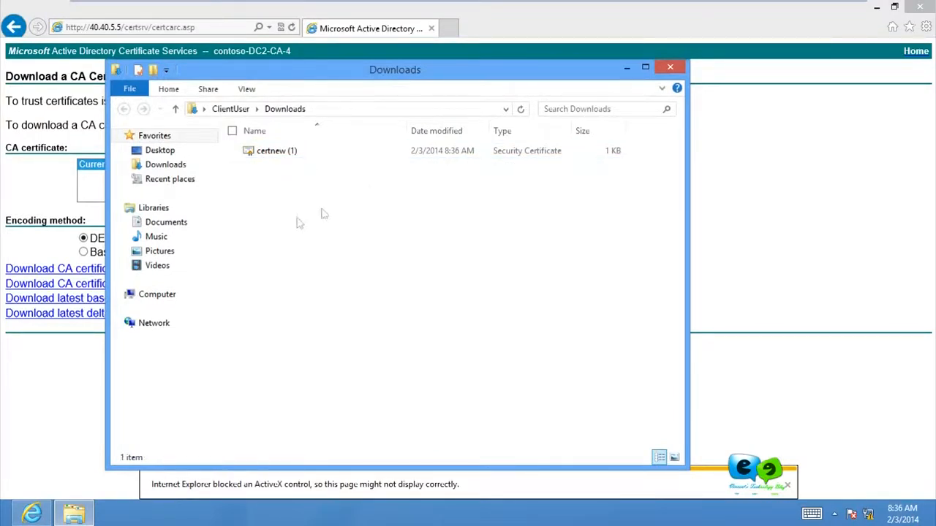
pyautogui.moveTo(314, 192)
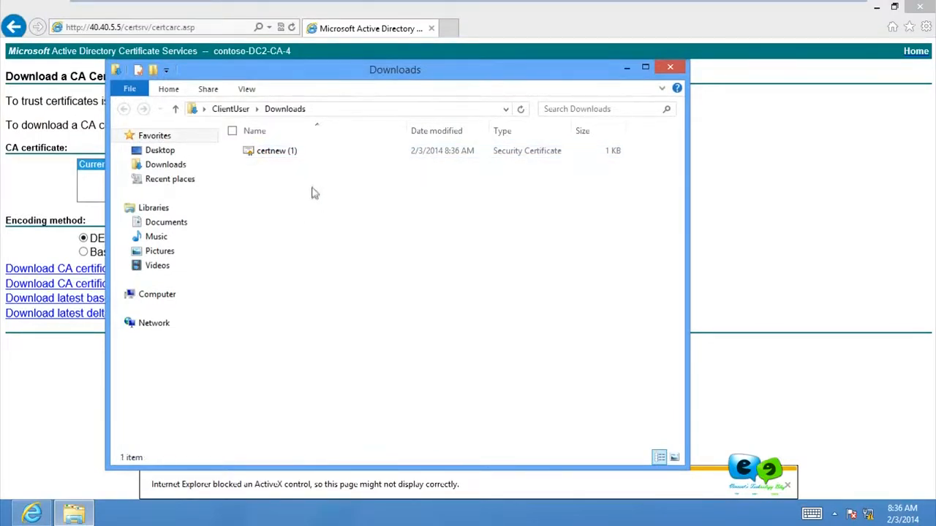
pyautogui.moveTo(664, 140)
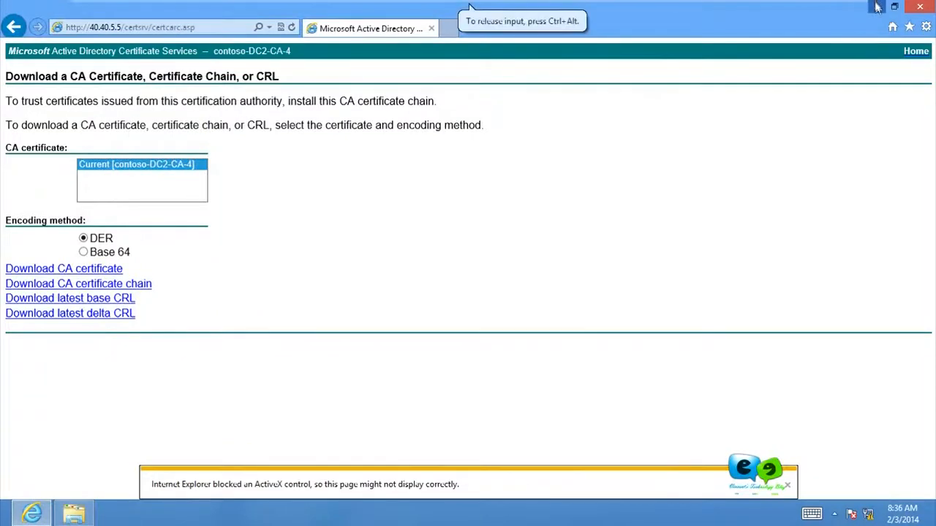
# Step: Minimize the browser and launch mmc from the Run dialog
pyautogui.click(895, 7)
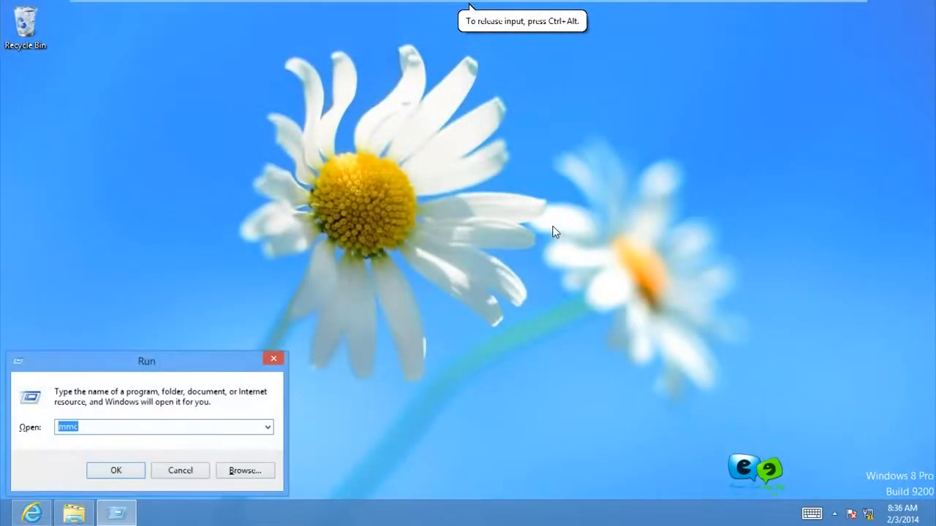
pyautogui.click(115, 470)
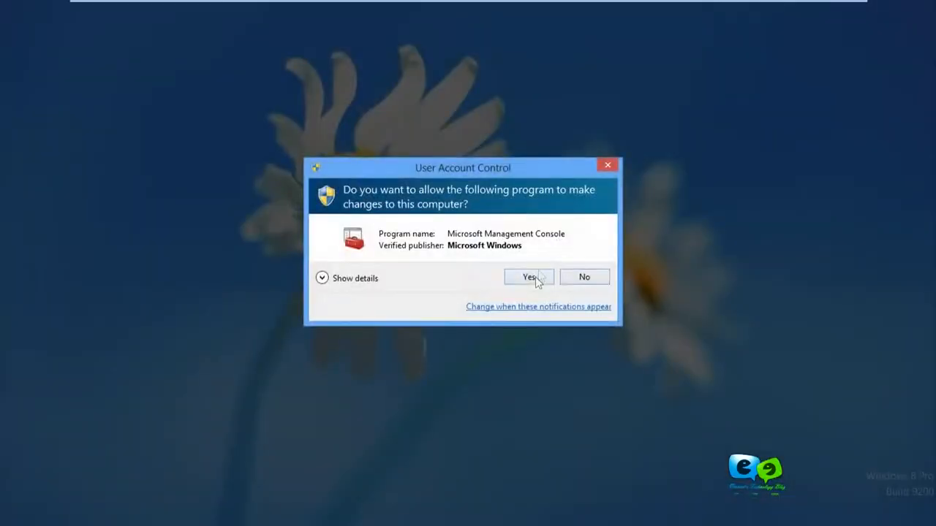
# Step: Allow the console through UAC and add the Certificates snap-in for the local computer
pyautogui.click(528, 277)
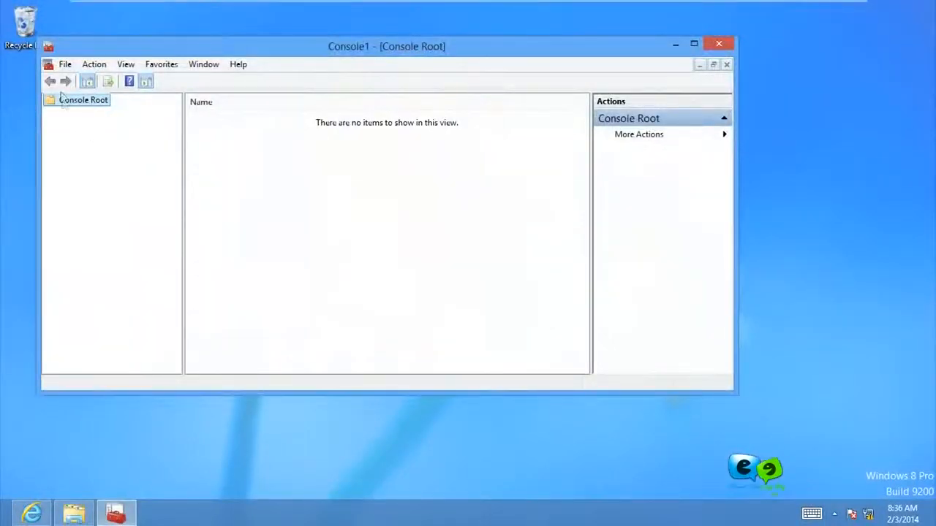
pyautogui.click(65, 65)
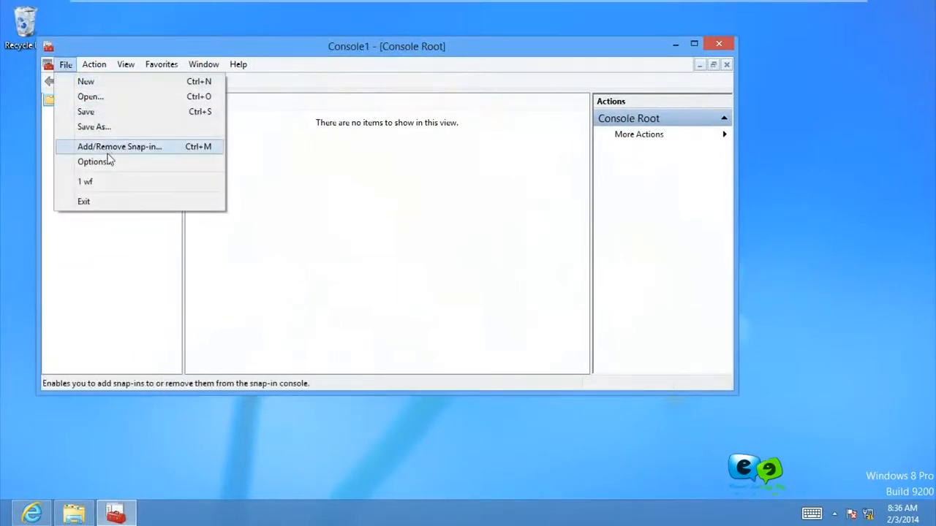
pyautogui.click(120, 147)
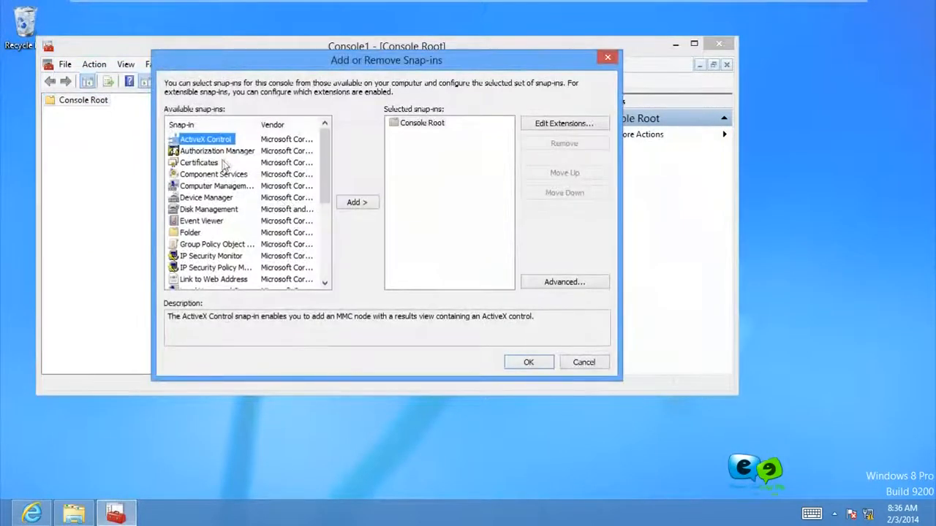
pyautogui.click(357, 202)
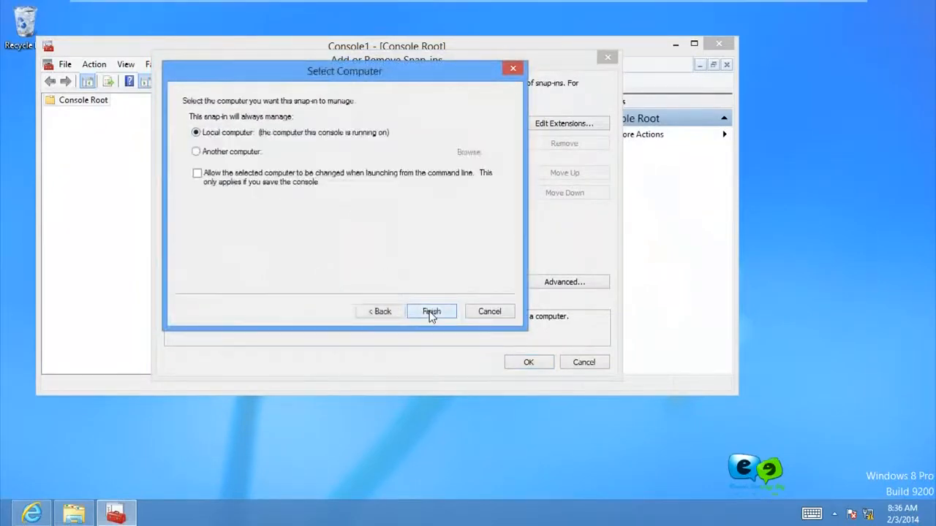
pyautogui.click(430, 311)
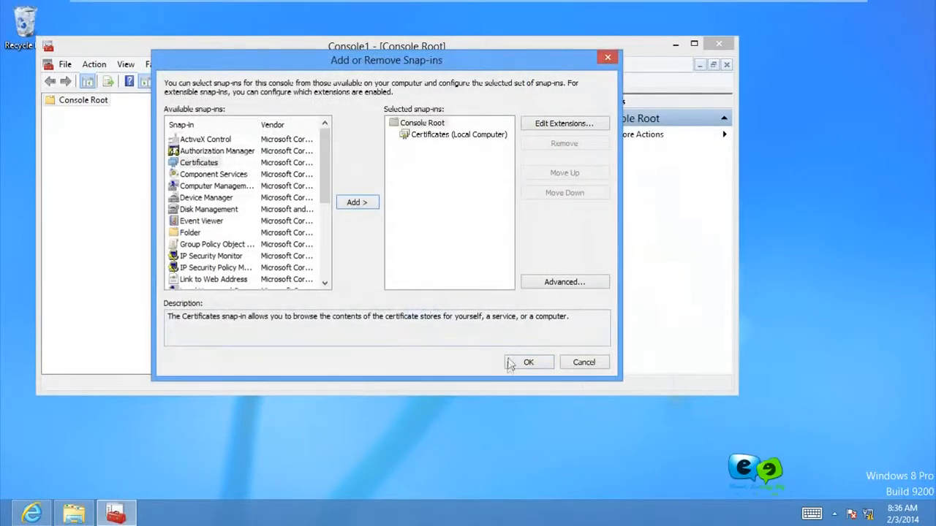
pyautogui.click(527, 362)
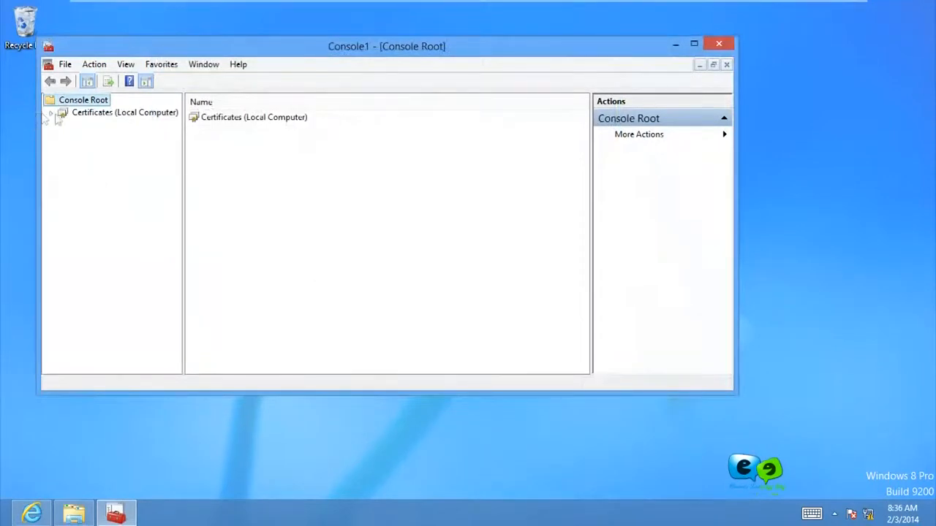
# Step: Expand Certificates (Local Computer) and open the Trusted Root Certification Authorities certificates
pyautogui.click(51, 112)
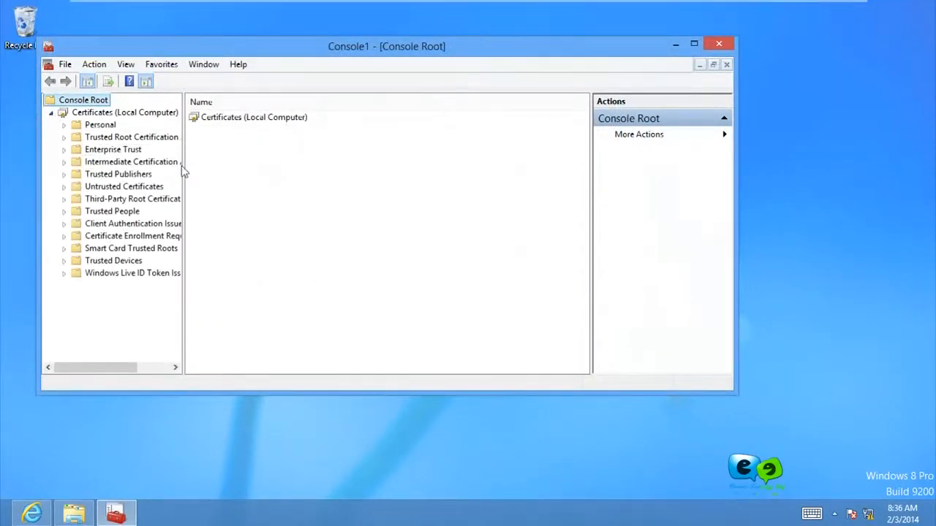
pyautogui.moveTo(189, 162)
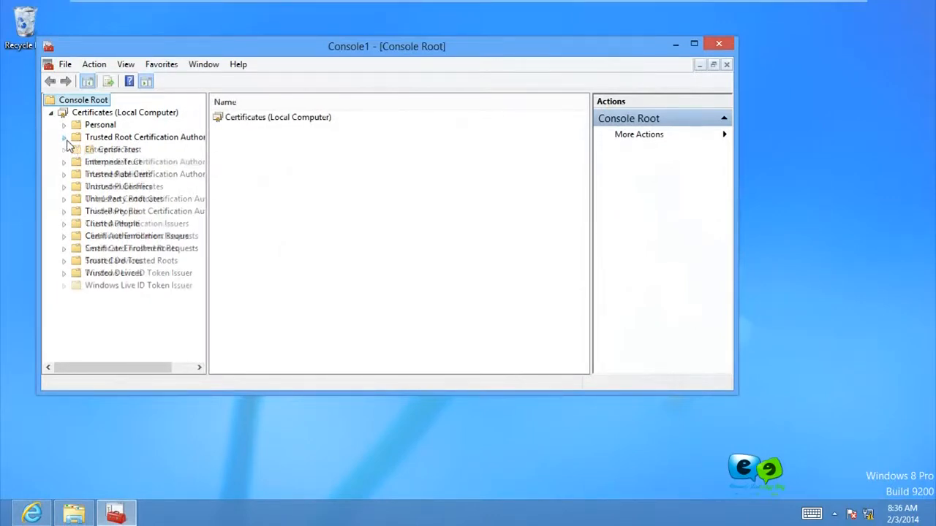
pyautogui.click(118, 149)
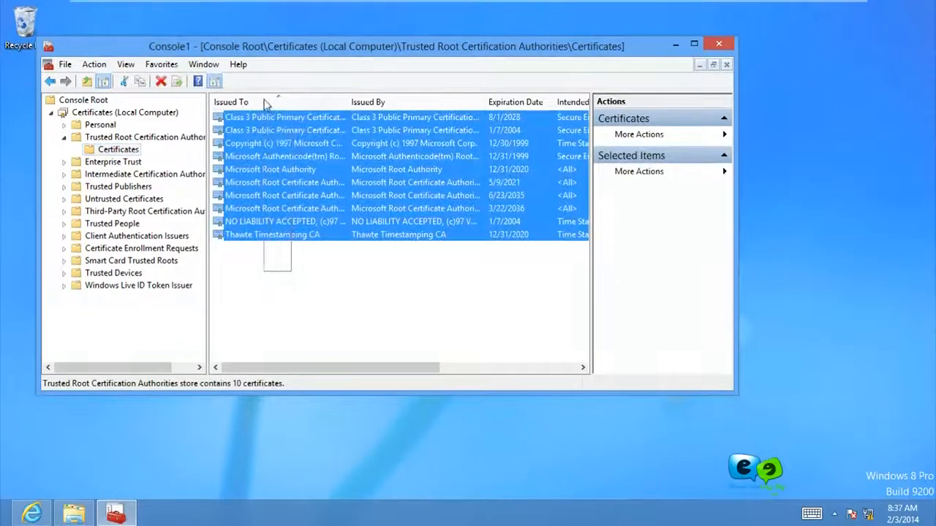
pyautogui.click(286, 282)
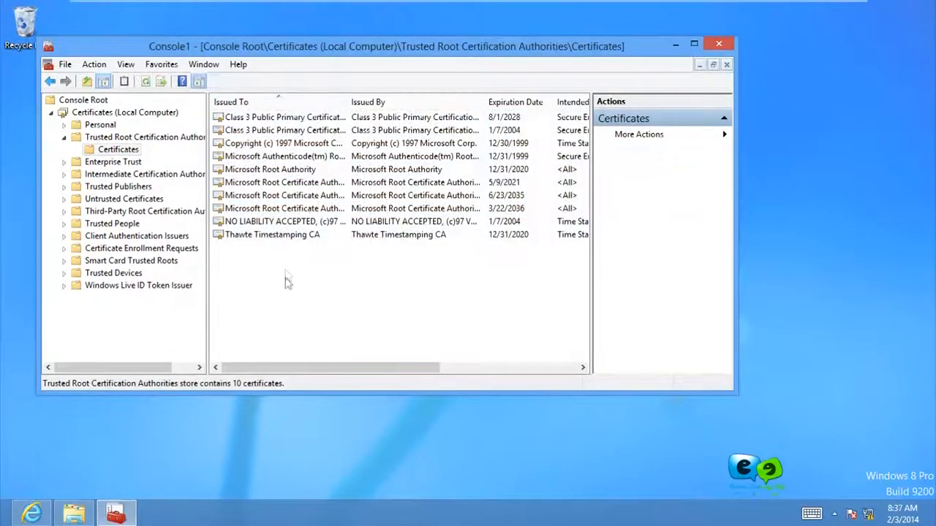
pyautogui.moveTo(278, 252)
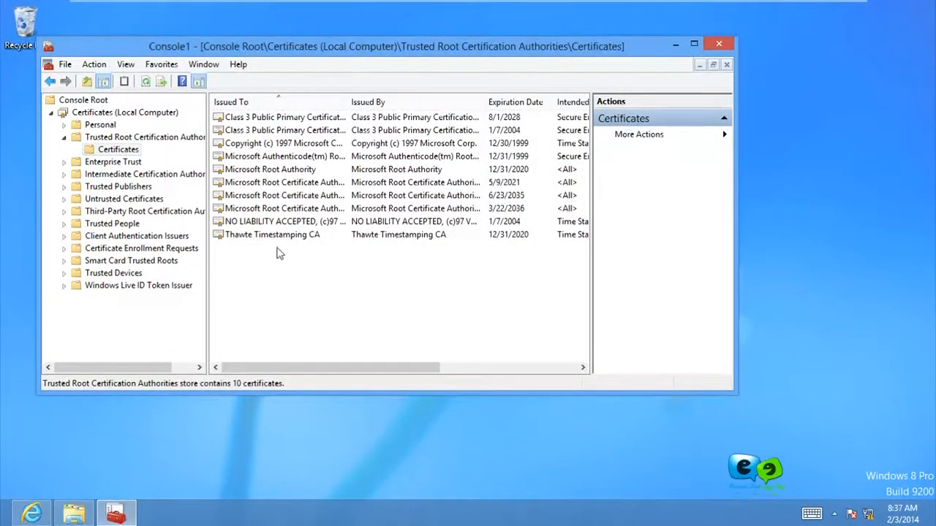
pyautogui.moveTo(284, 248)
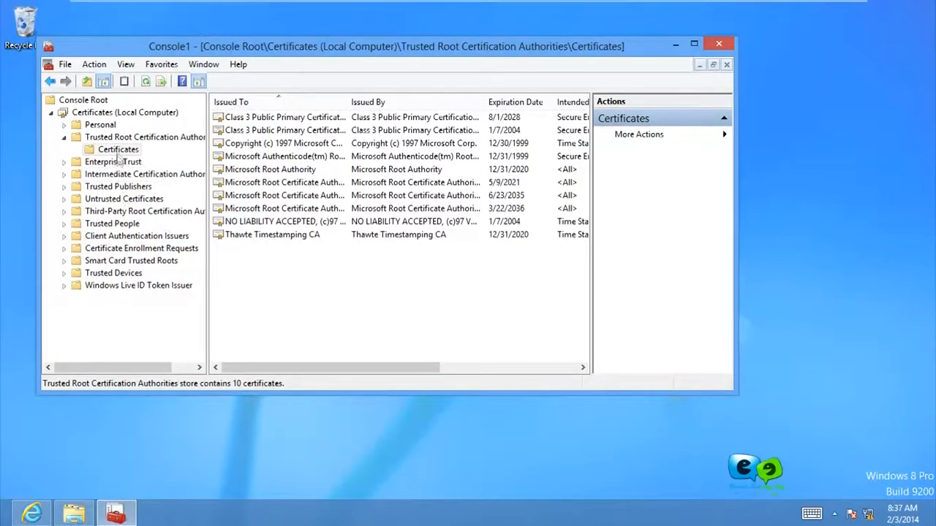
# Step: Import the downloaded contoso-DC2-CA-4 certificate into Trusted Root, then close the console
pyautogui.rightClick(118, 150)
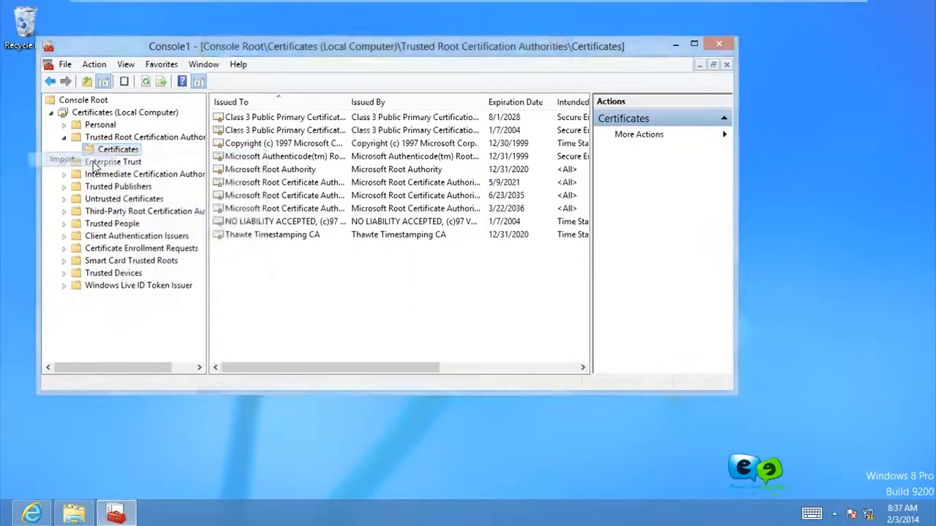
pyautogui.click(65, 158)
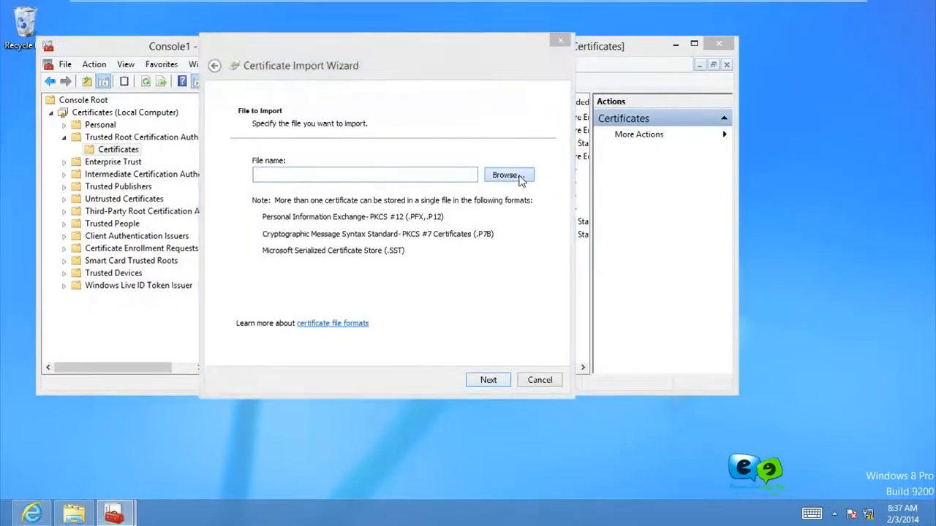
pyautogui.click(506, 175)
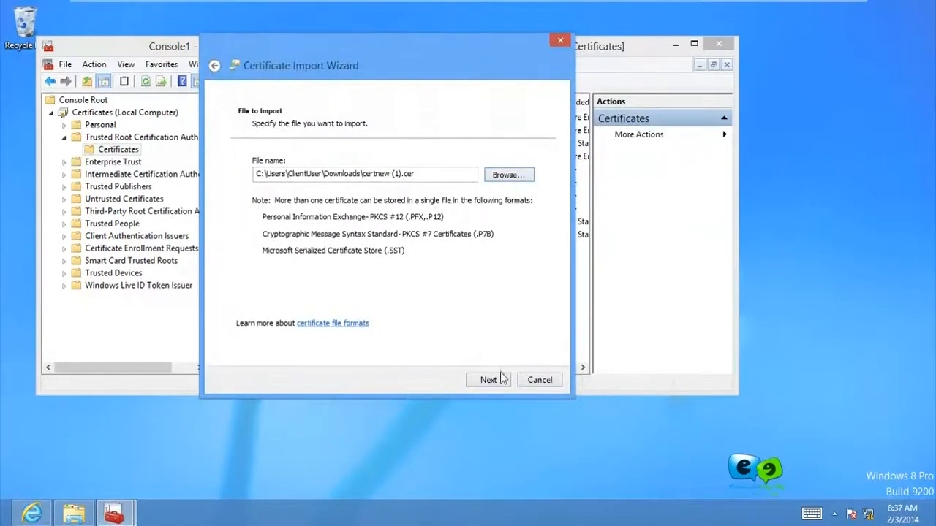
pyautogui.click(488, 380)
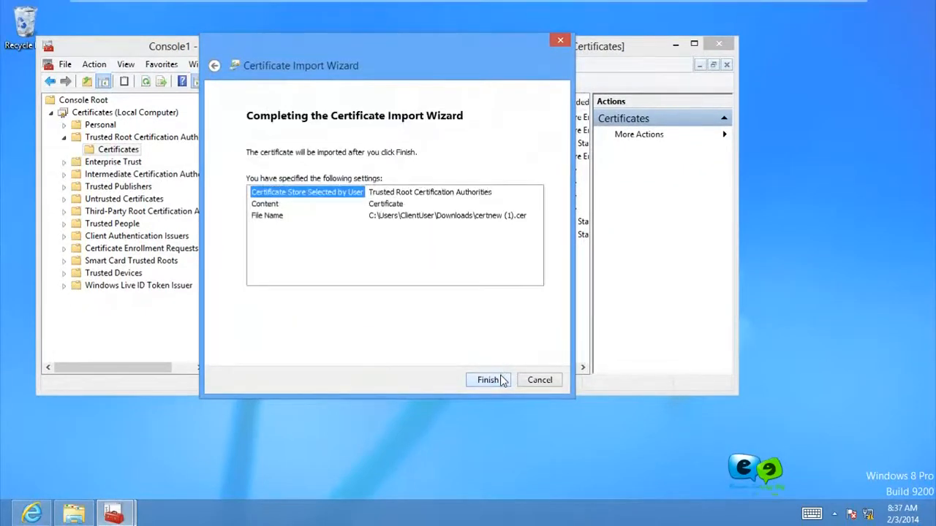
pyautogui.click(487, 380)
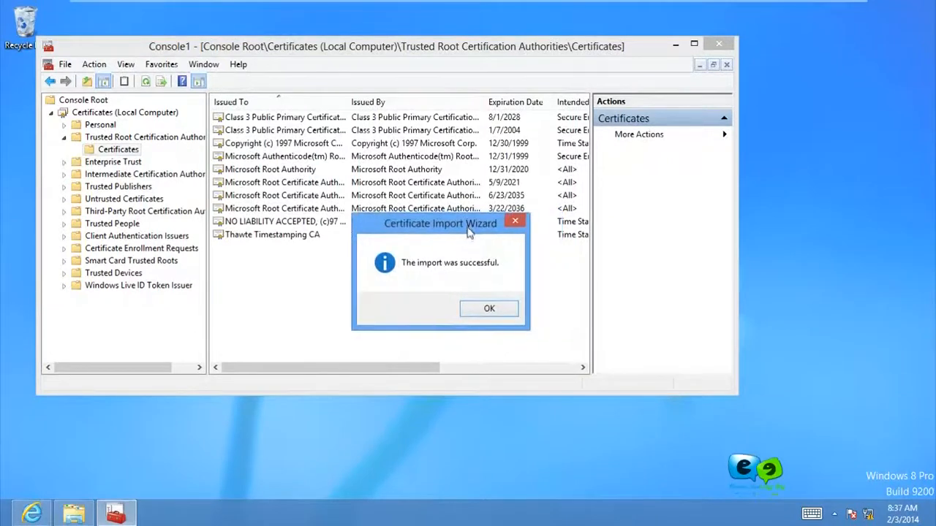
pyautogui.moveTo(490, 285)
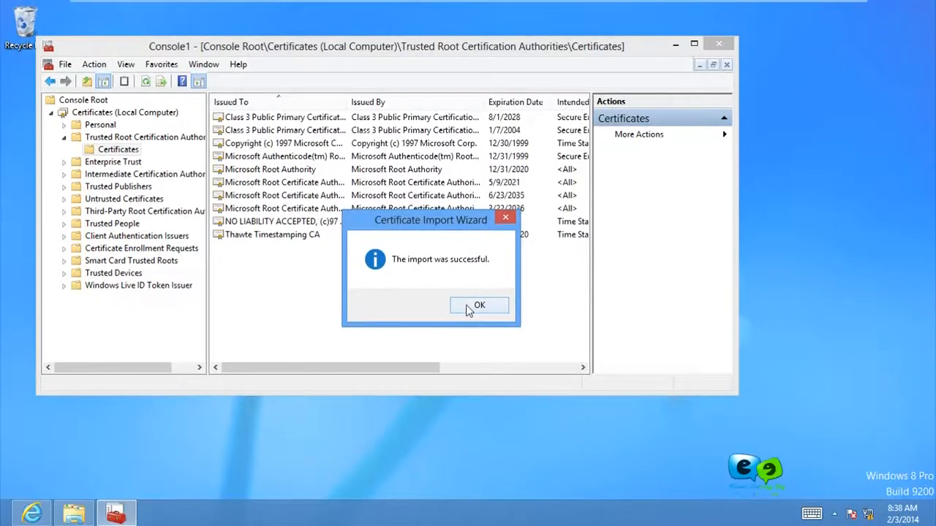
pyautogui.click(478, 305)
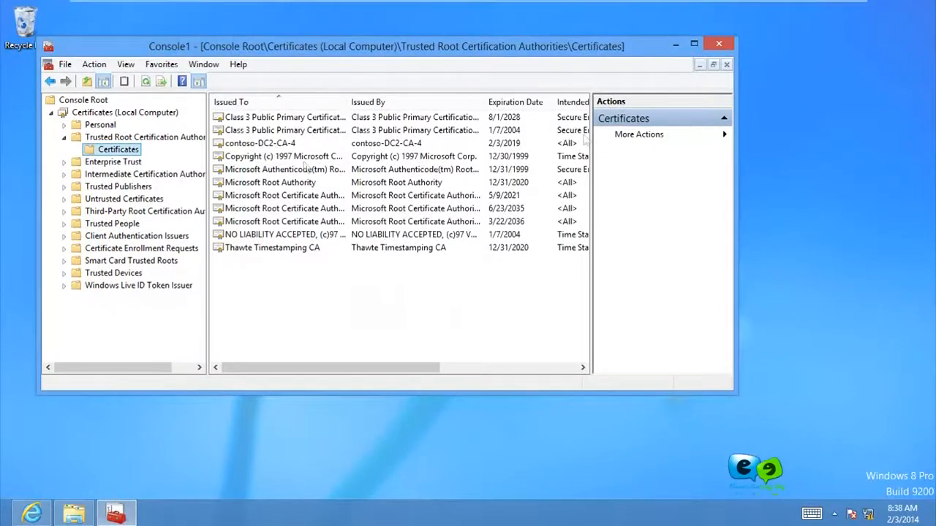
pyautogui.click(718, 43)
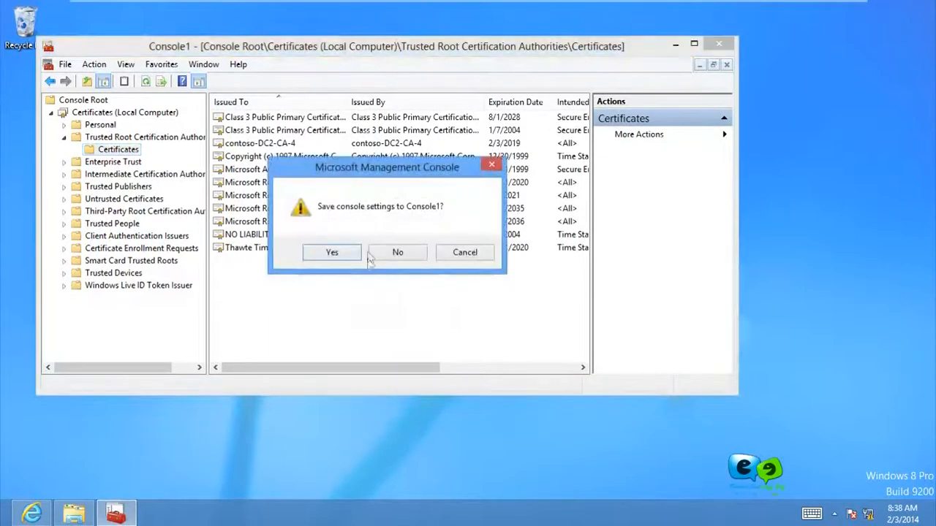
# Step: Discard the console settings and launch regedit from Run, approving the UAC prompt
pyautogui.click(398, 252)
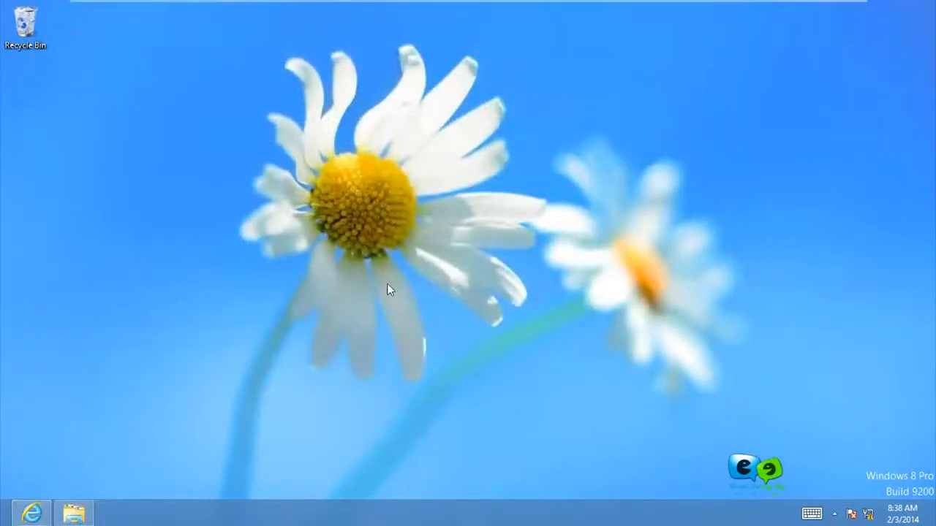
pyautogui.press('Win+r')
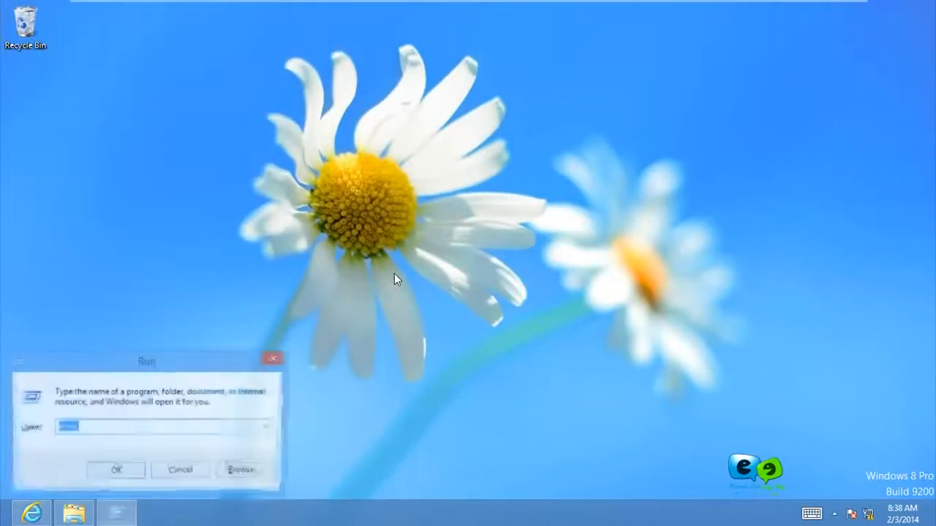
pyautogui.write('re')
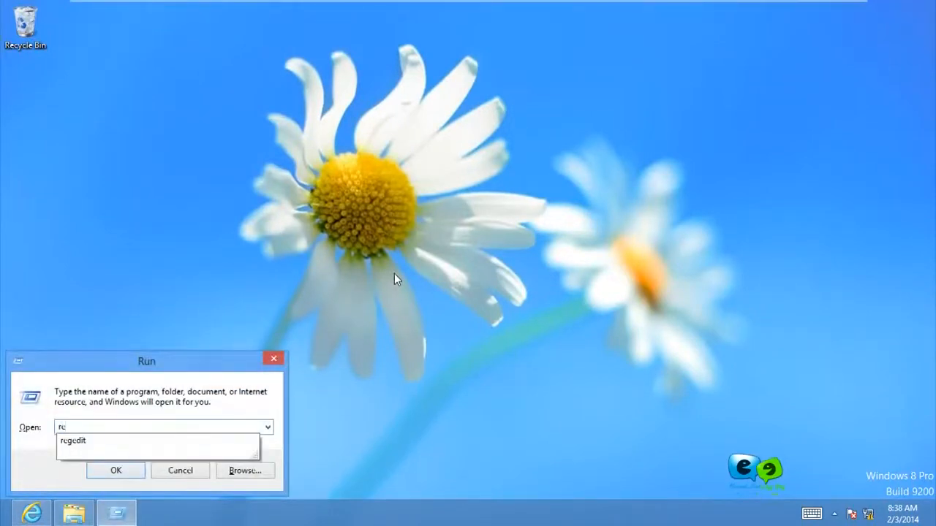
pyautogui.click(115, 470)
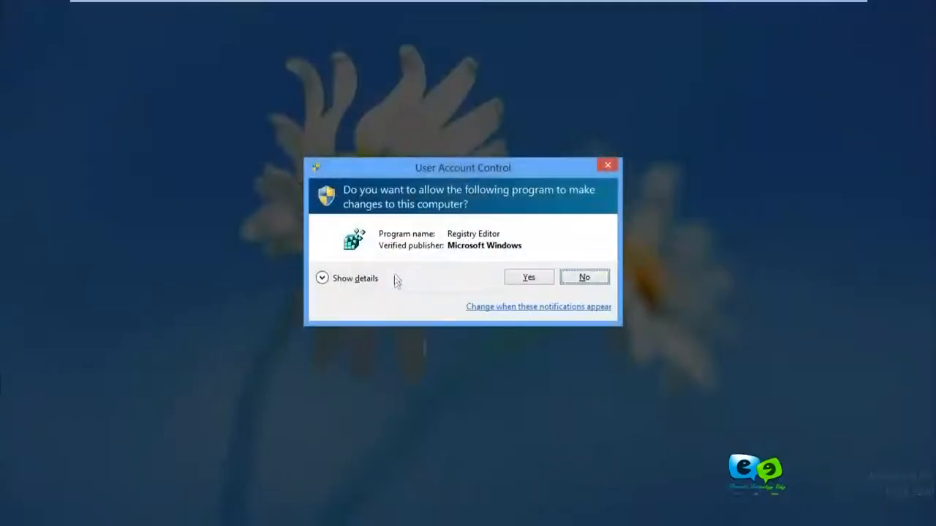
pyautogui.click(528, 277)
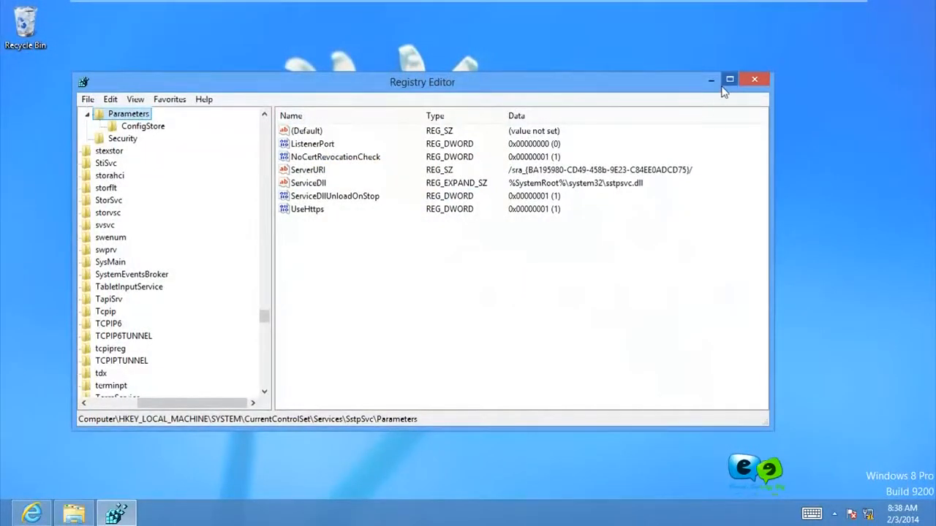
pyautogui.moveTo(241, 263)
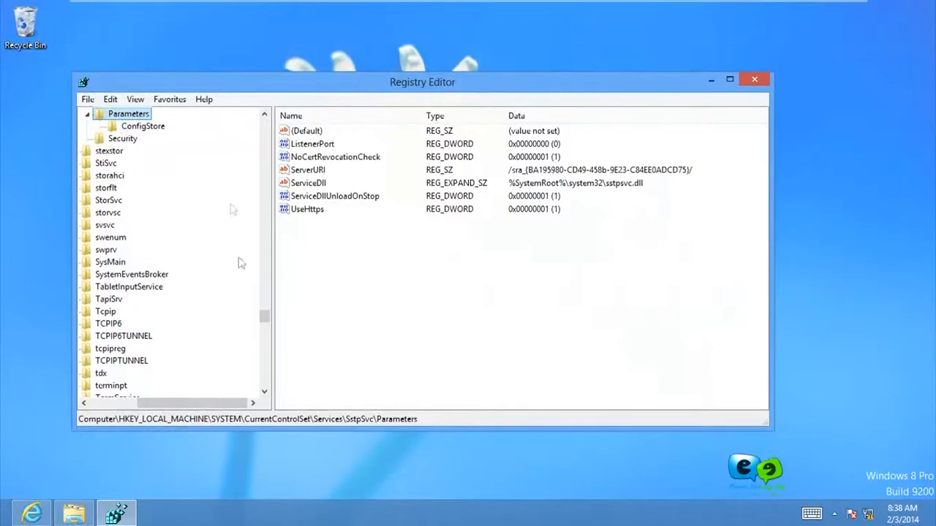
# Step: Browse to SstpSvc\Parameters and select NoCertRevocationCheck, which is set to 1
pyautogui.scroll(3)
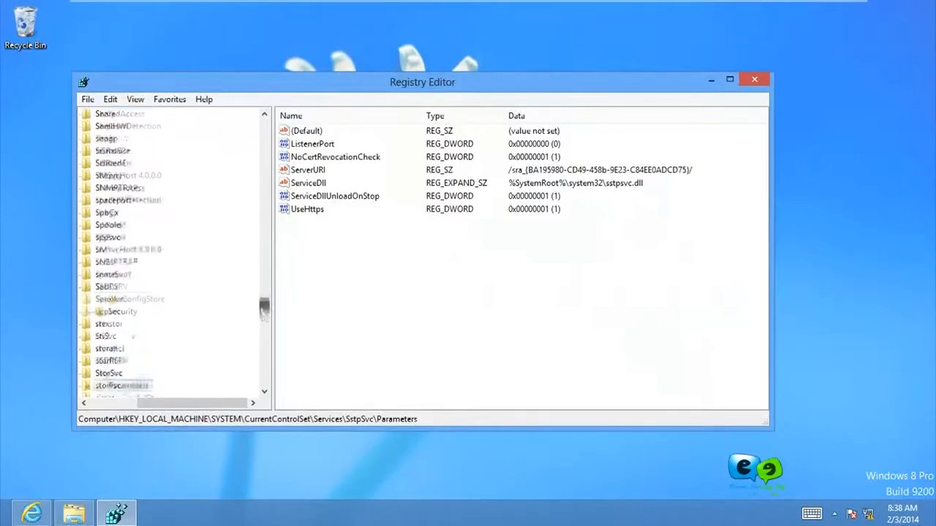
pyautogui.scroll(3)
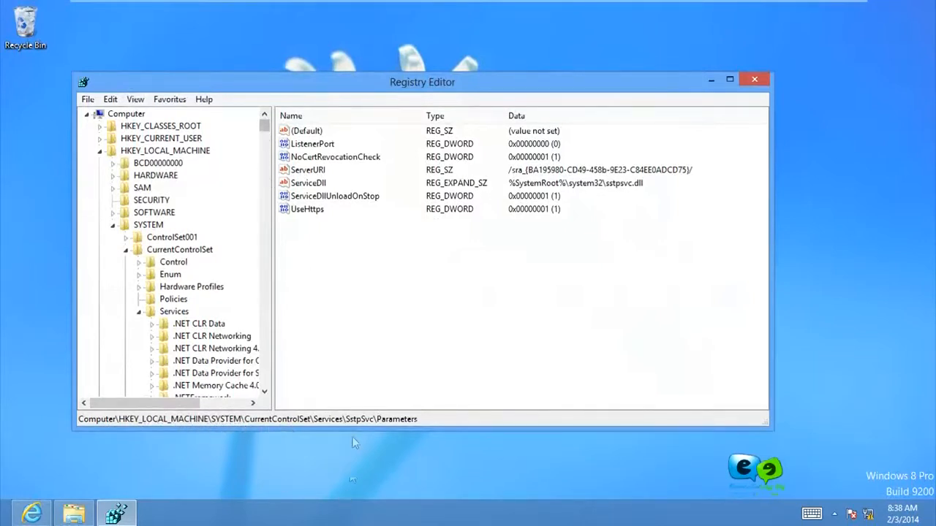
pyautogui.moveTo(380, 428)
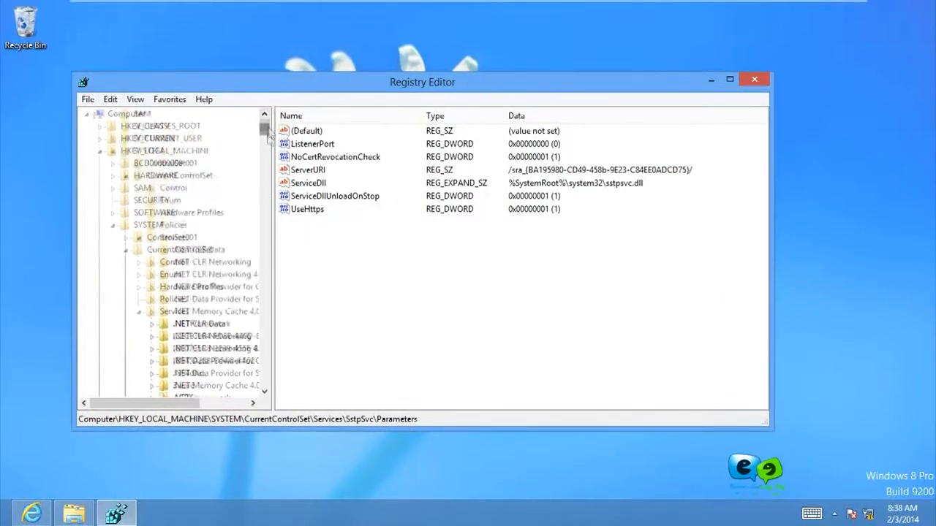
pyautogui.scroll(-3)
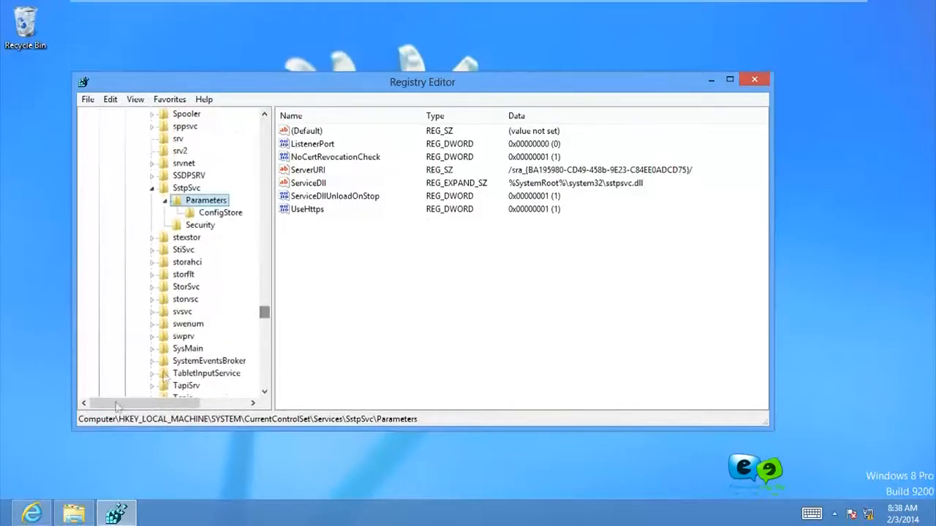
pyautogui.moveTo(375, 440)
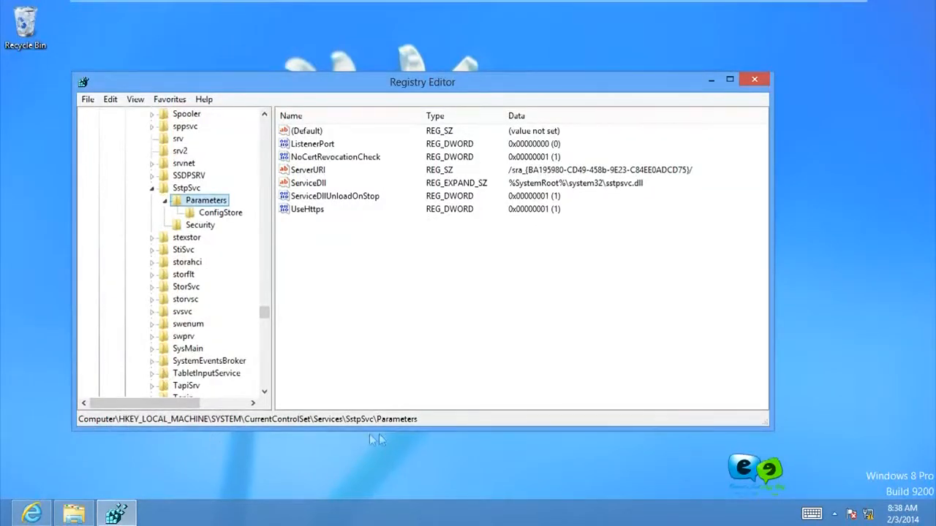
pyautogui.moveTo(435, 338)
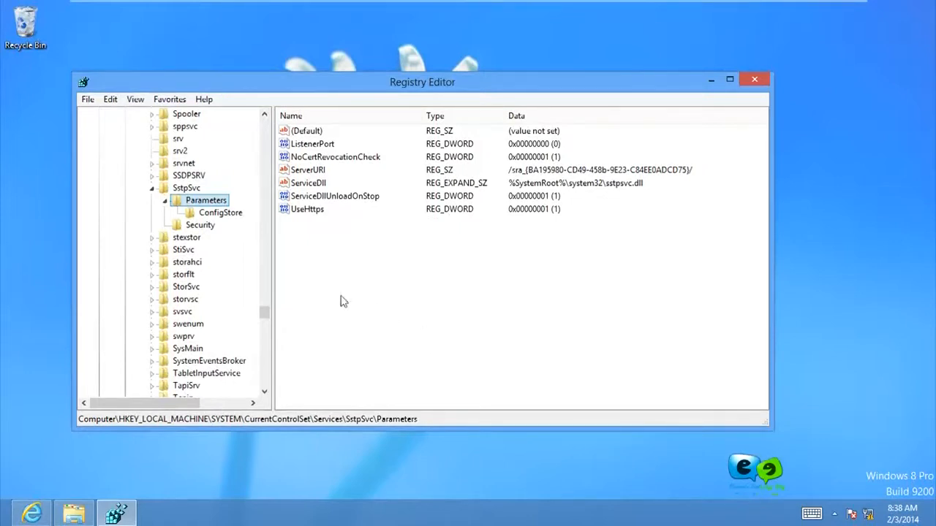
pyautogui.moveTo(285, 274)
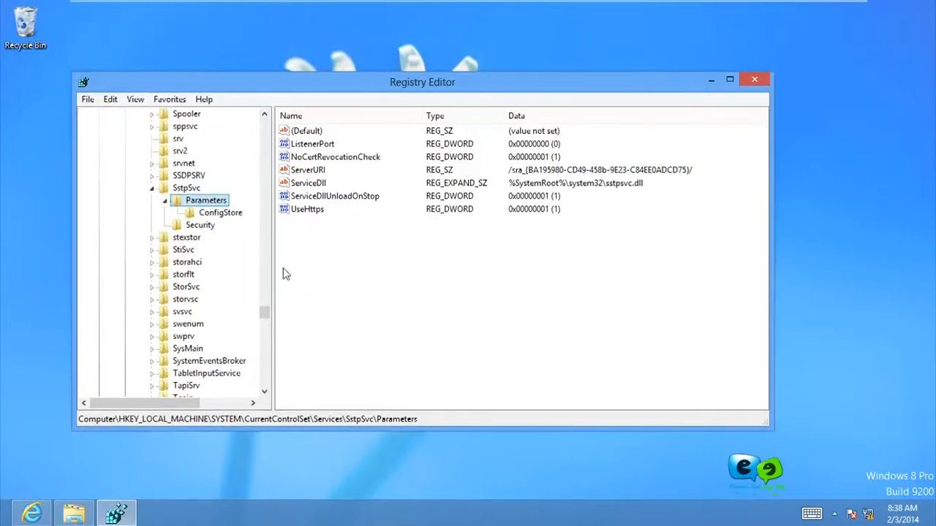
pyautogui.moveTo(222, 223)
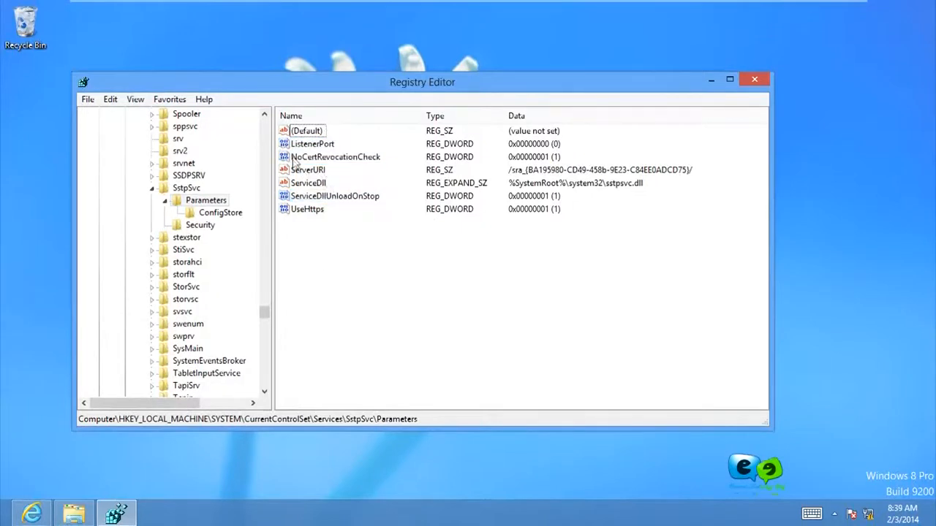
pyautogui.click(335, 156)
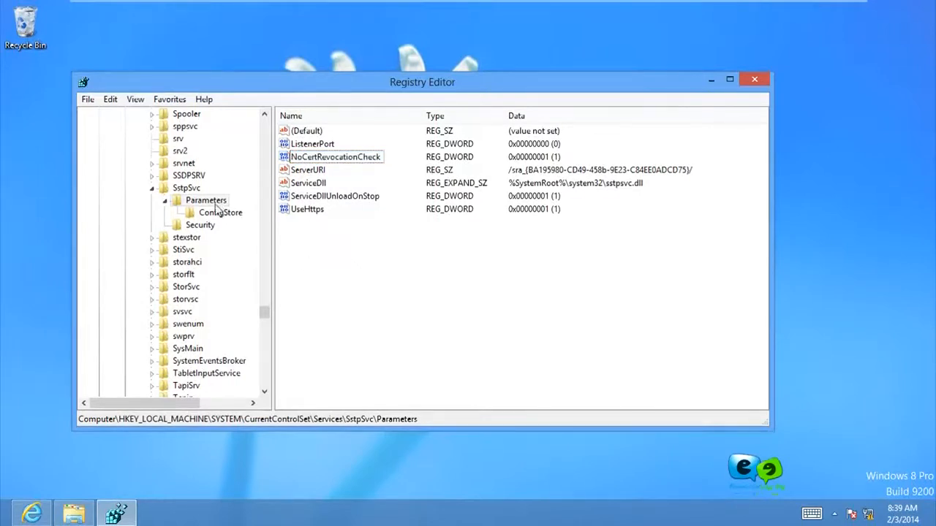
pyautogui.rightClick(206, 199)
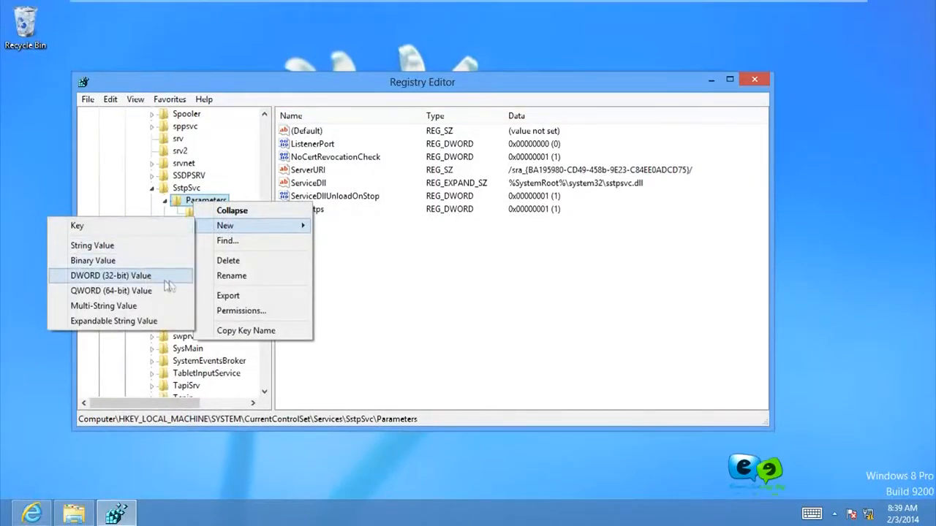
pyautogui.moveTo(170, 286)
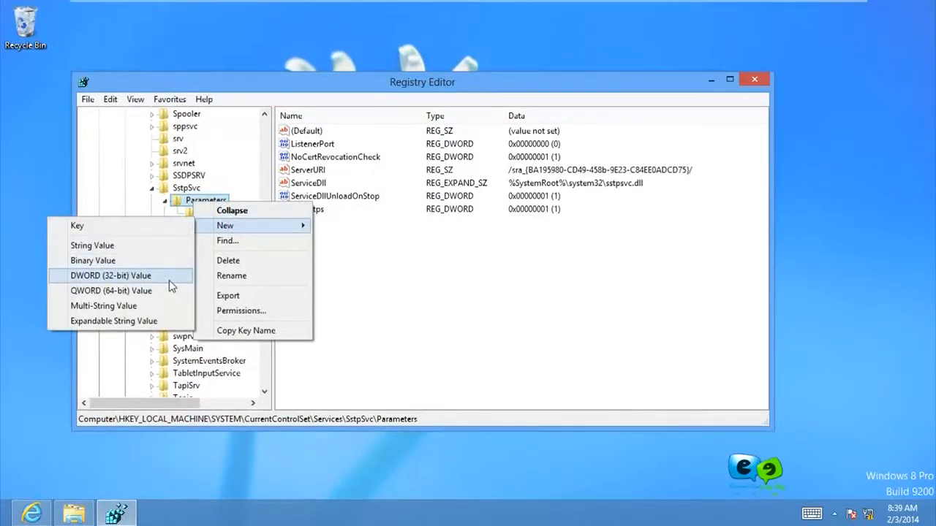
pyautogui.click(111, 275)
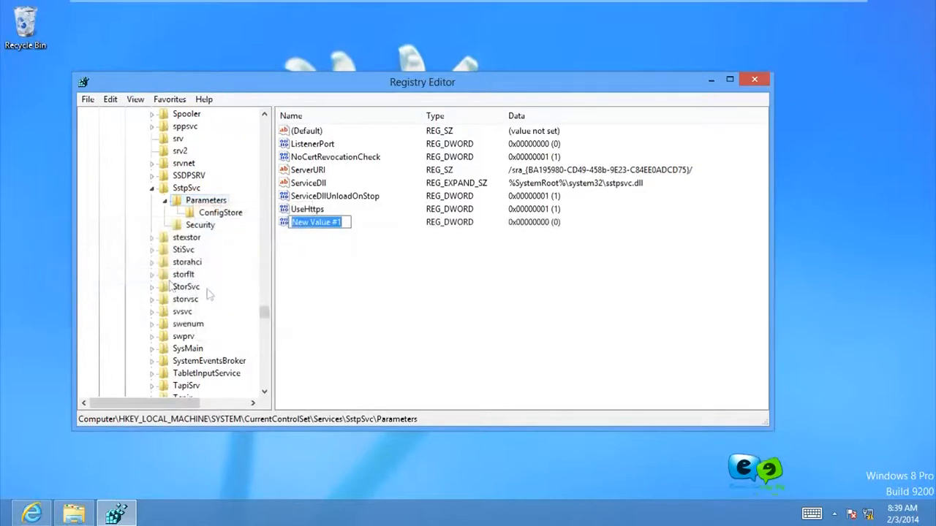
pyautogui.moveTo(400, 167)
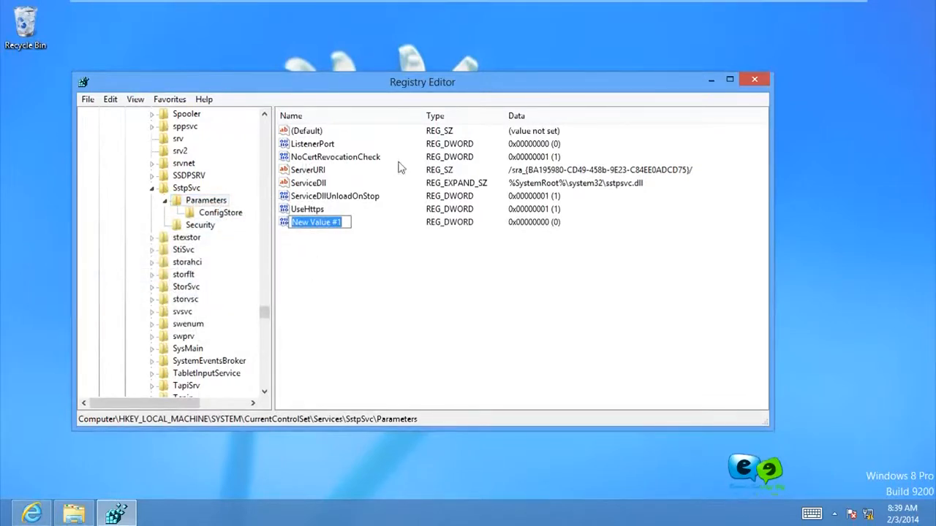
pyautogui.moveTo(361, 229)
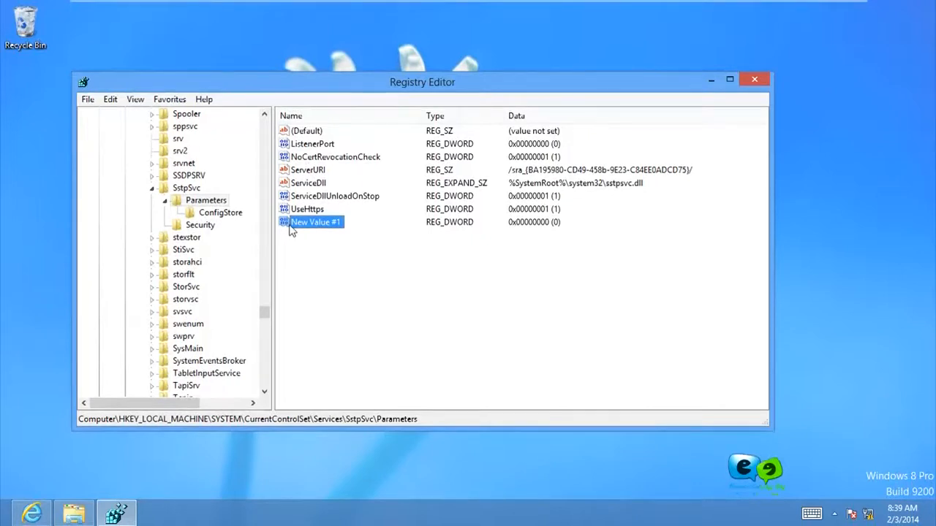
pyautogui.press('Delete')
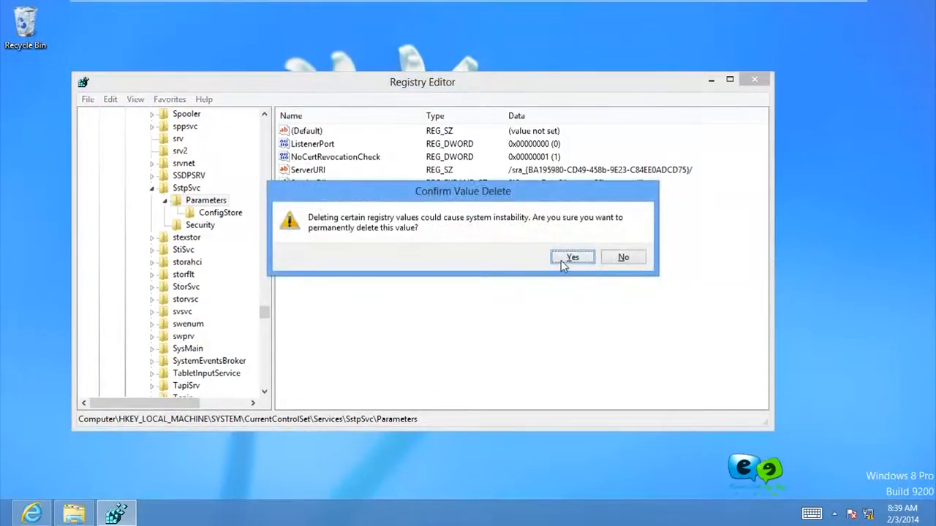
pyautogui.click(572, 257)
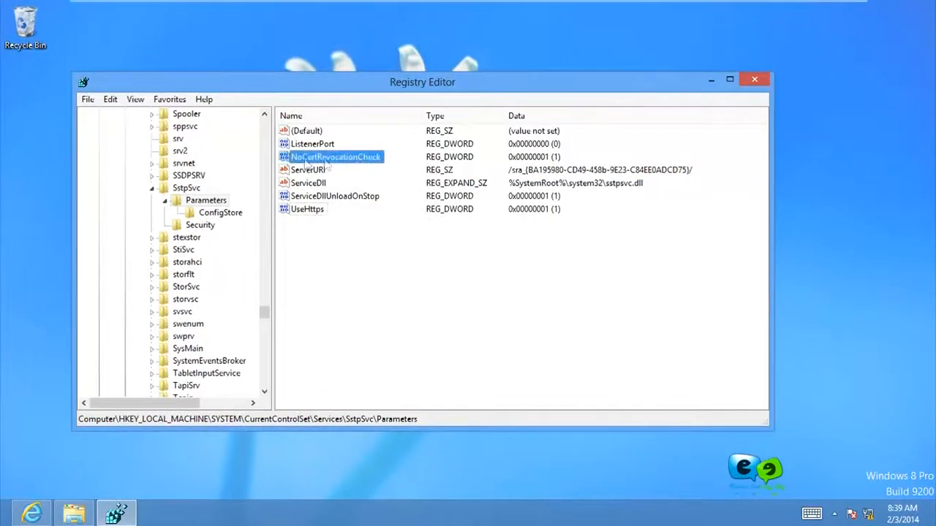
pyautogui.moveTo(342, 168)
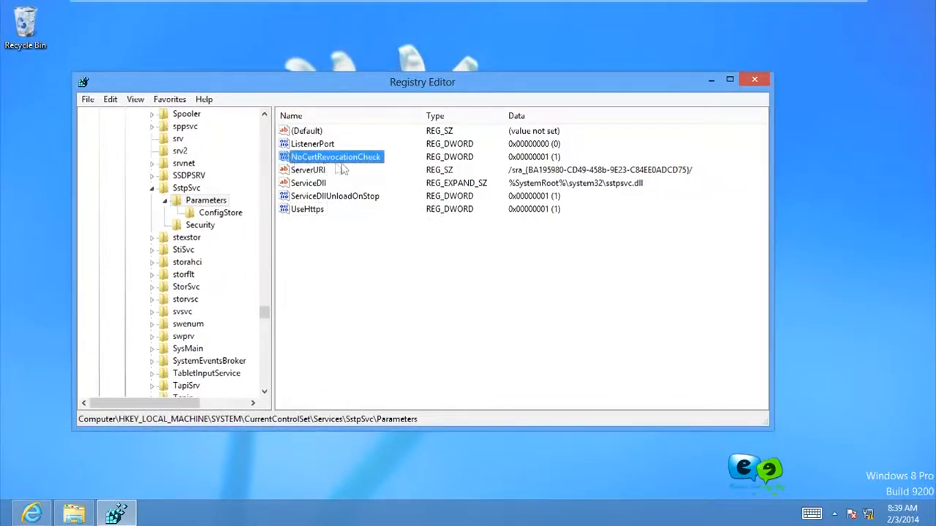
pyautogui.doubleClick(334, 157)
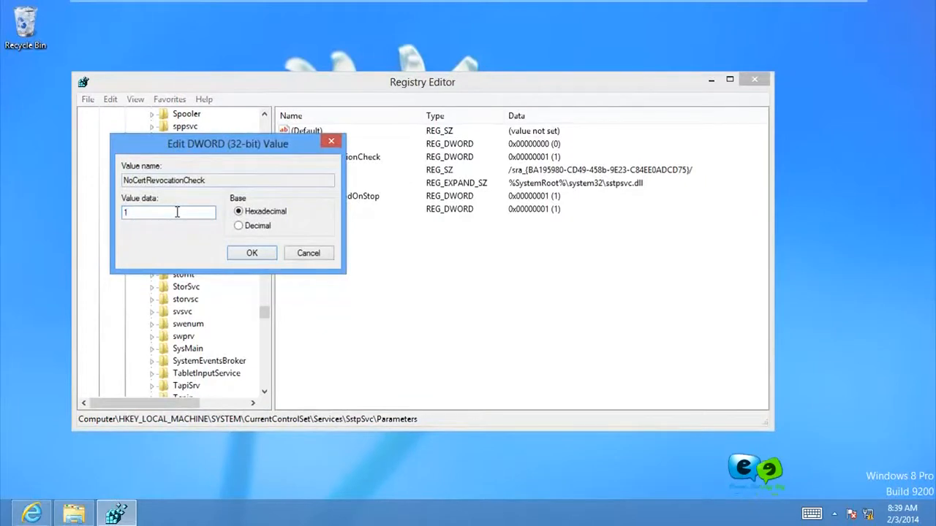
pyautogui.click(252, 253)
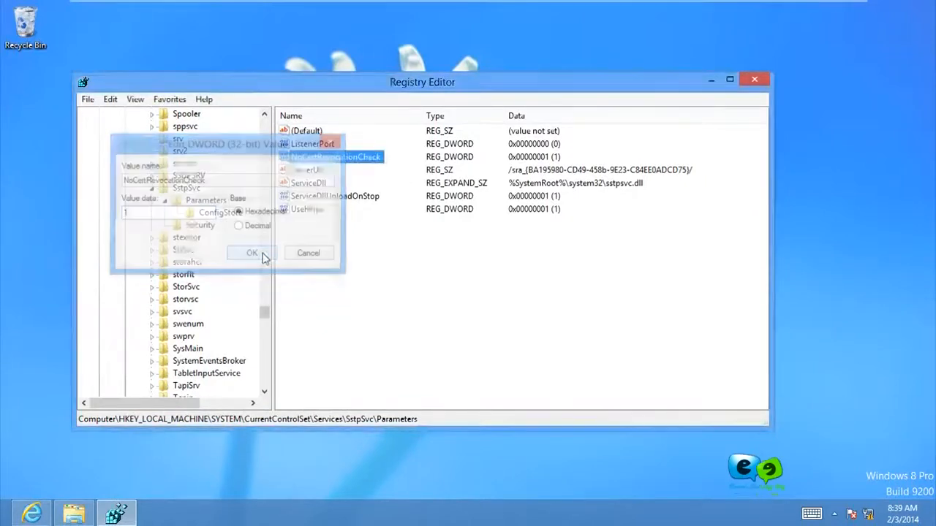
# Step: Confirm NoCertRevocationCheck at 1 and close Registry Editor
pyautogui.click(252, 252)
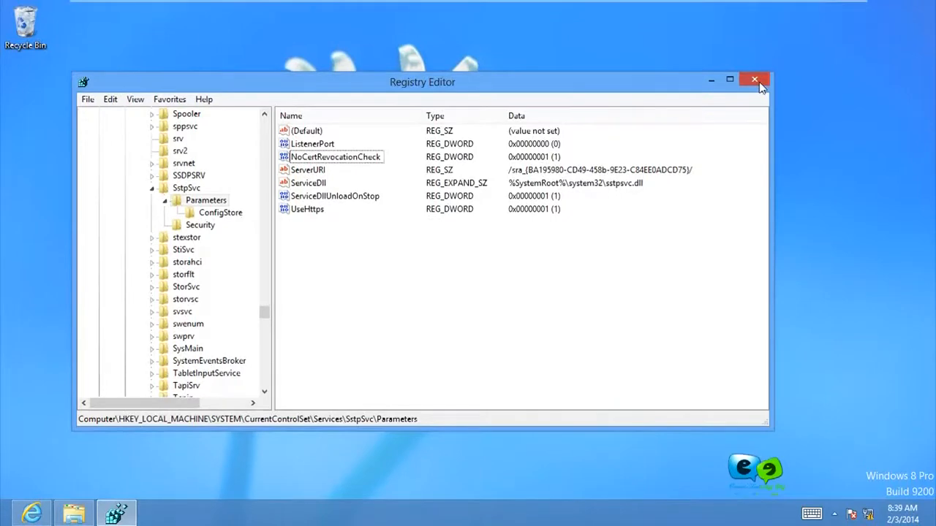
pyautogui.click(754, 79)
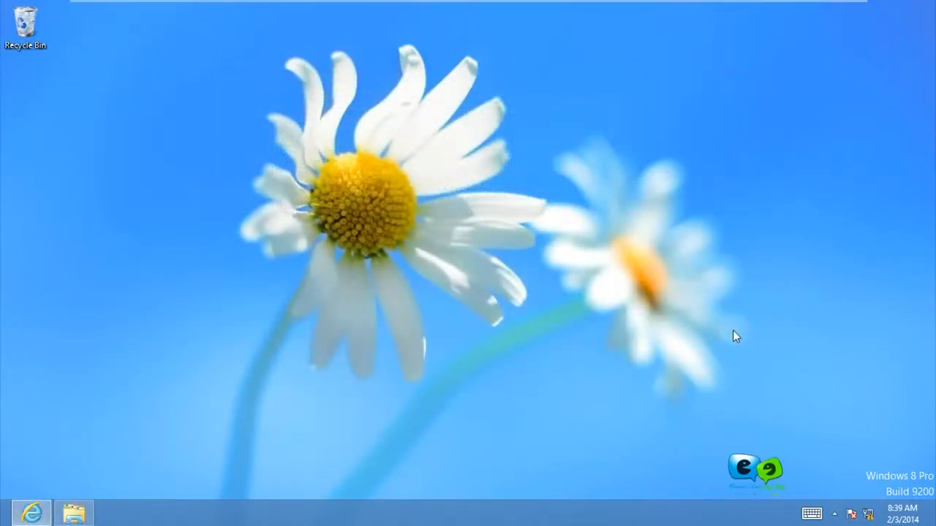
pyautogui.moveTo(369, 438)
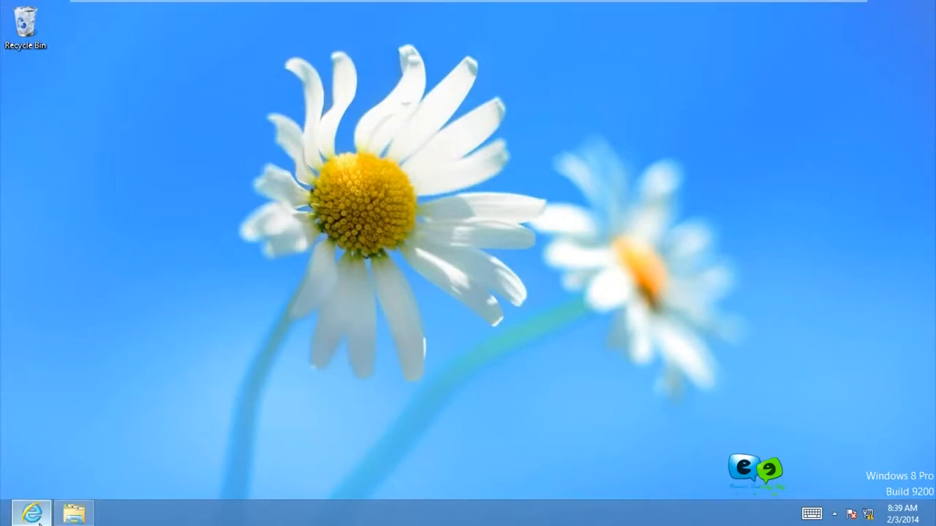
pyautogui.moveTo(110, 456)
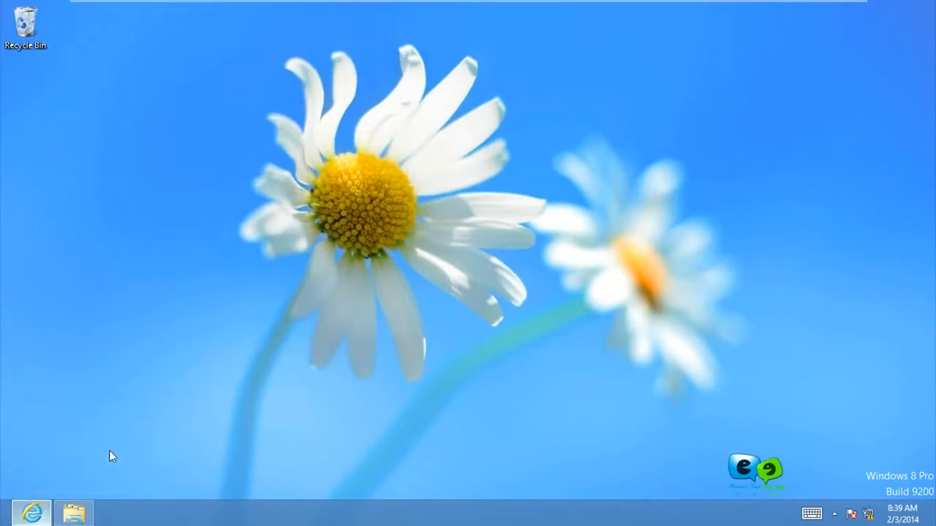
pyautogui.moveTo(202, 472)
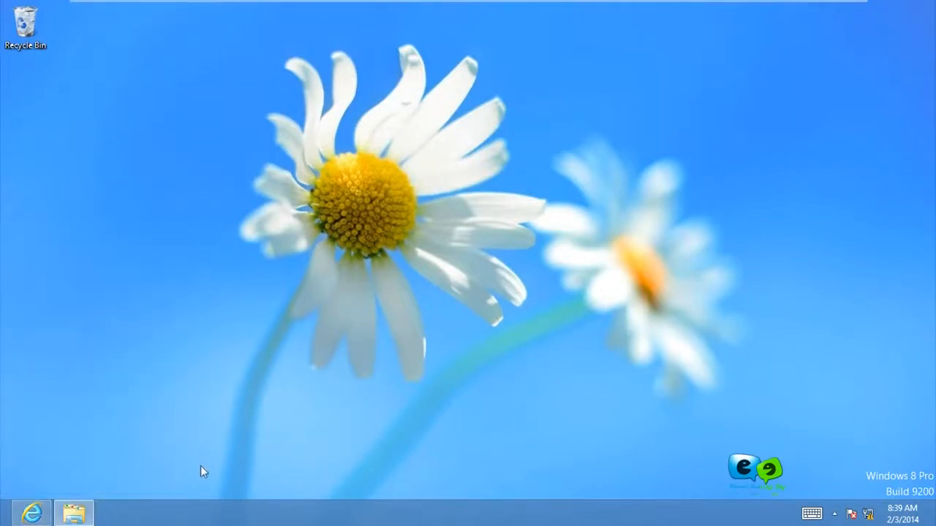
pyautogui.moveTo(700, 457)
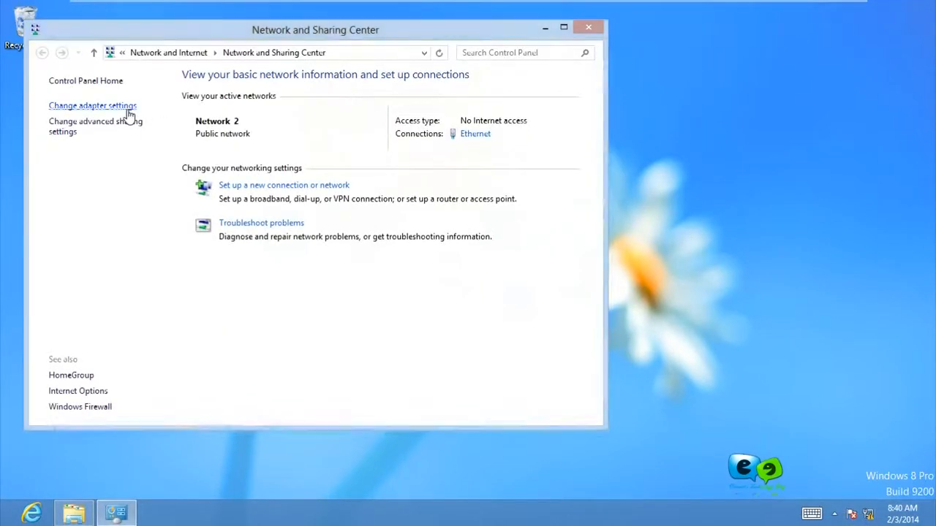
# Step: Check adapter settings, then start a workplace VPN connection over the Internet
pyautogui.click(92, 105)
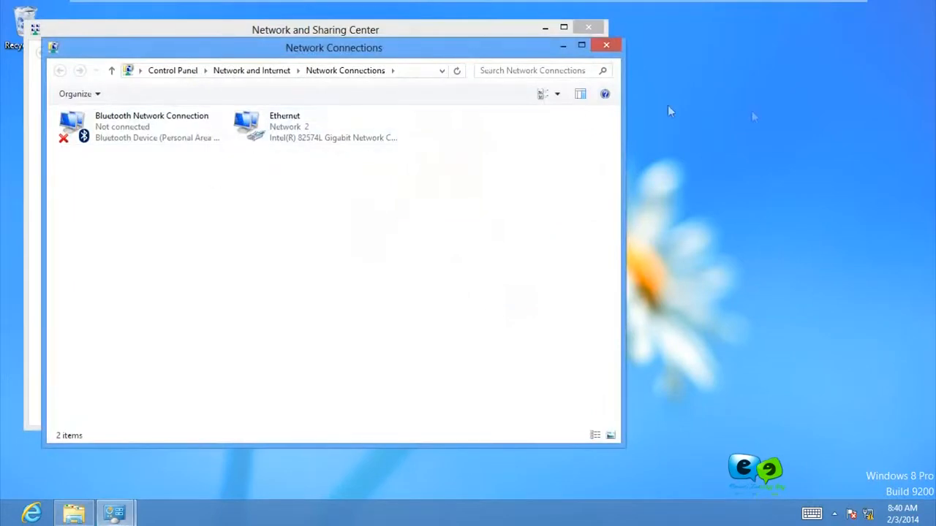
pyautogui.click(605, 45)
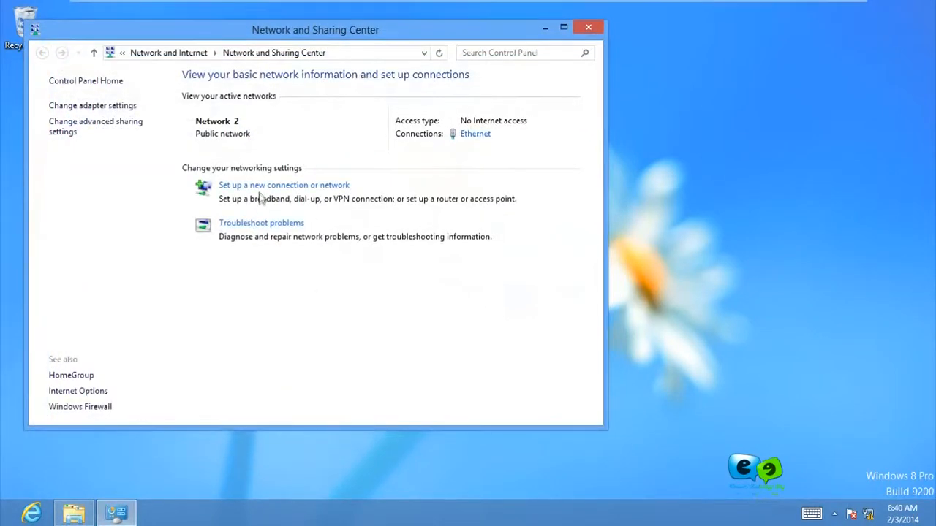
pyautogui.click(284, 185)
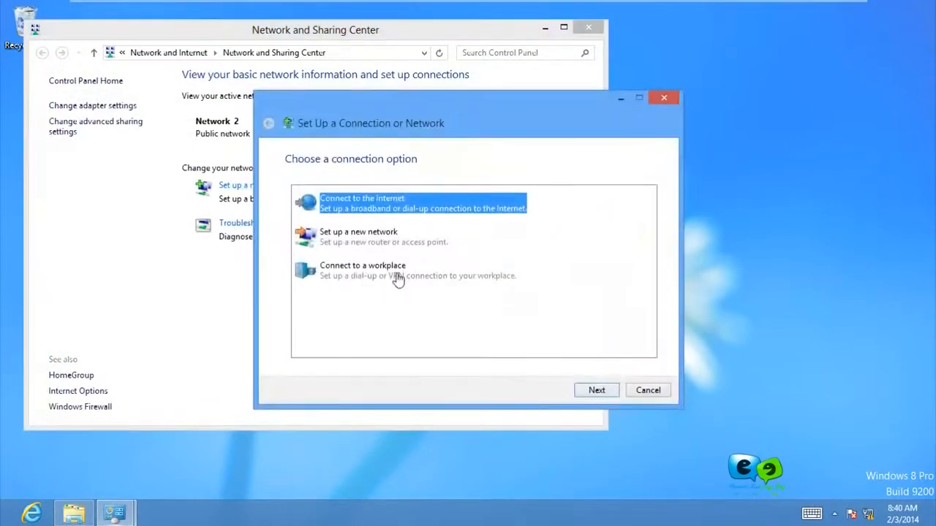
pyautogui.click(597, 390)
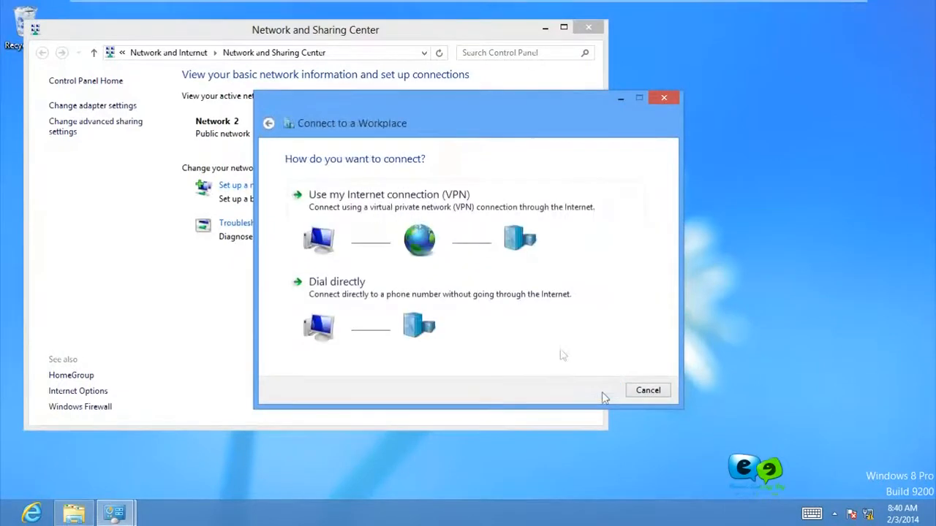
pyautogui.click(388, 195)
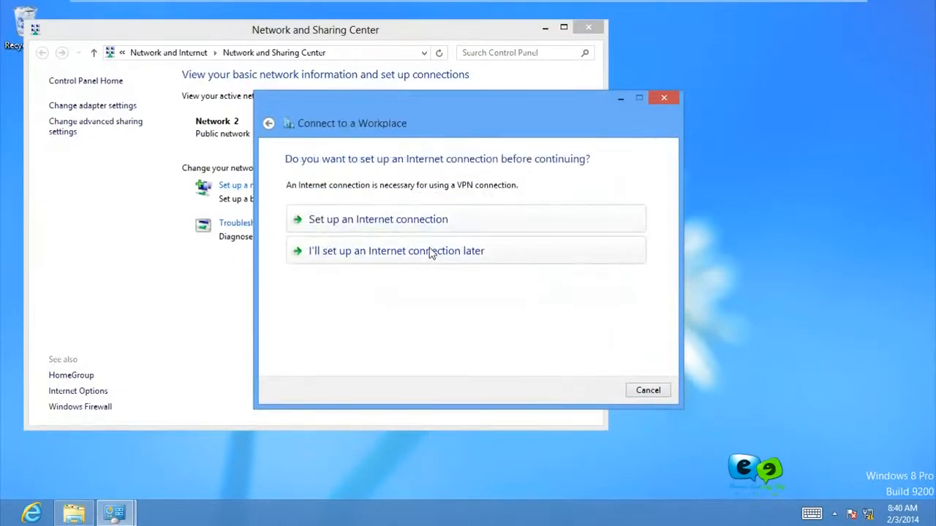
pyautogui.click(397, 251)
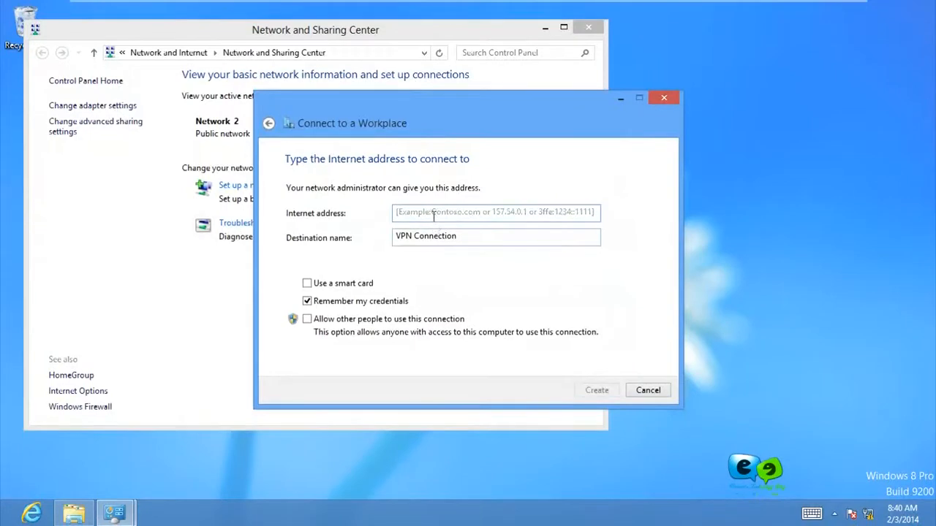
# Step: Create the VPN with address 40.40.5.5 and destination name ContosoOfficeWork
pyautogui.write('3')
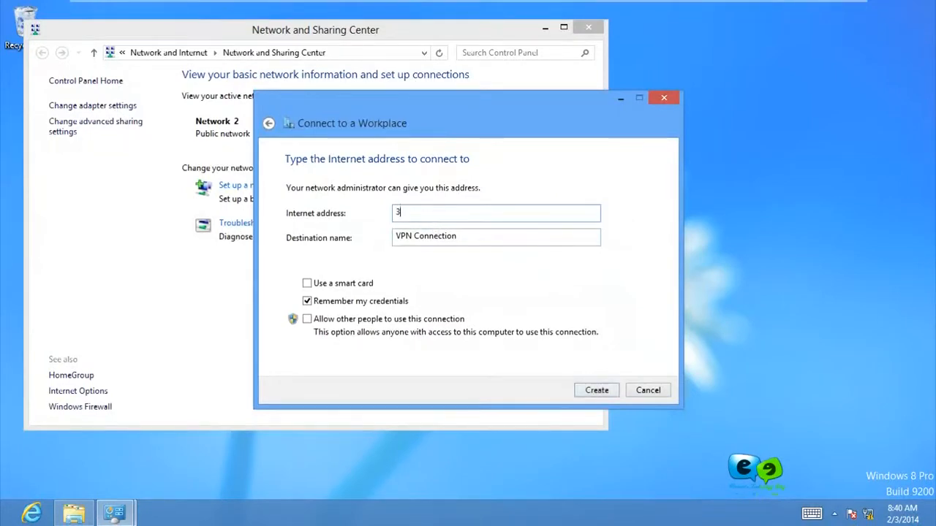
pyautogui.write('40')
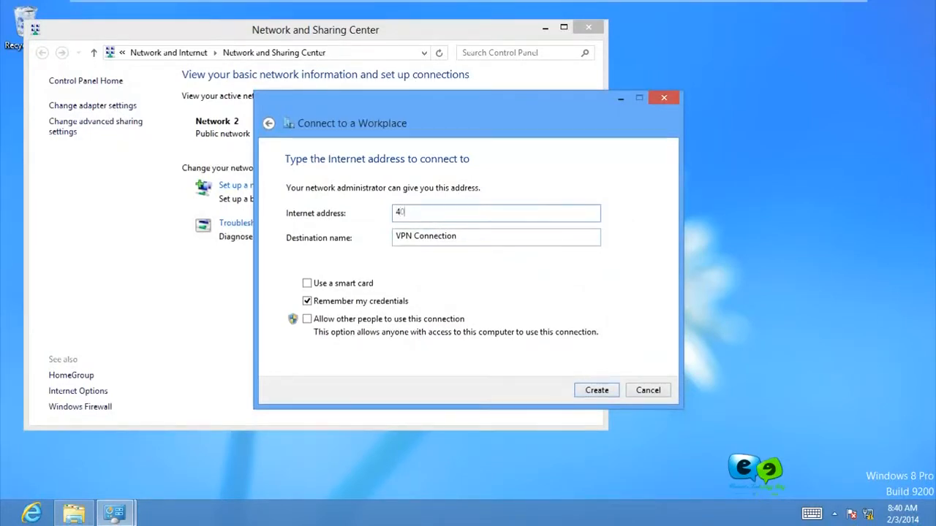
pyautogui.write('0')
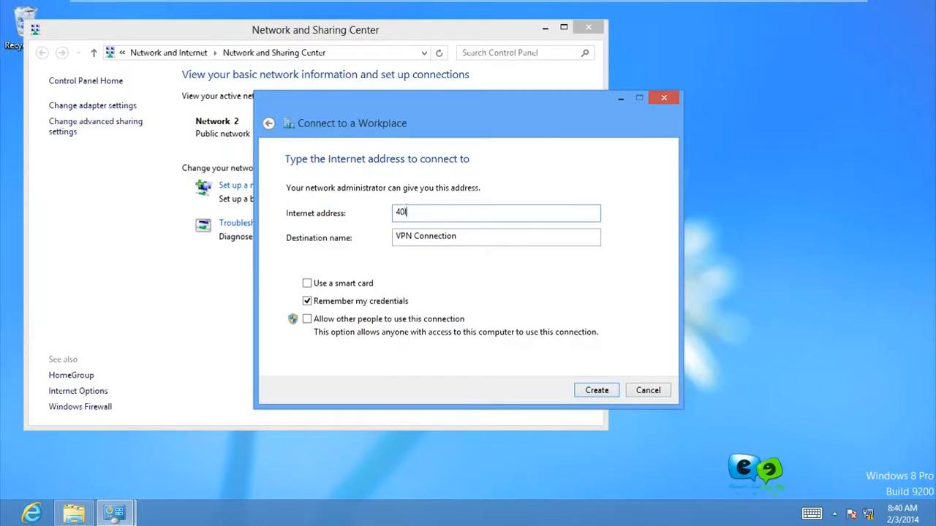
pyautogui.write('.40.')
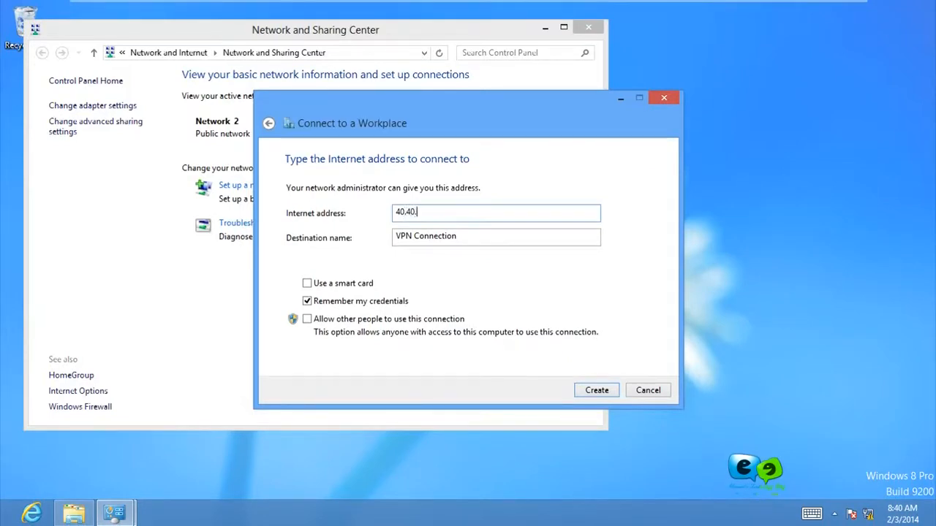
pyautogui.write('5.5')
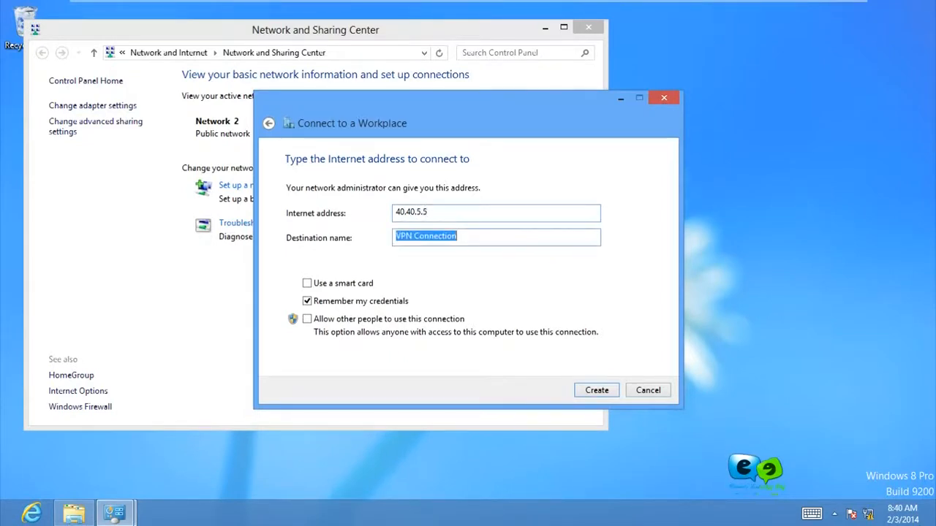
pyautogui.write('Co')
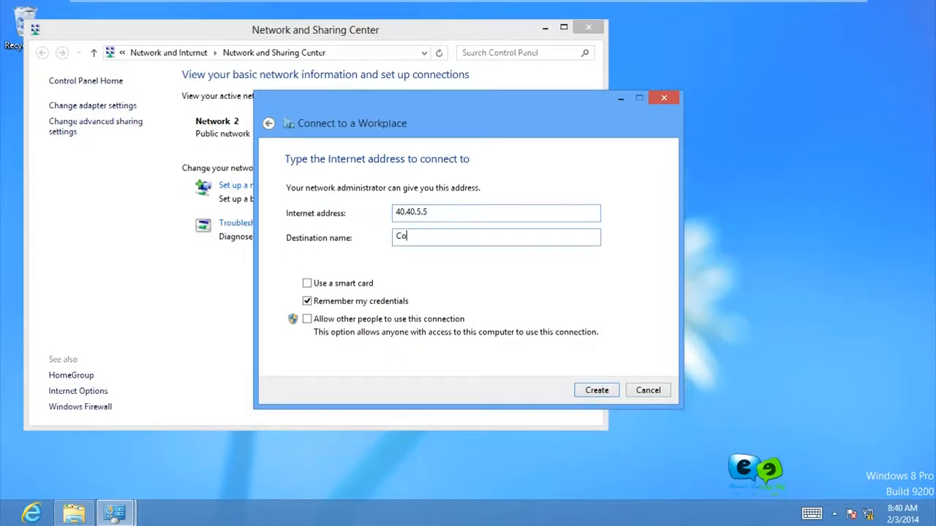
pyautogui.write('ntoso')
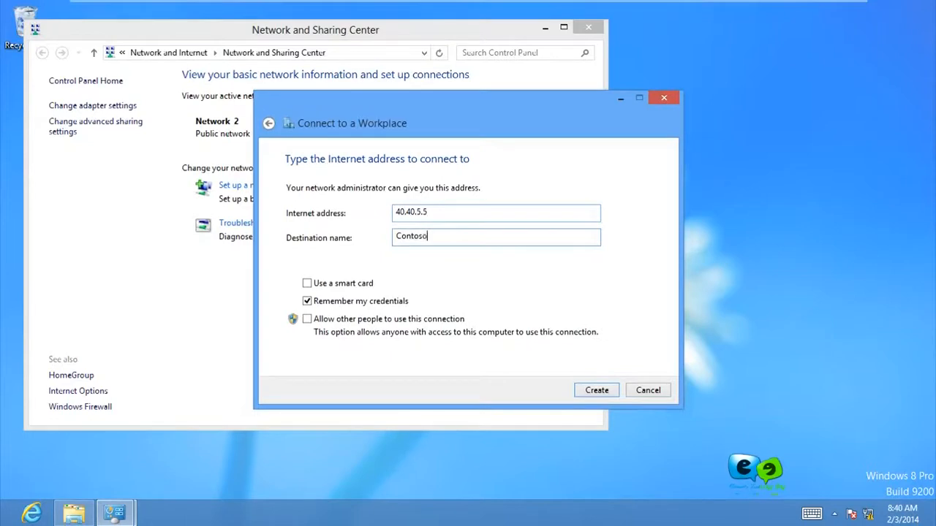
pyautogui.write('Offi')
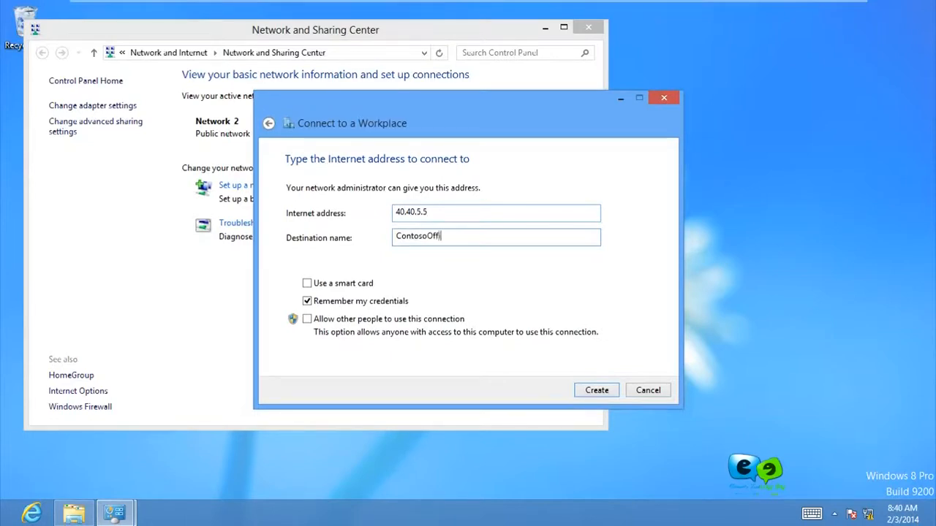
pyautogui.write('ce')
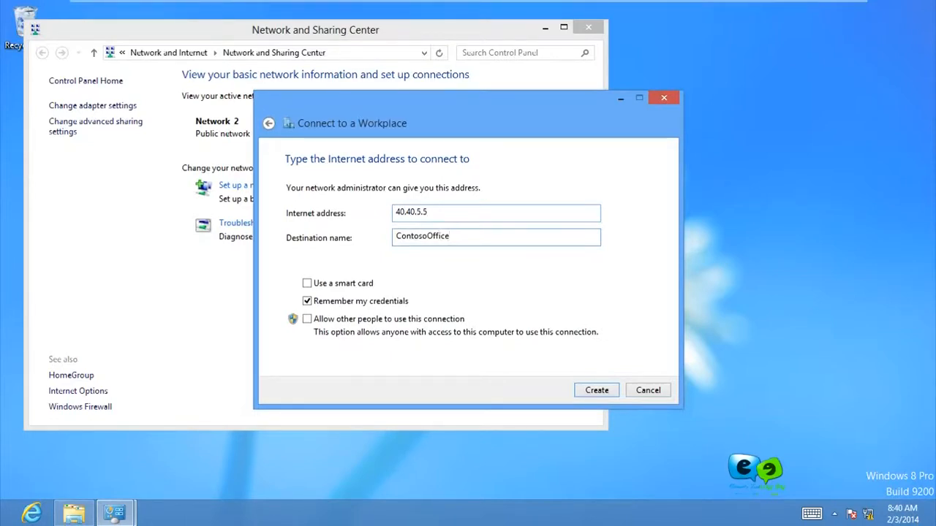
pyautogui.write('Work')
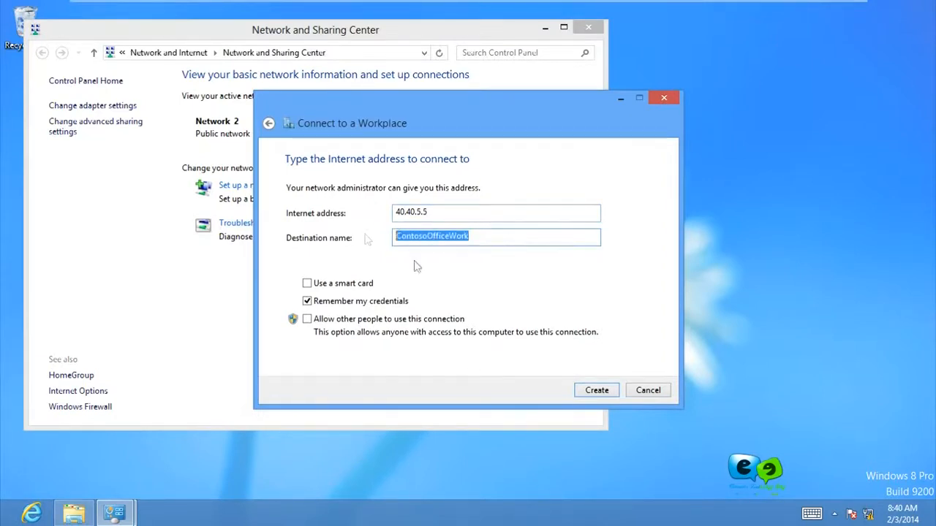
pyautogui.click(647, 389)
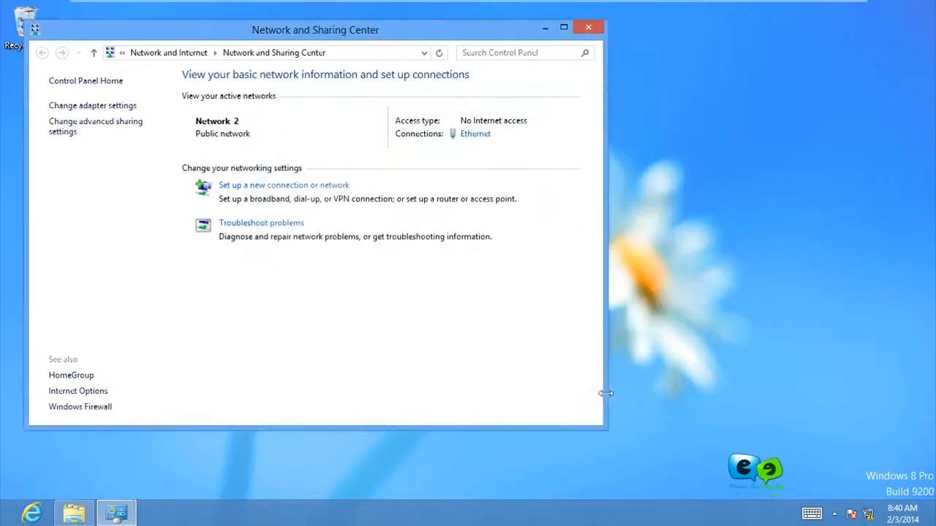
pyautogui.click(851, 514)
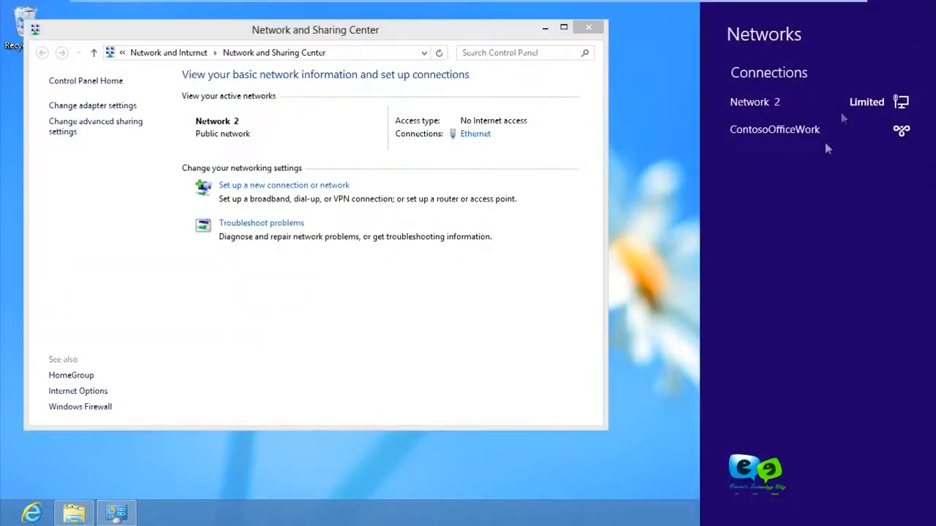
pyautogui.click(774, 129)
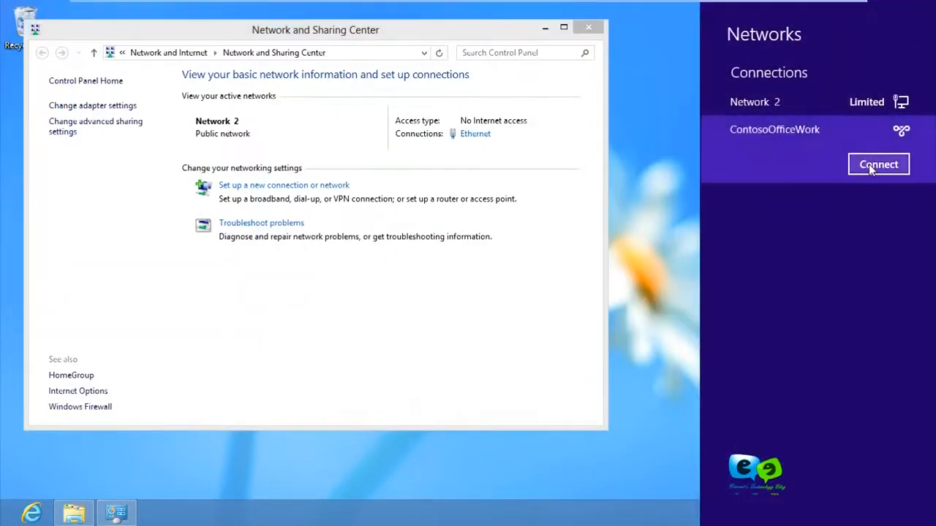
pyautogui.click(878, 163)
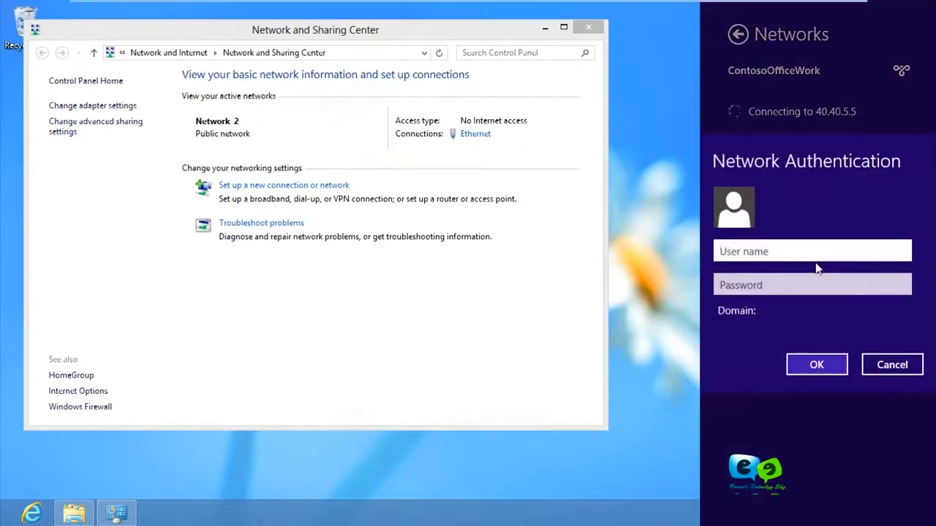
pyautogui.write('vusser@')
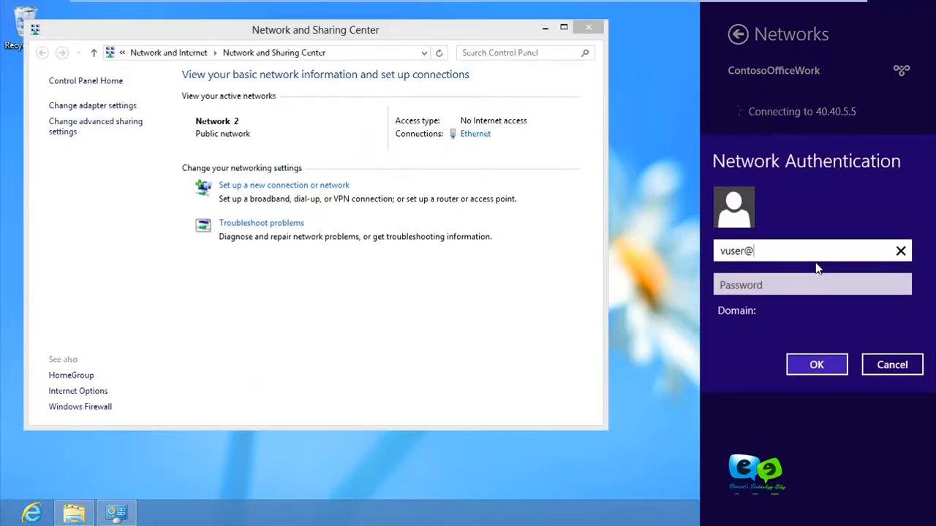
pyautogui.write('contoso')
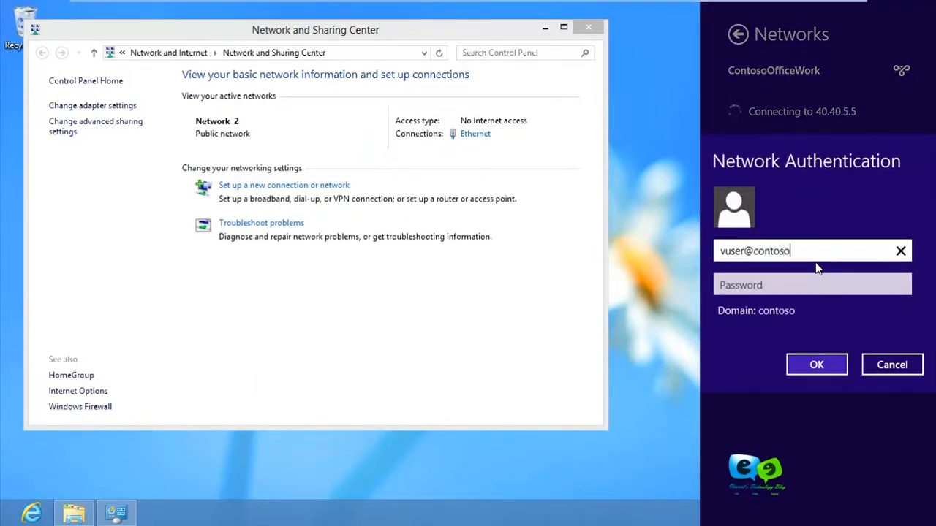
pyautogui.write('.com')
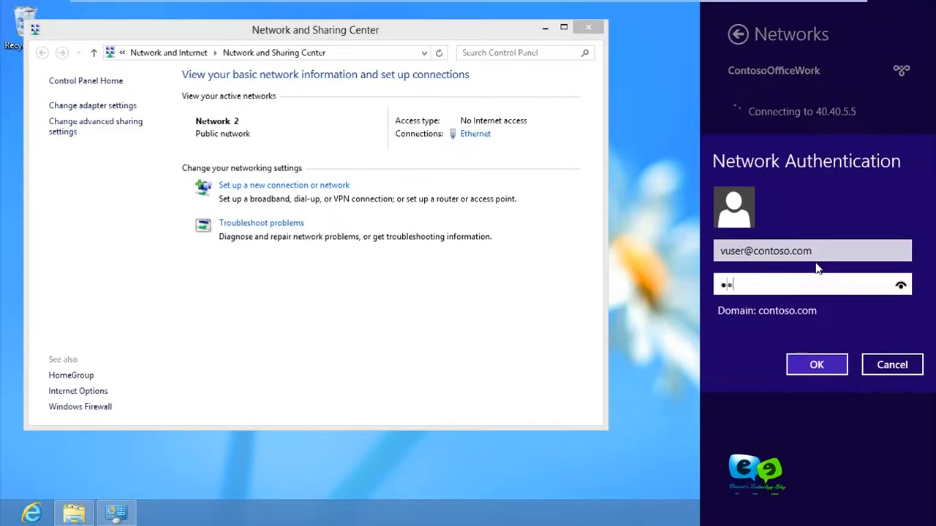
pyautogui.write('password')
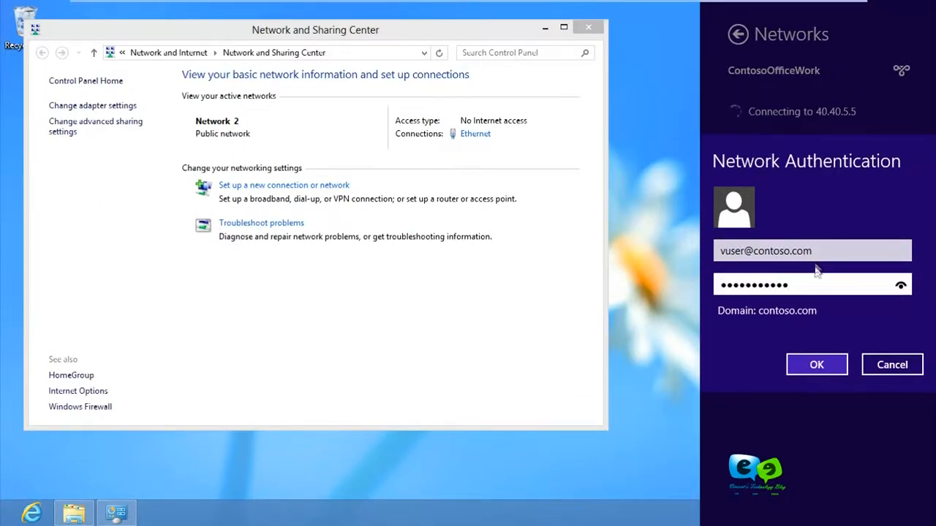
pyautogui.click(816, 364)
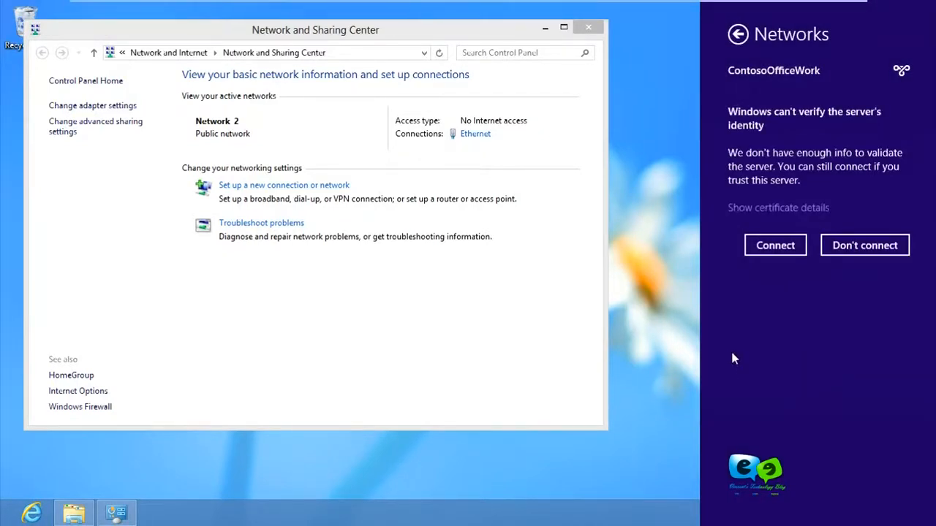
pyautogui.moveTo(796, 156)
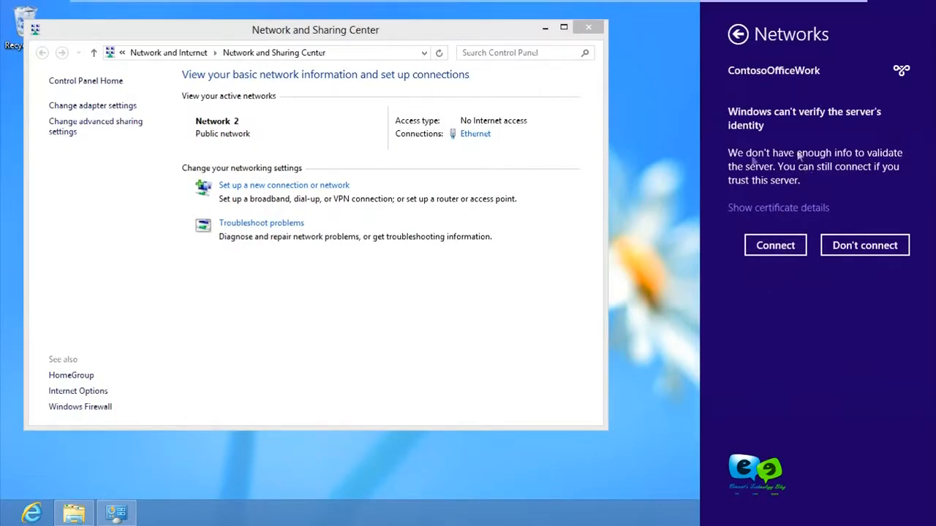
pyautogui.moveTo(787, 168)
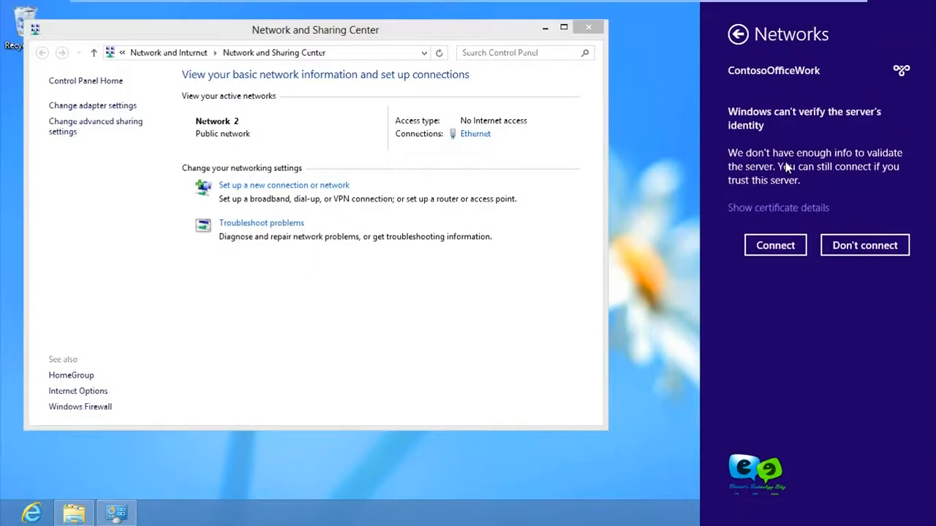
# Step: Accept the unverified server identity to connect, then dismiss the Networks charm
pyautogui.click(775, 244)
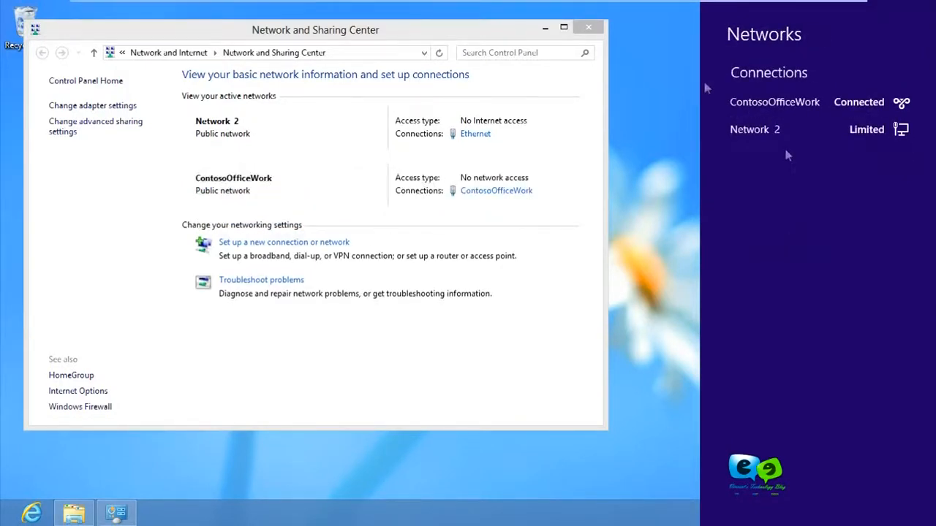
pyautogui.moveTo(544, 92)
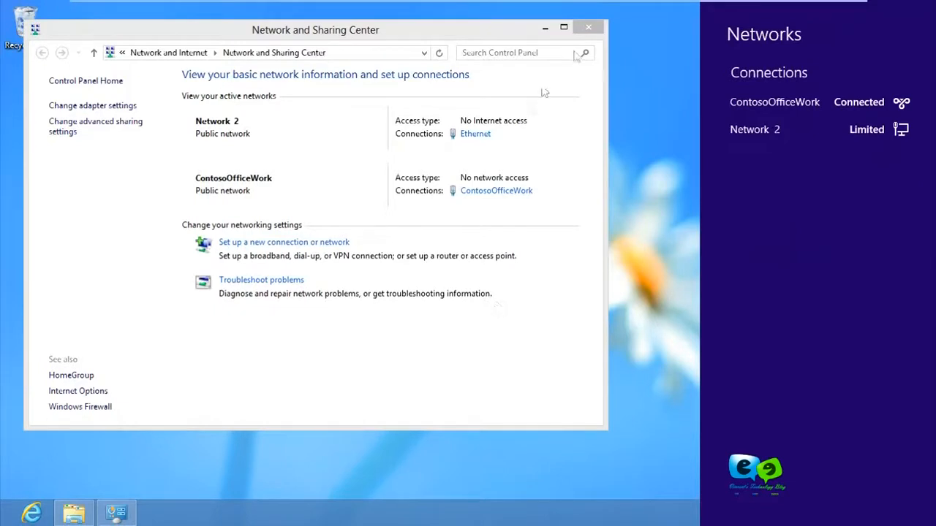
pyautogui.click(589, 28)
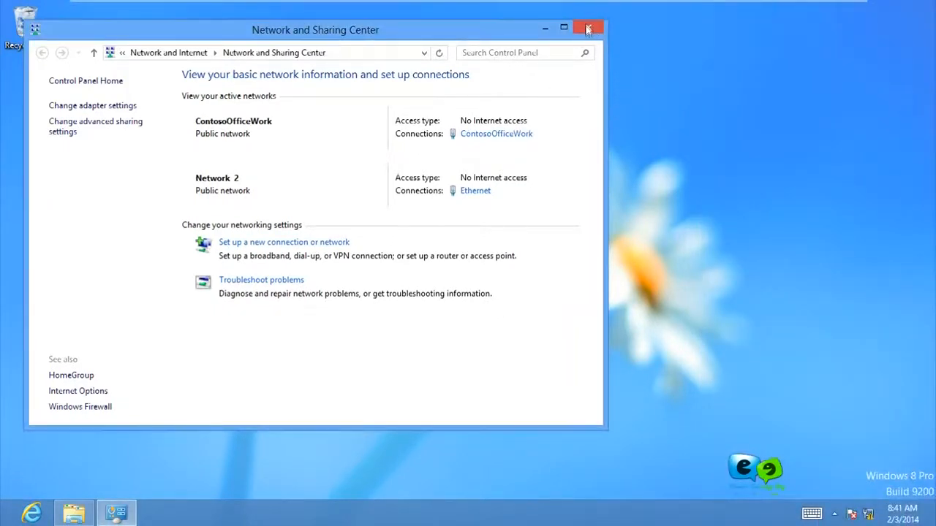
pyautogui.moveTo(589, 29)
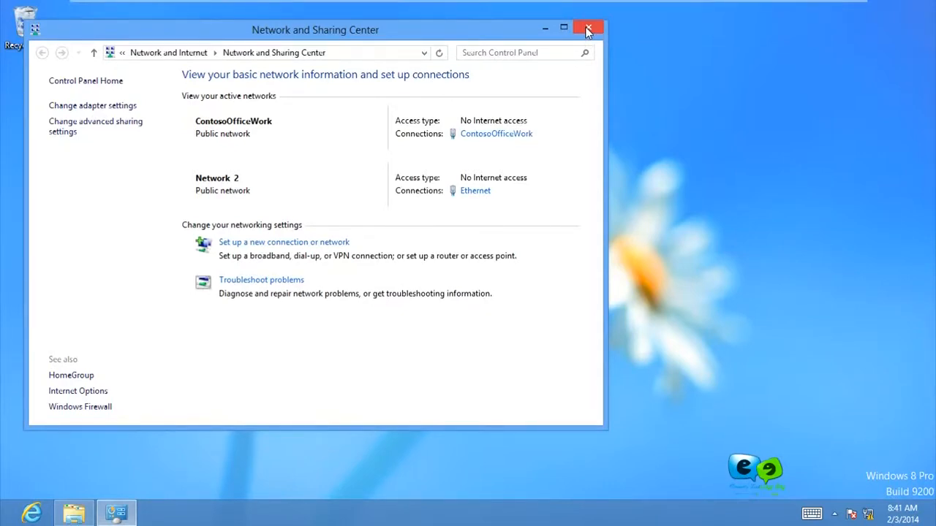
pyautogui.moveTo(619, 64)
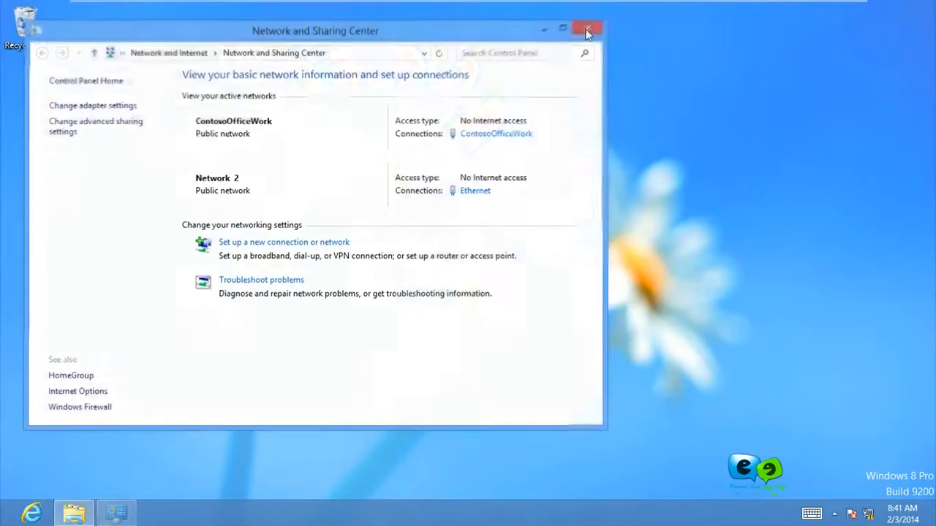
# Step: Close Network and Sharing Center after reviewing the ContosoOfficeWork active network
pyautogui.click(587, 29)
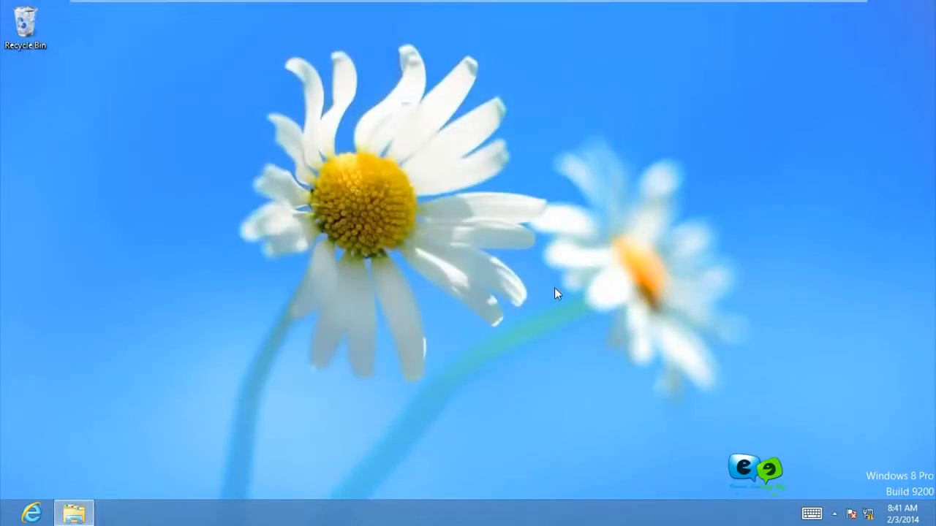